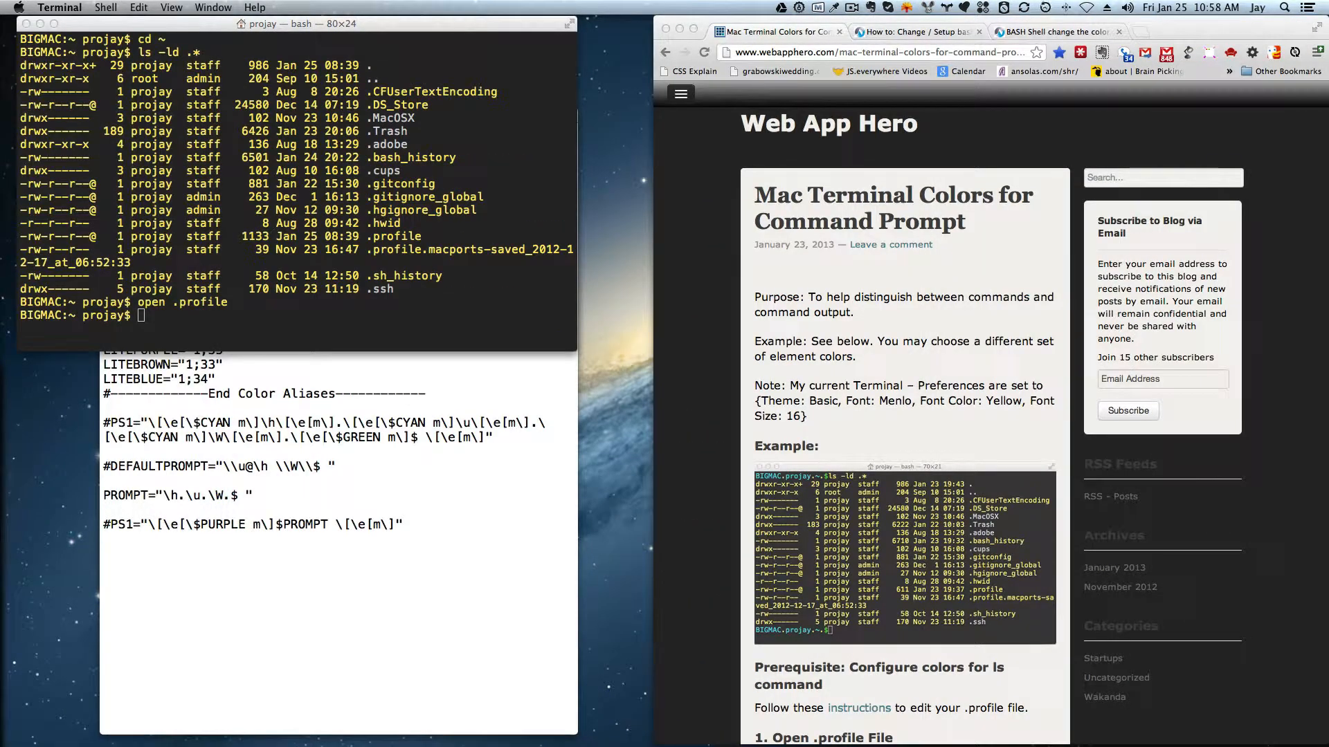
Step: Bring the prompt-colors article forward, select its web address, and scroll through it
left_click(1010, 149)
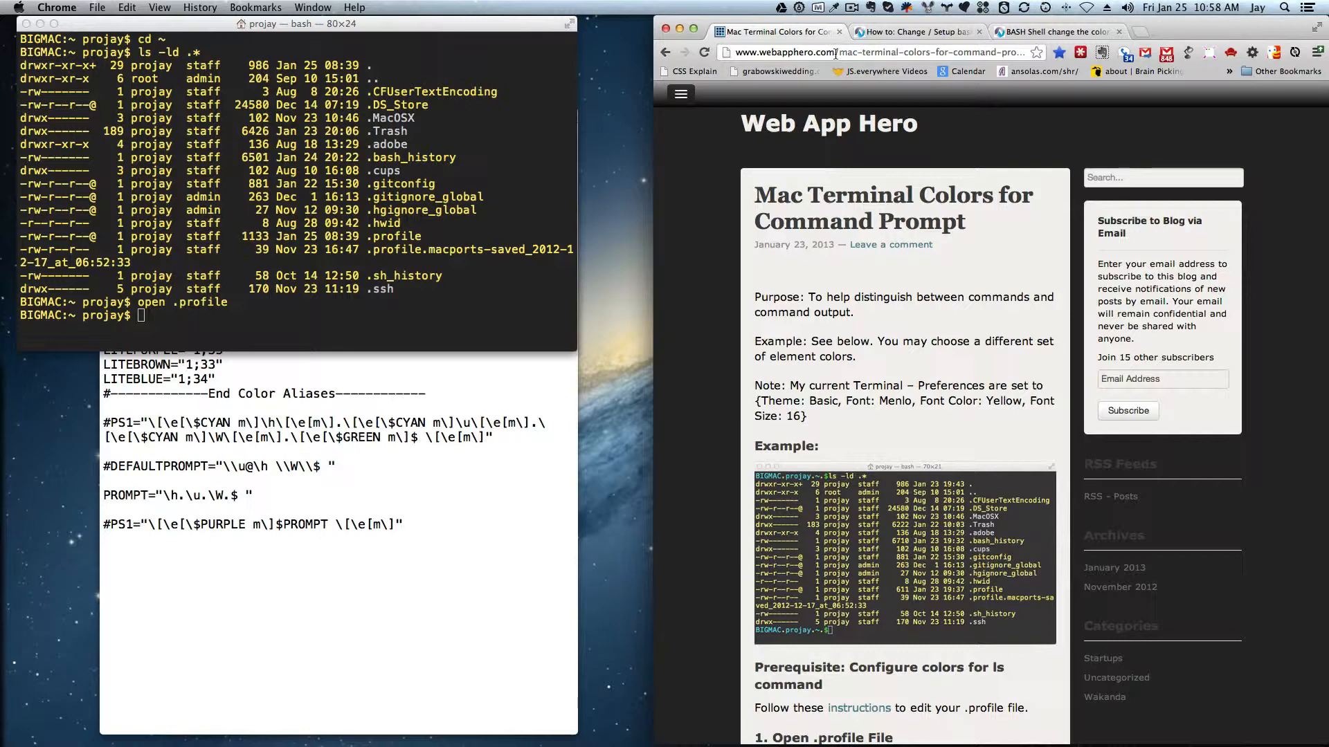
left_click(881, 52)
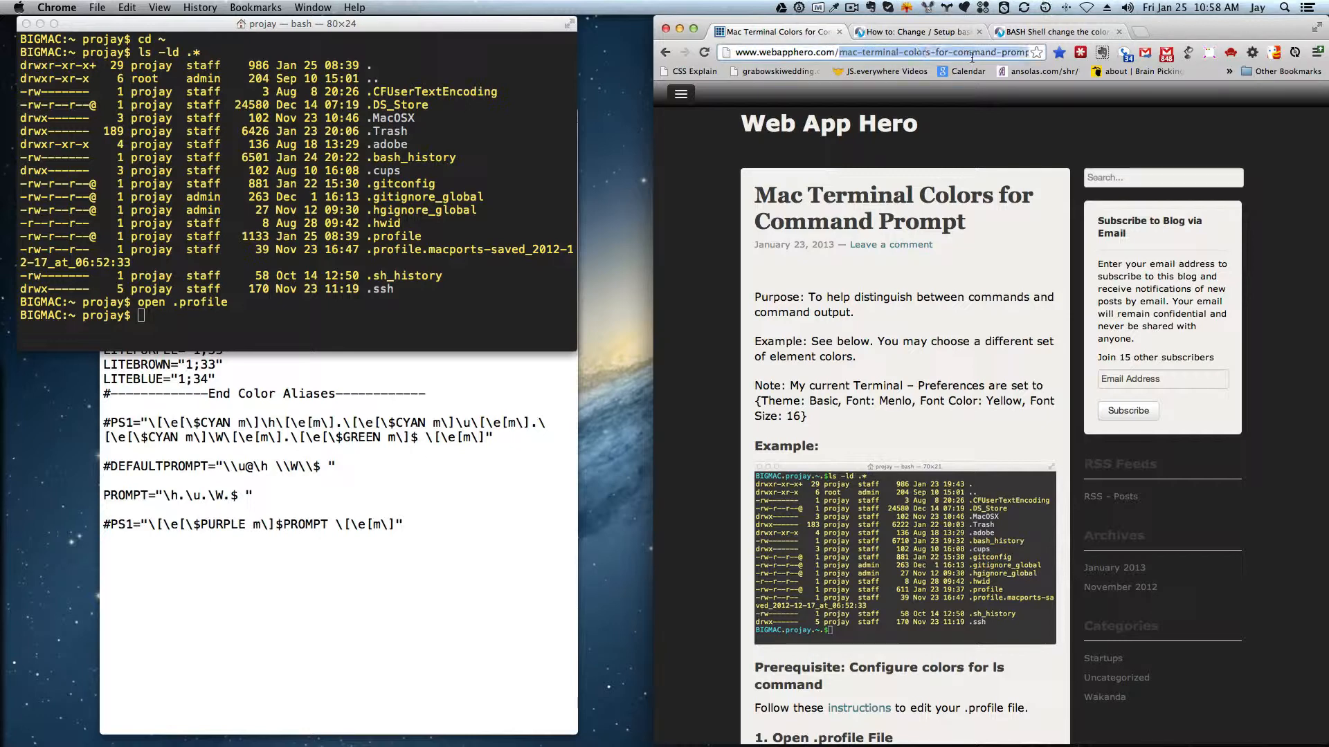
mouse_move(1027, 87)
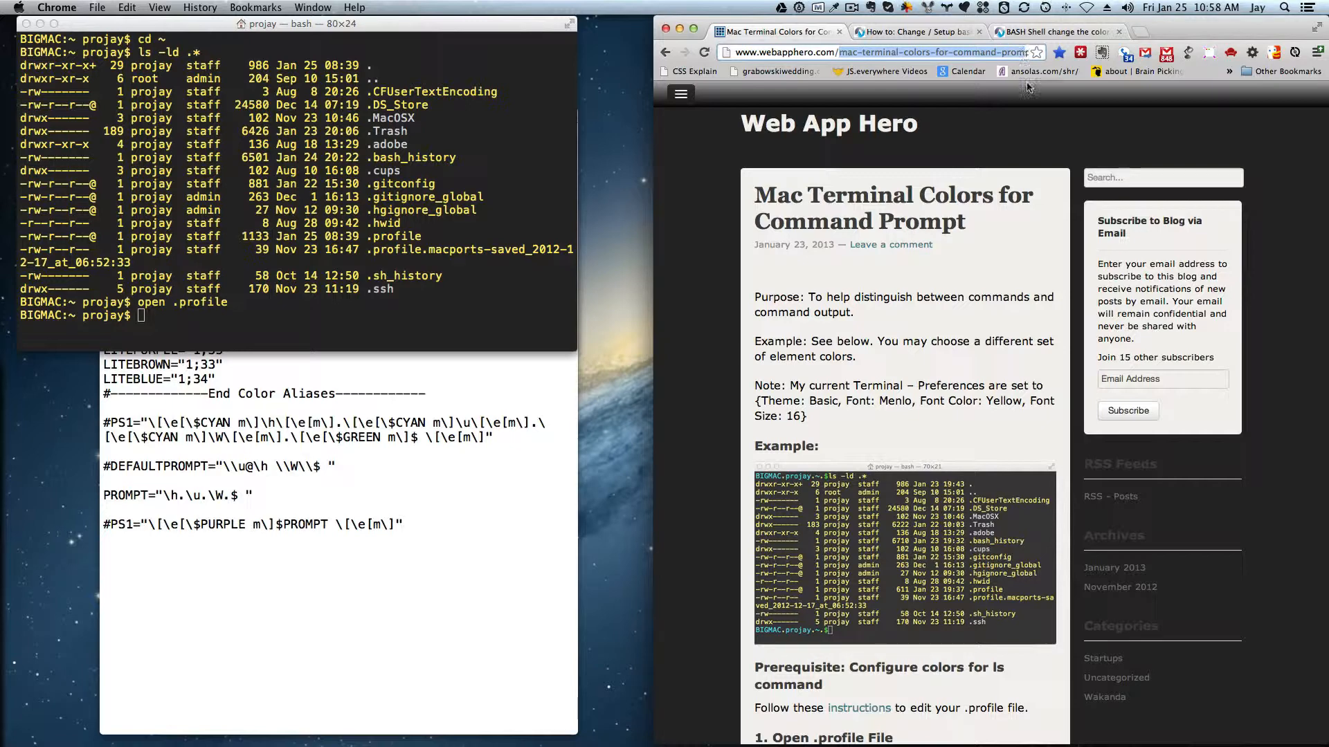
scroll("down", 3)
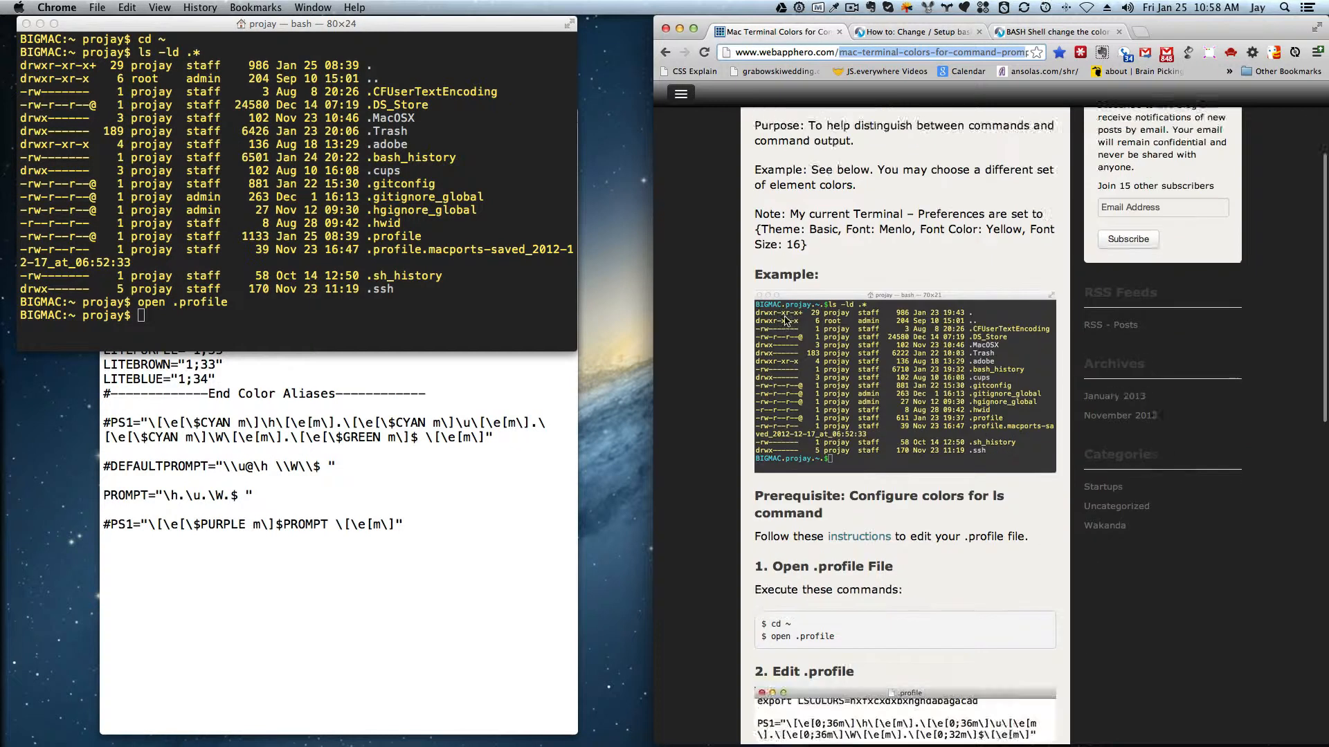
scroll("down", 3)
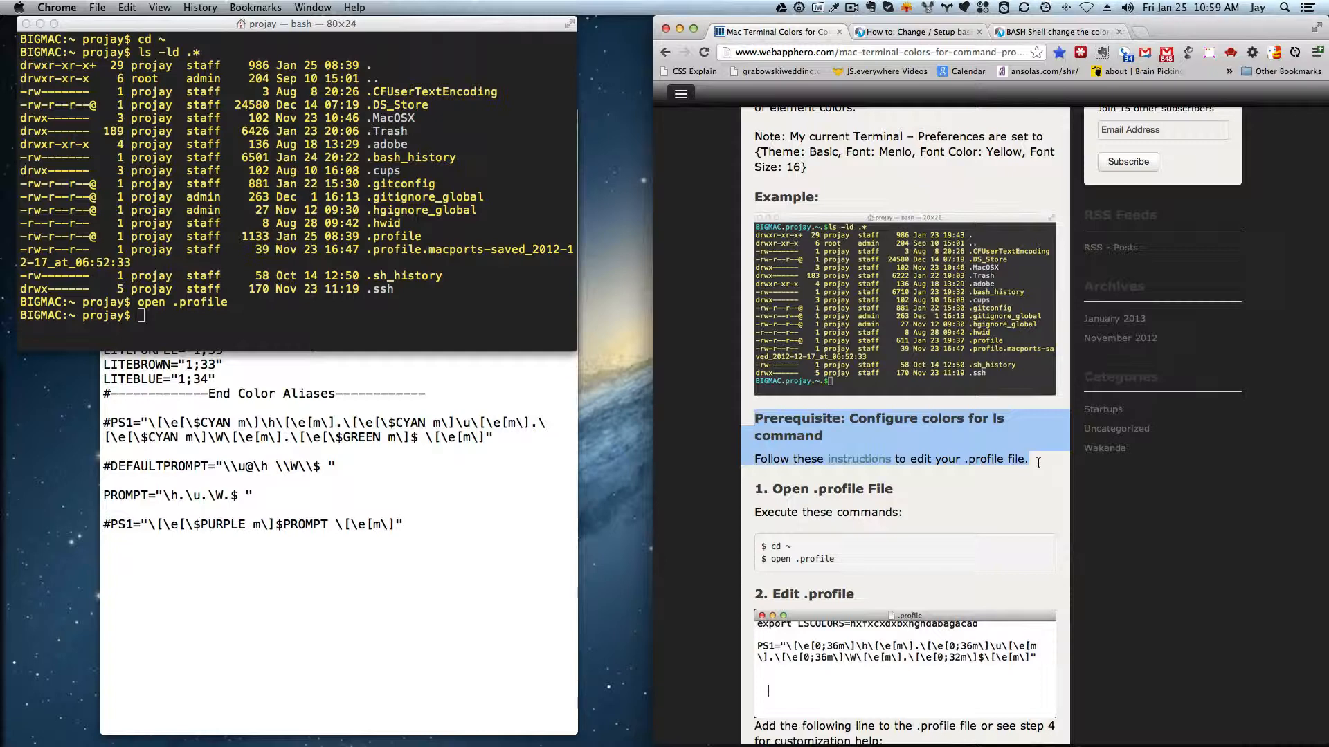
mouse_move(858, 459)
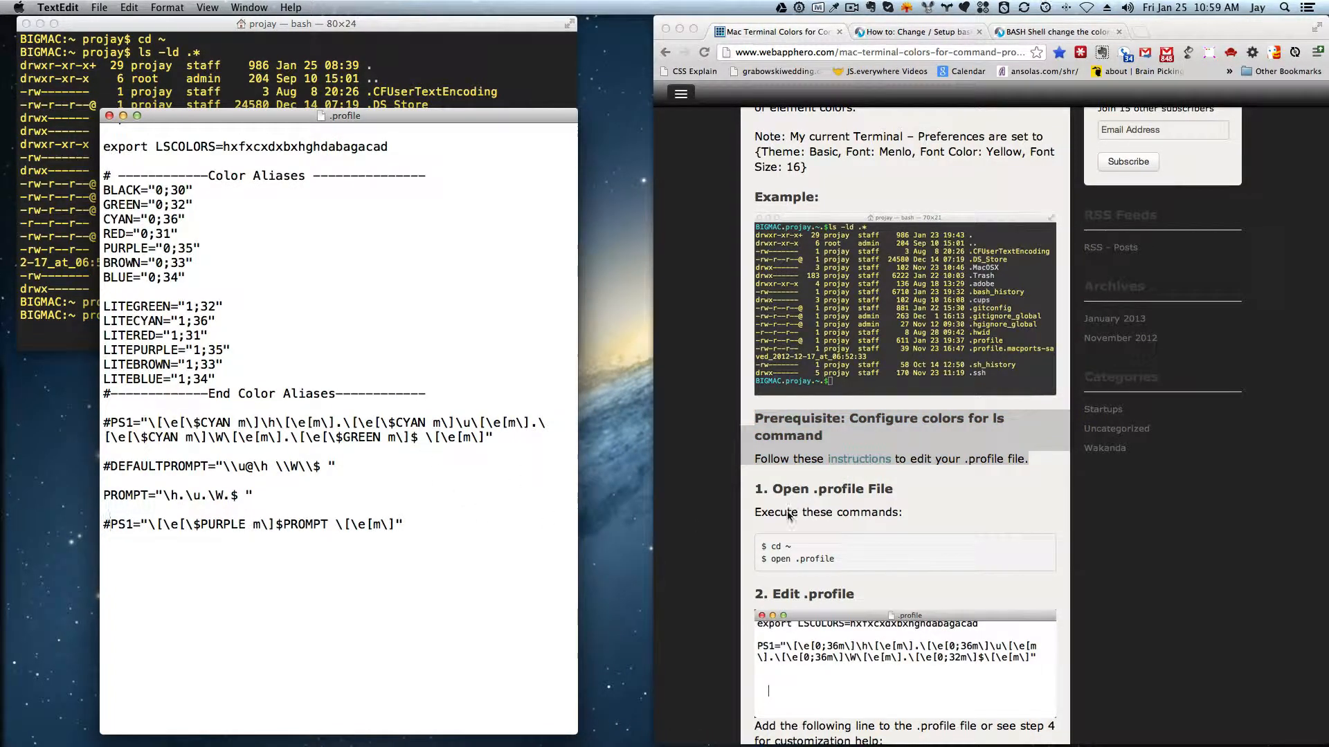
scroll("down", 3)
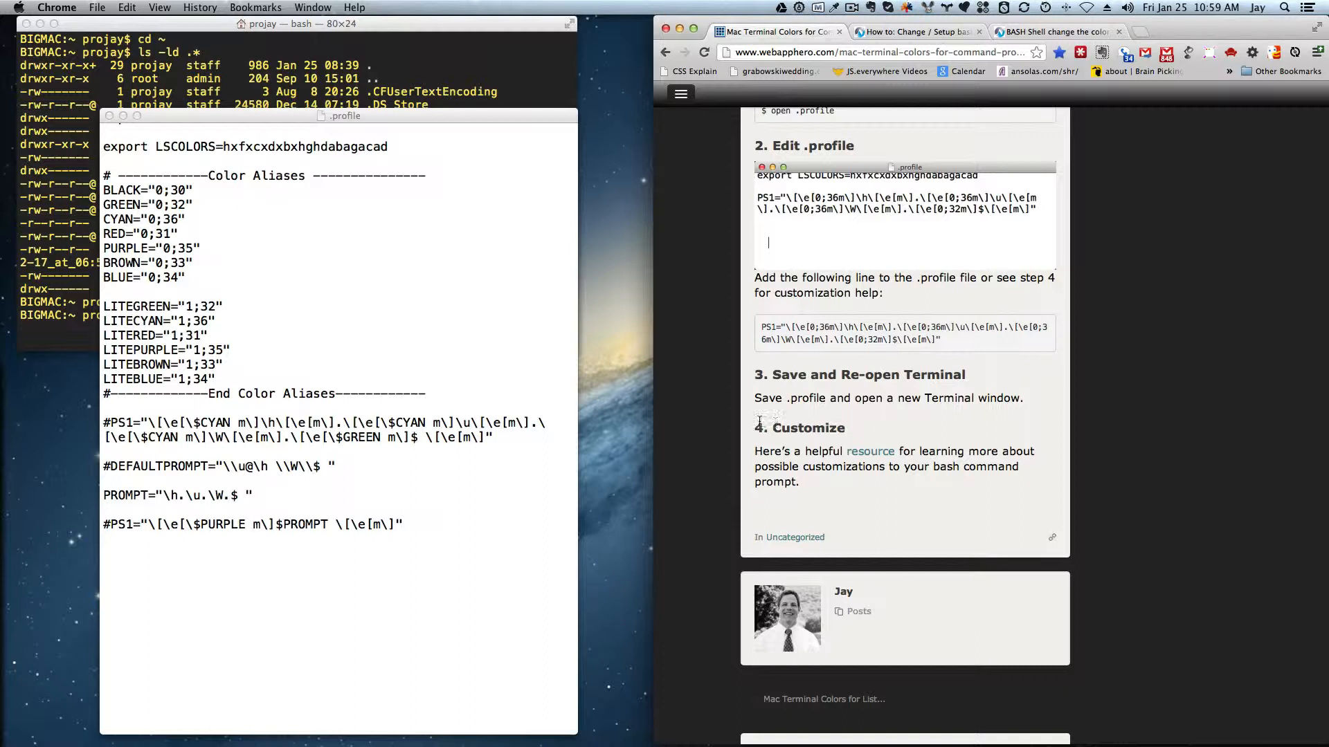
mouse_move(851, 434)
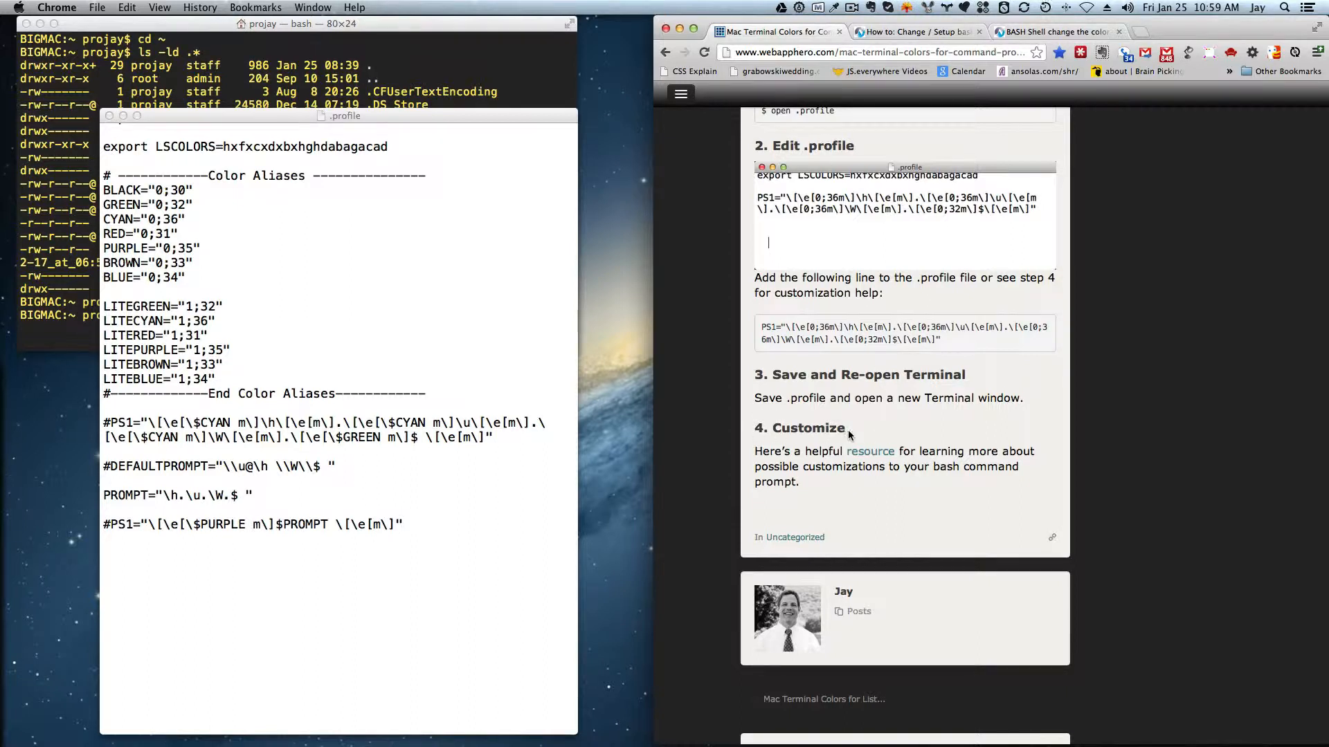
mouse_move(869, 452)
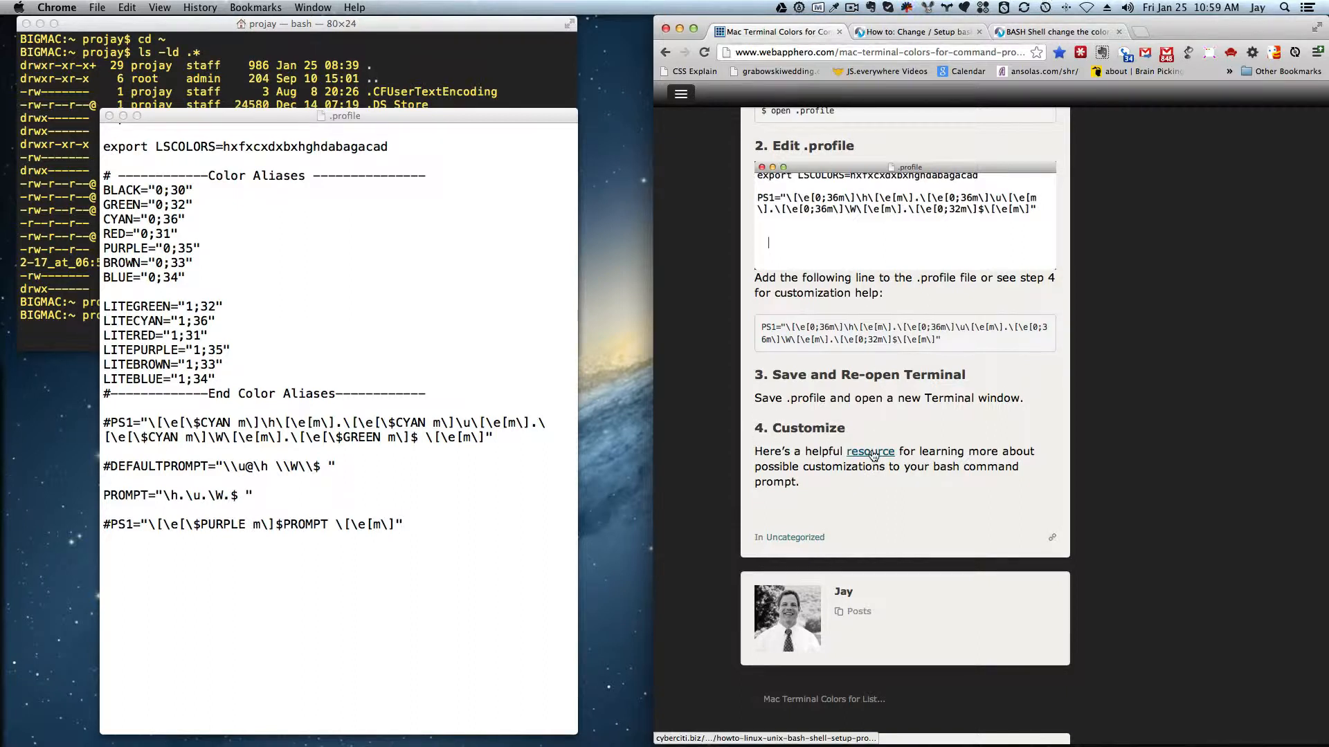
mouse_move(898, 199)
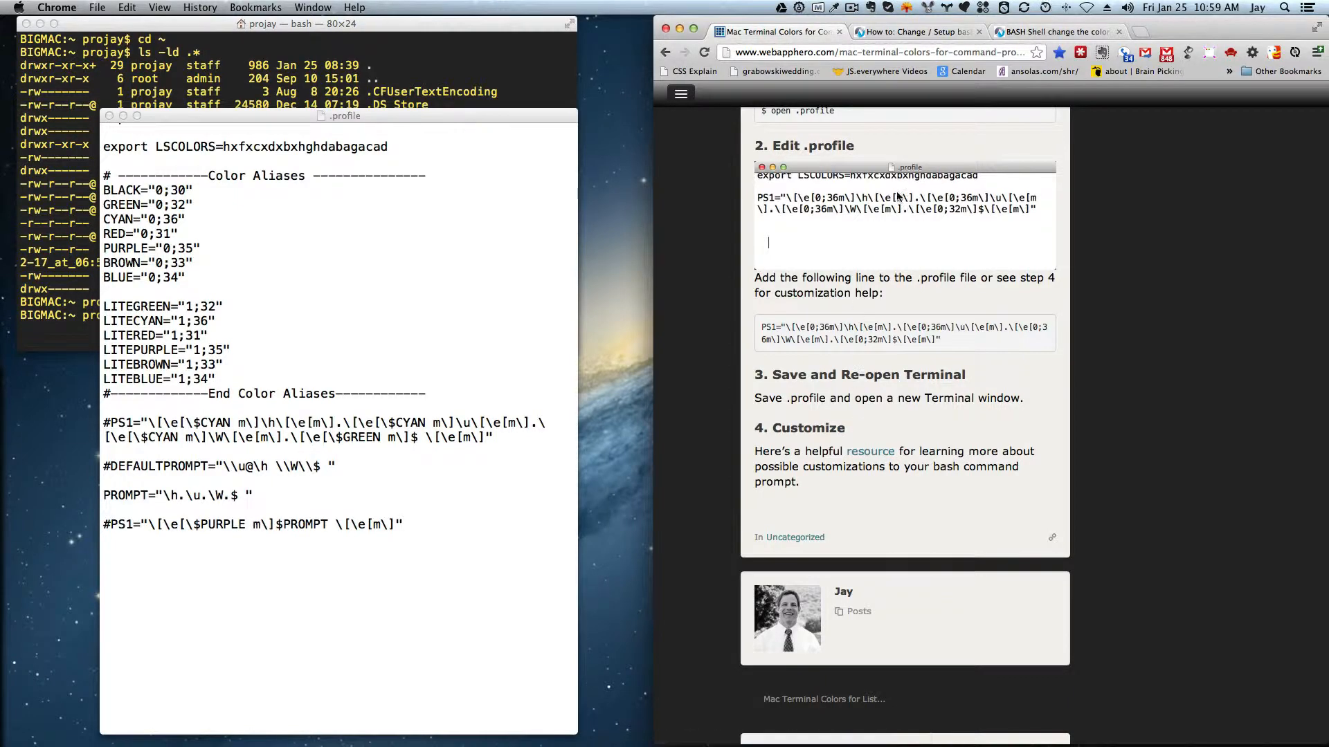
Step: Switch to the nixCraft bash custom prompt guide and scroll to its colour section
left_click(911, 31)
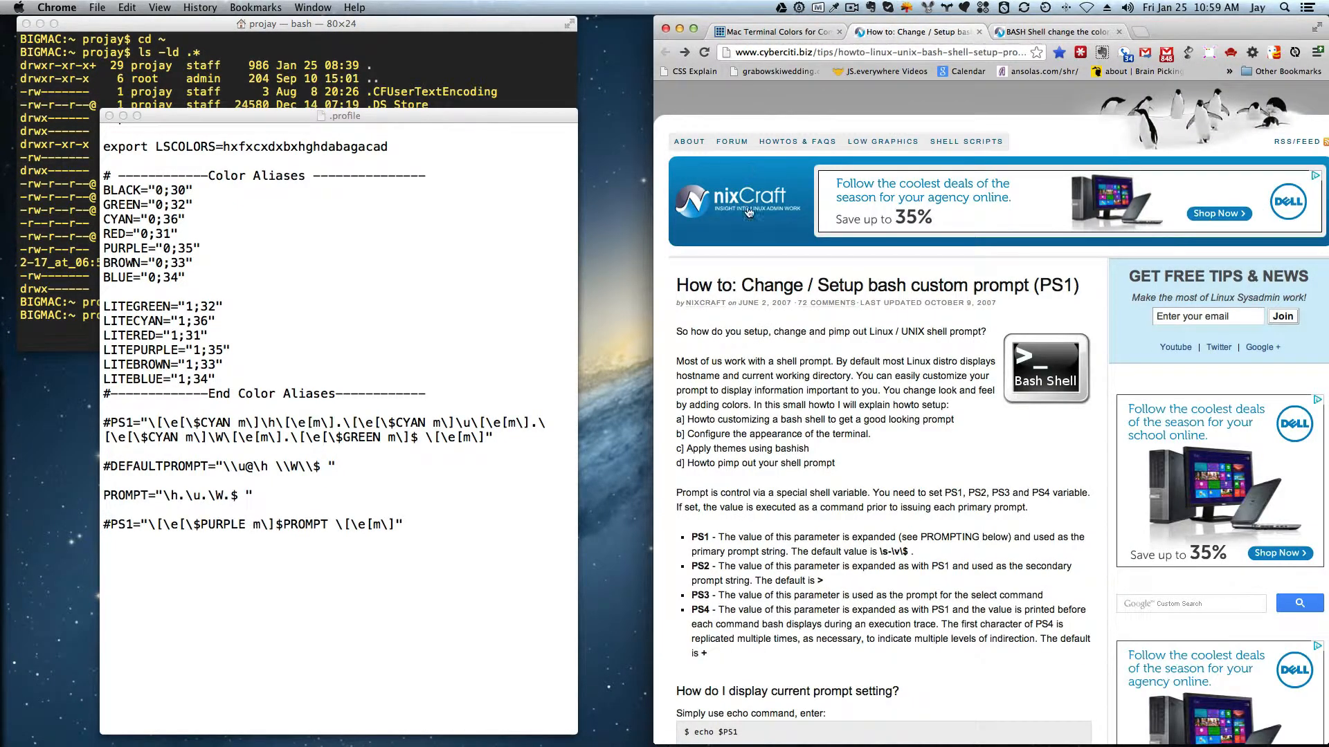
mouse_move(797, 403)
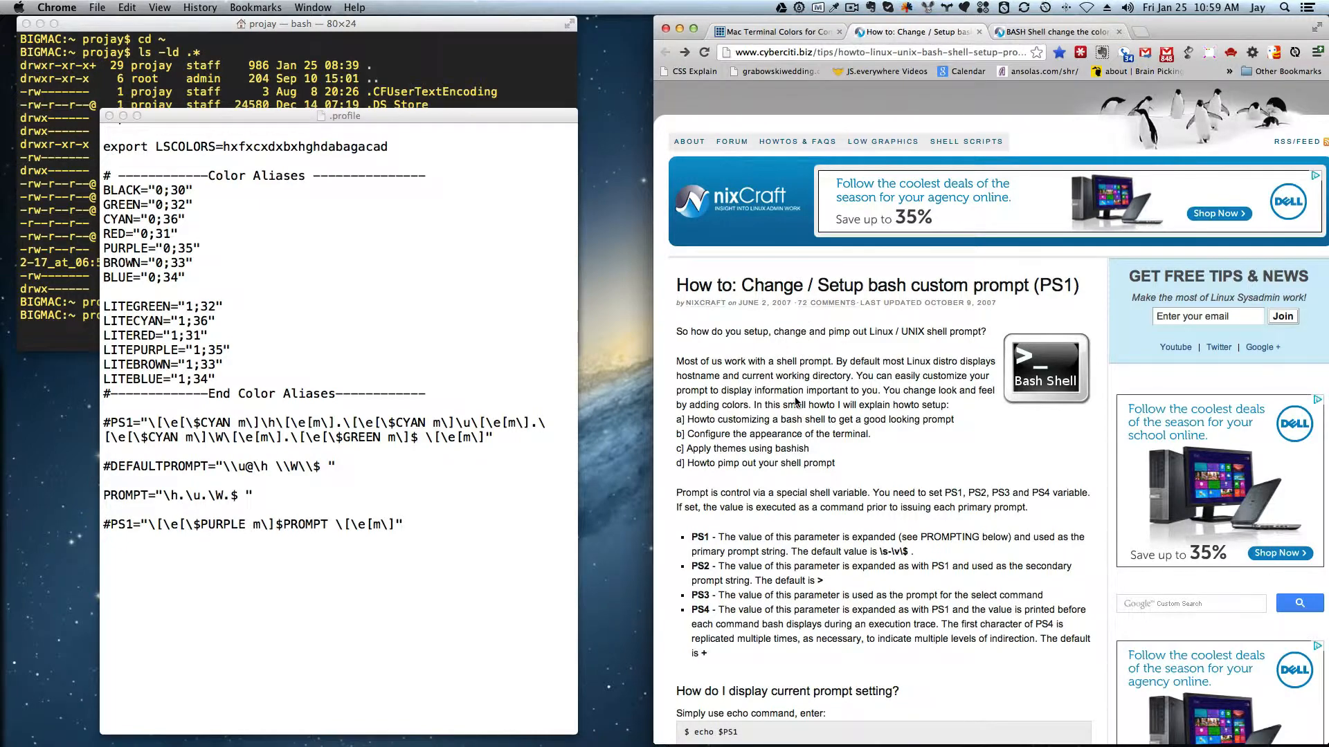
mouse_move(803, 489)
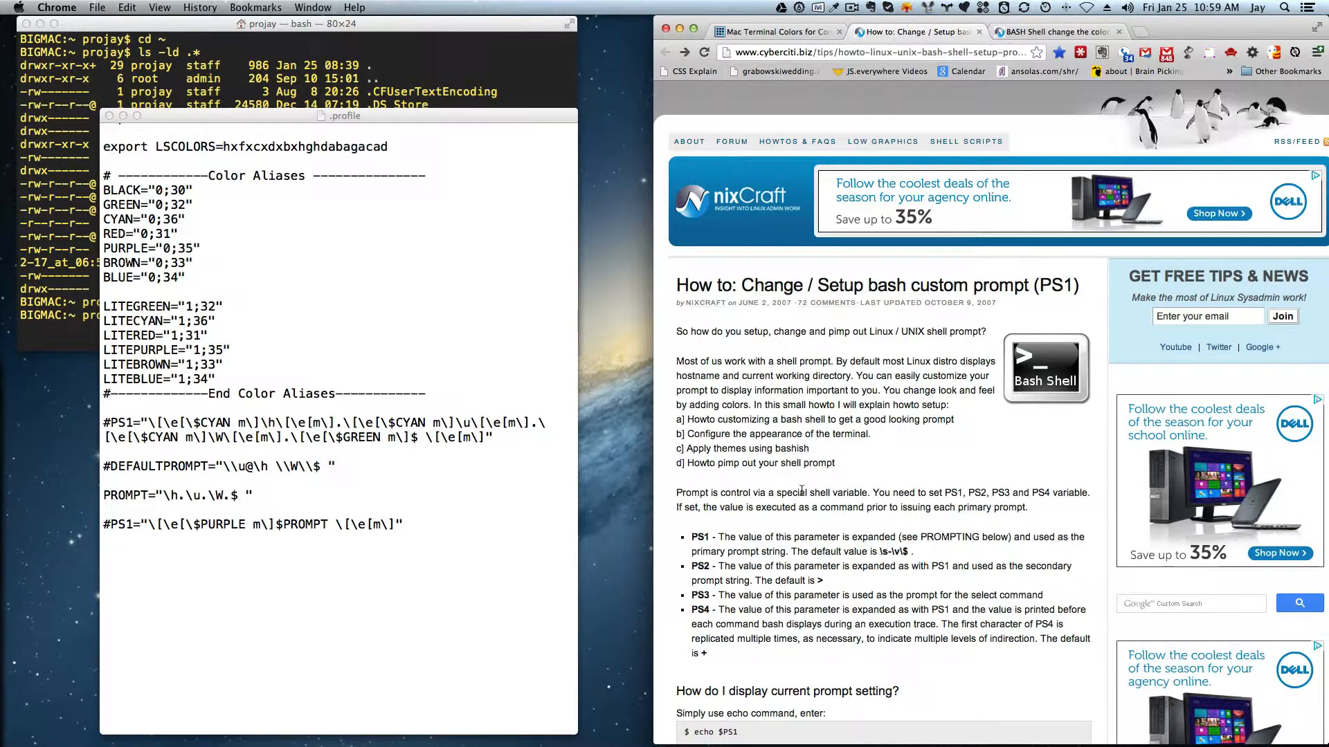
scroll("down", 3)
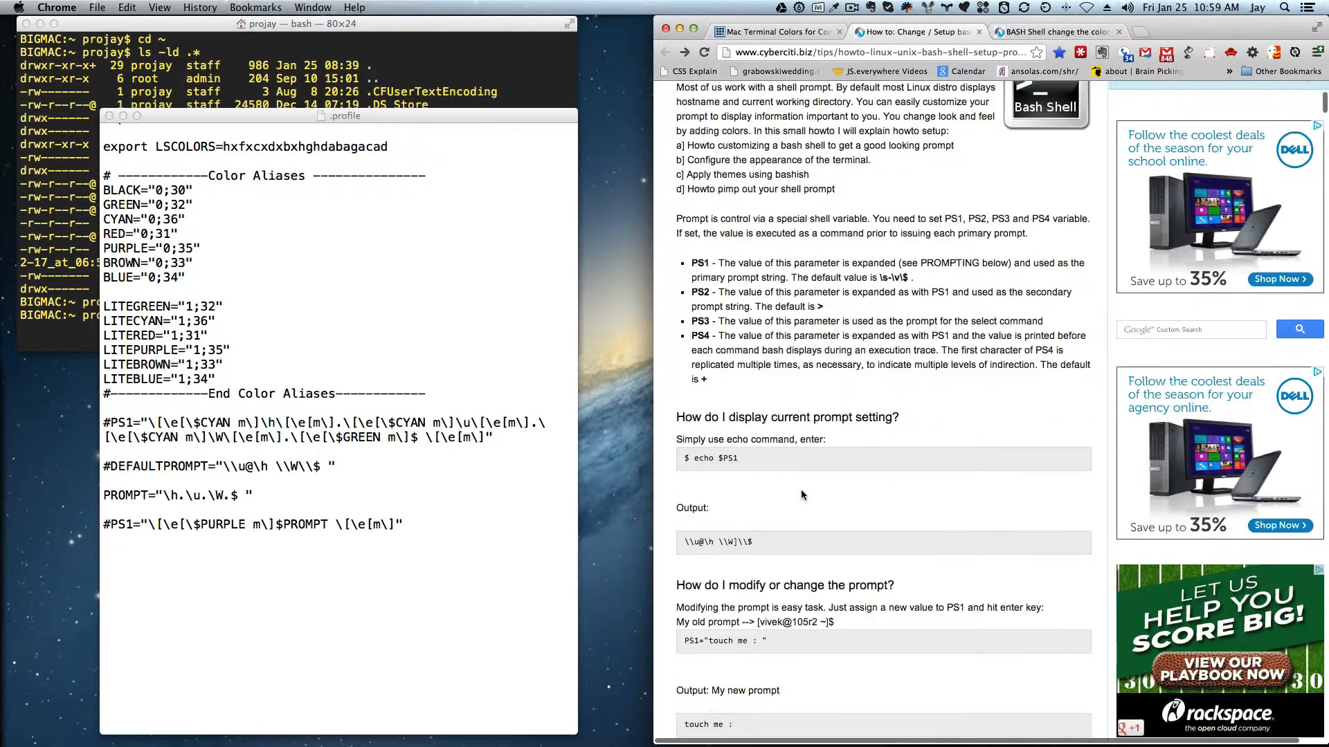
scroll("down", 3)
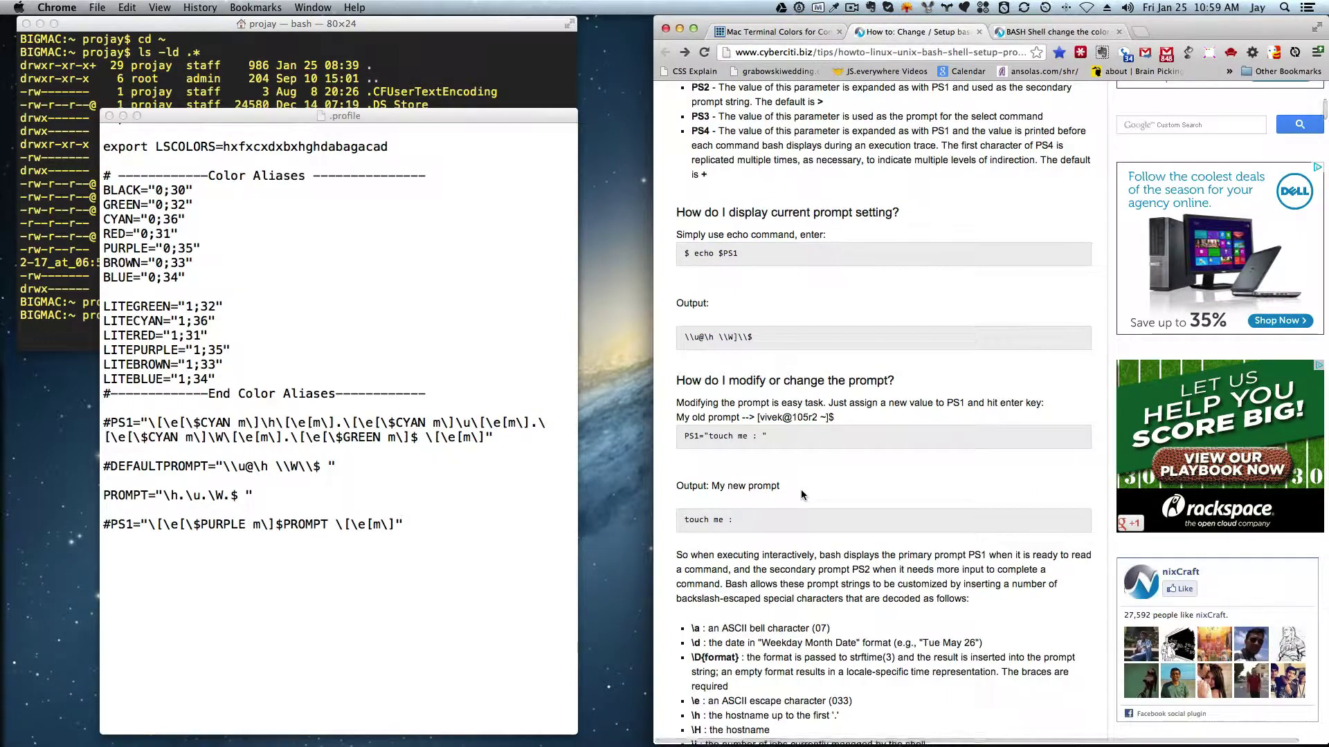
scroll("down", 3)
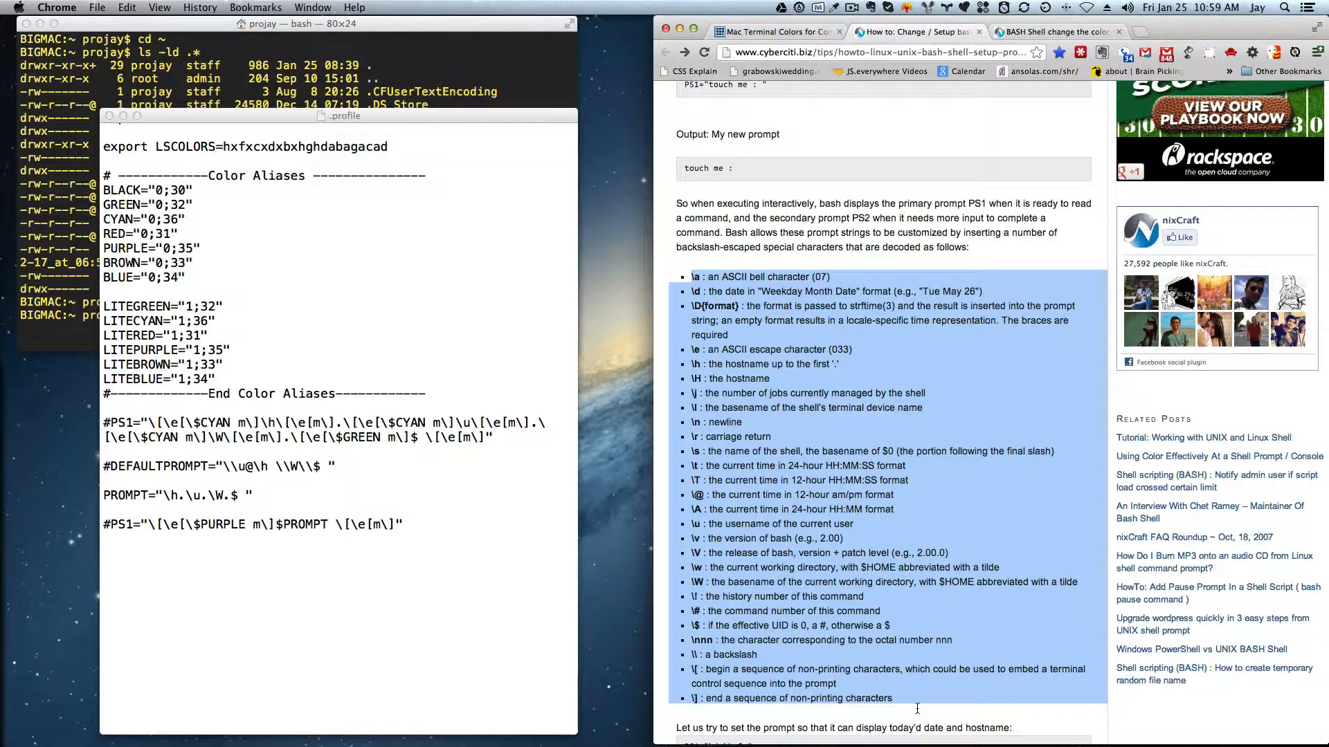
scroll("down", 3)
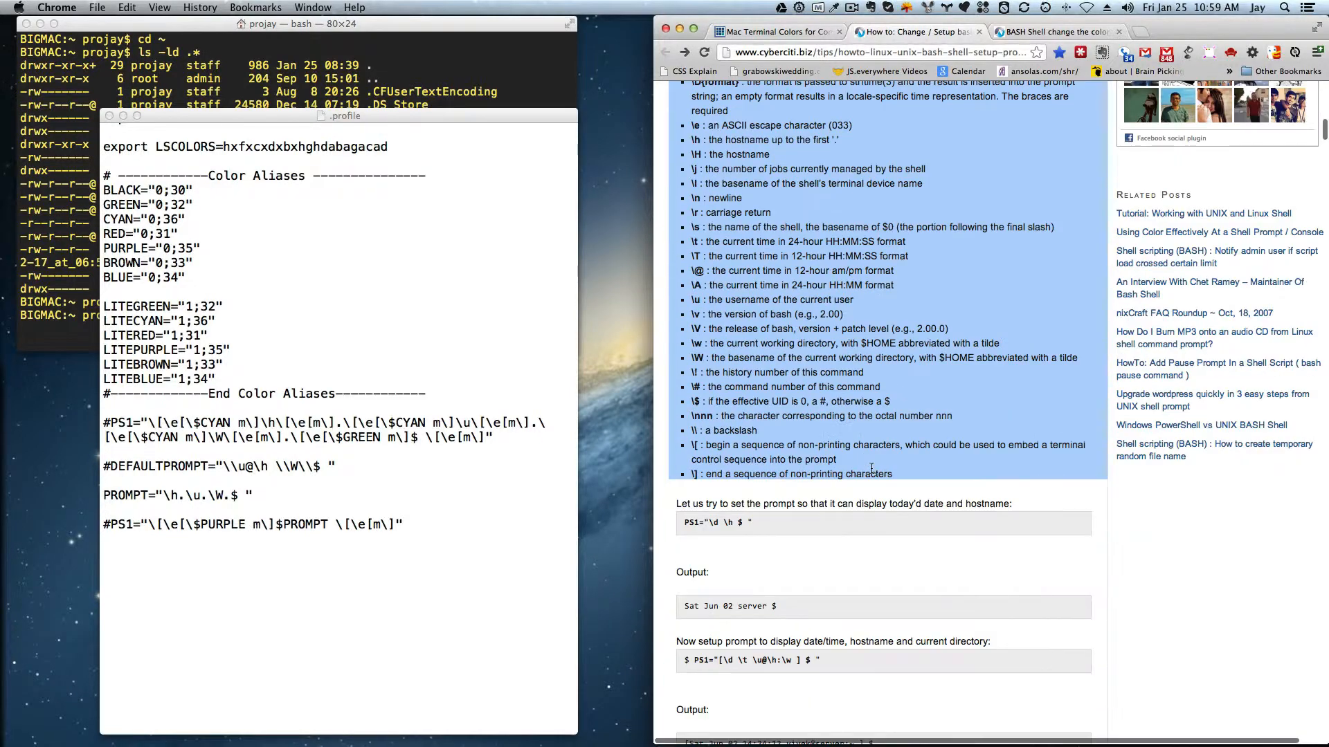
scroll("down", 3)
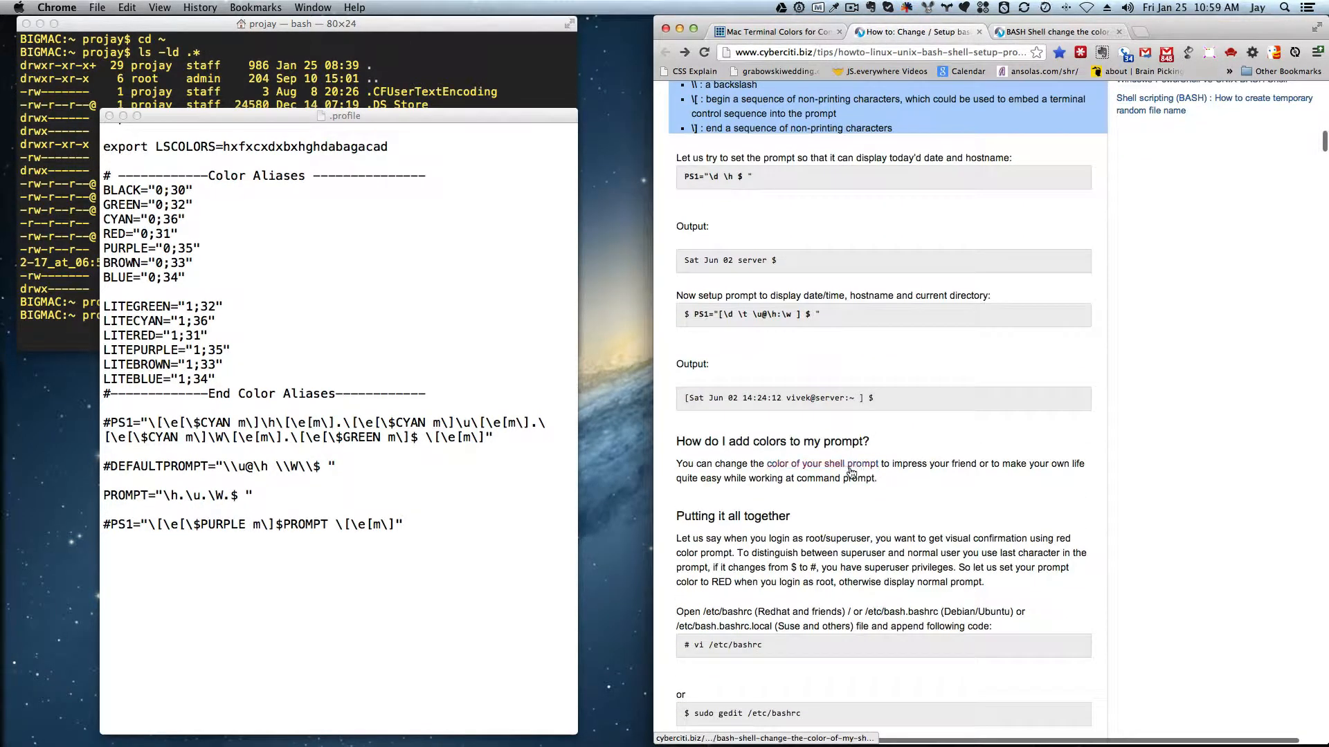
mouse_move(795, 467)
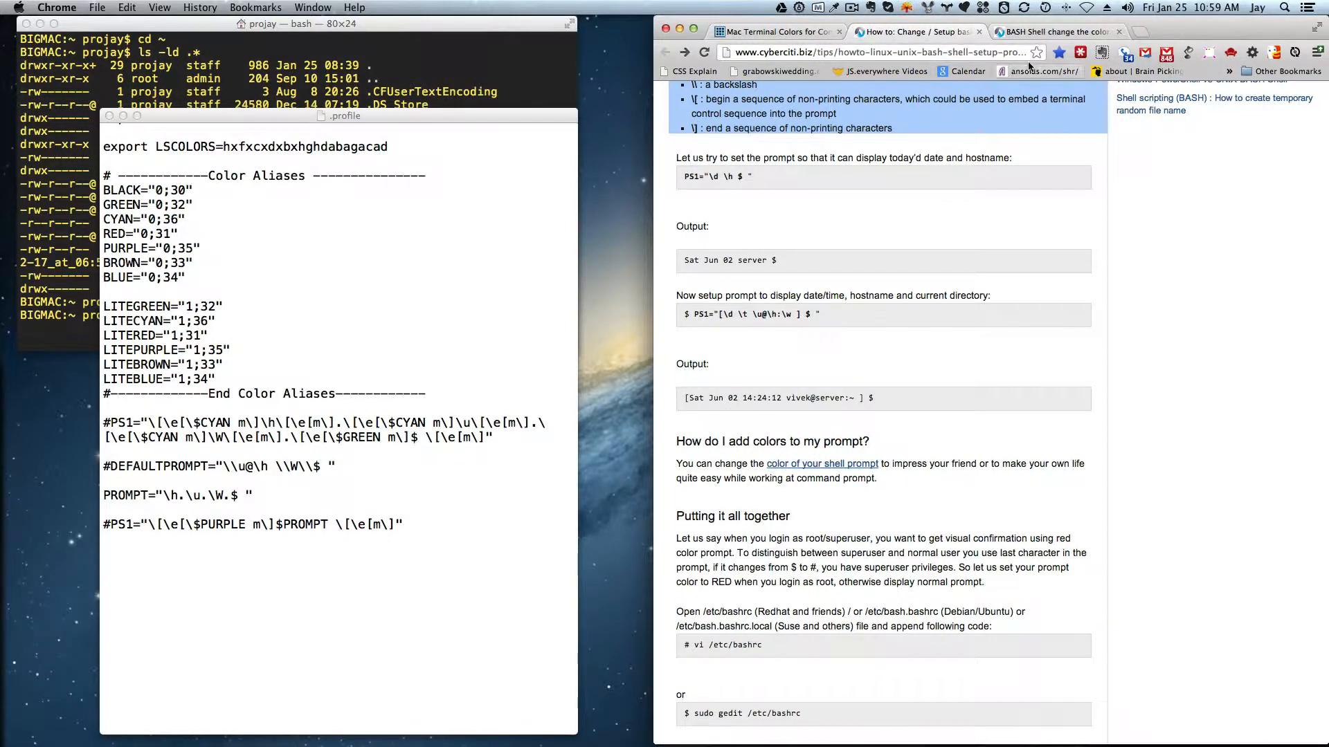
mouse_move(820, 464)
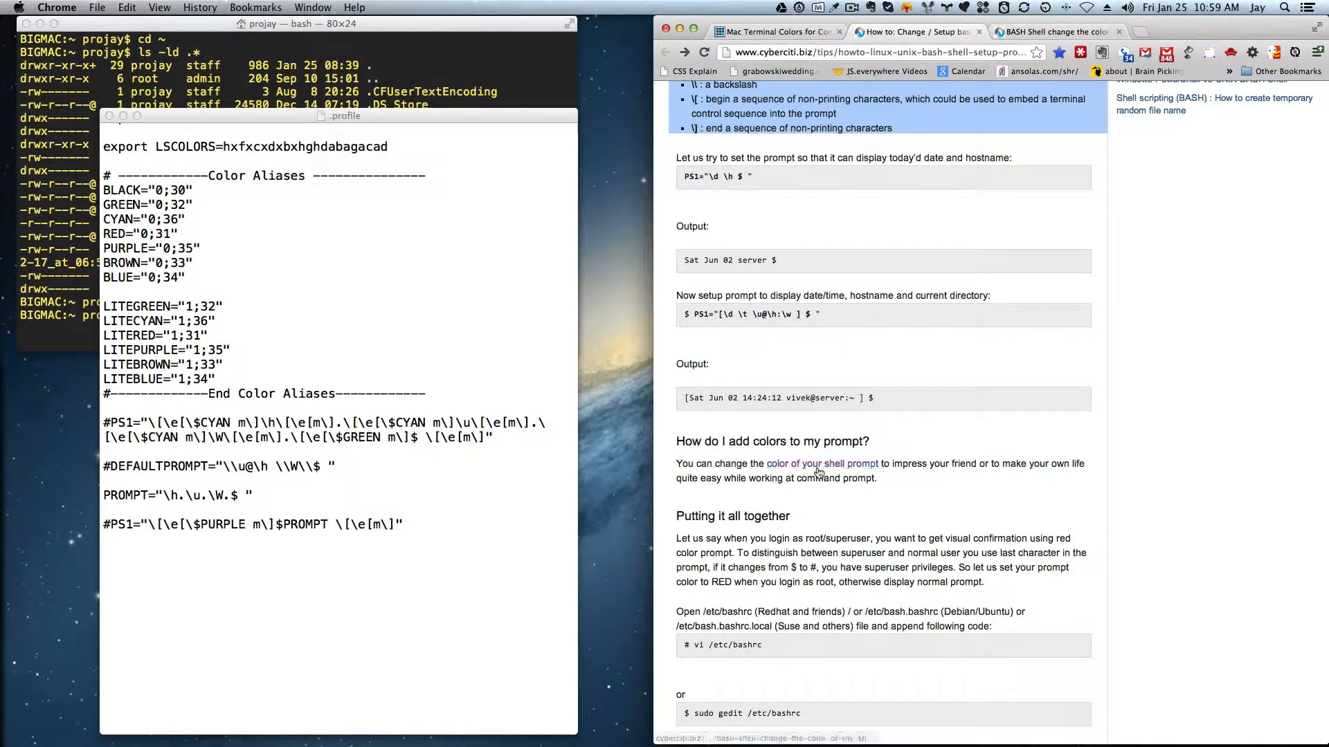
left_click(1053, 32)
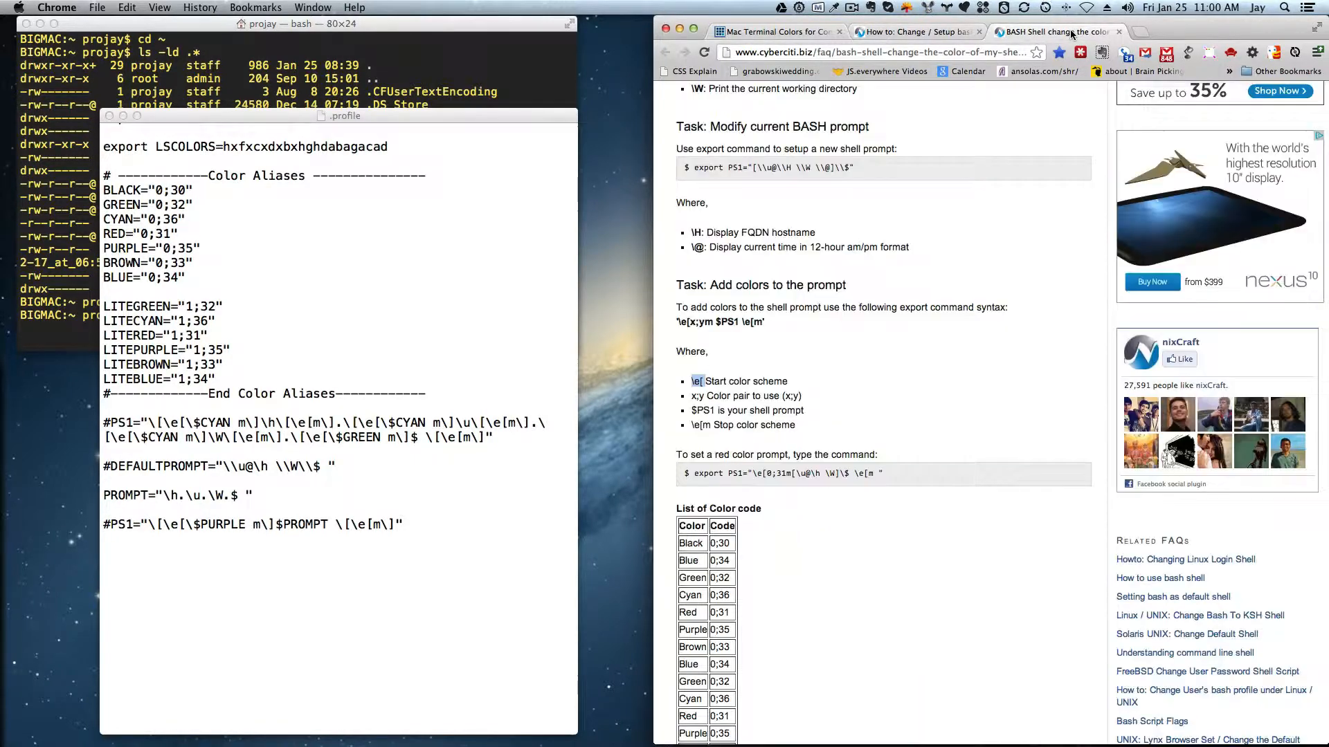
scroll("down", 3)
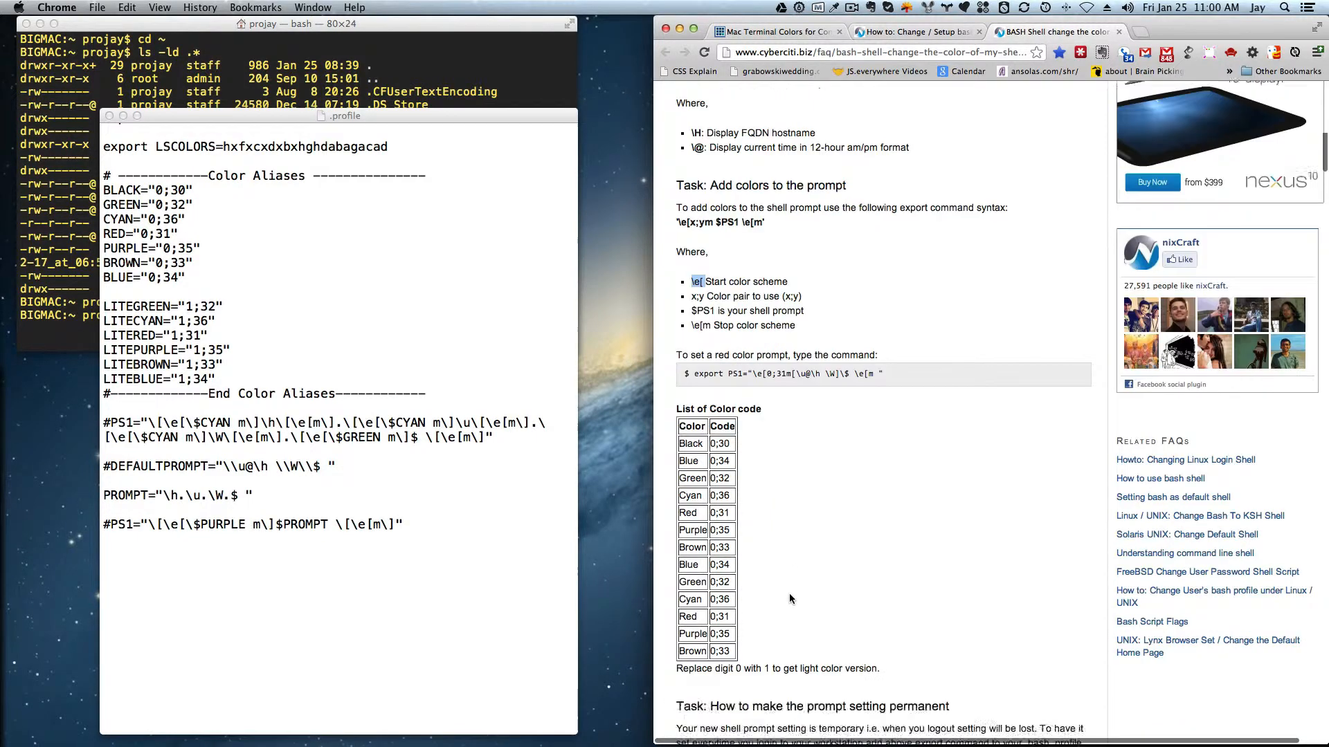
scroll("down", 3)
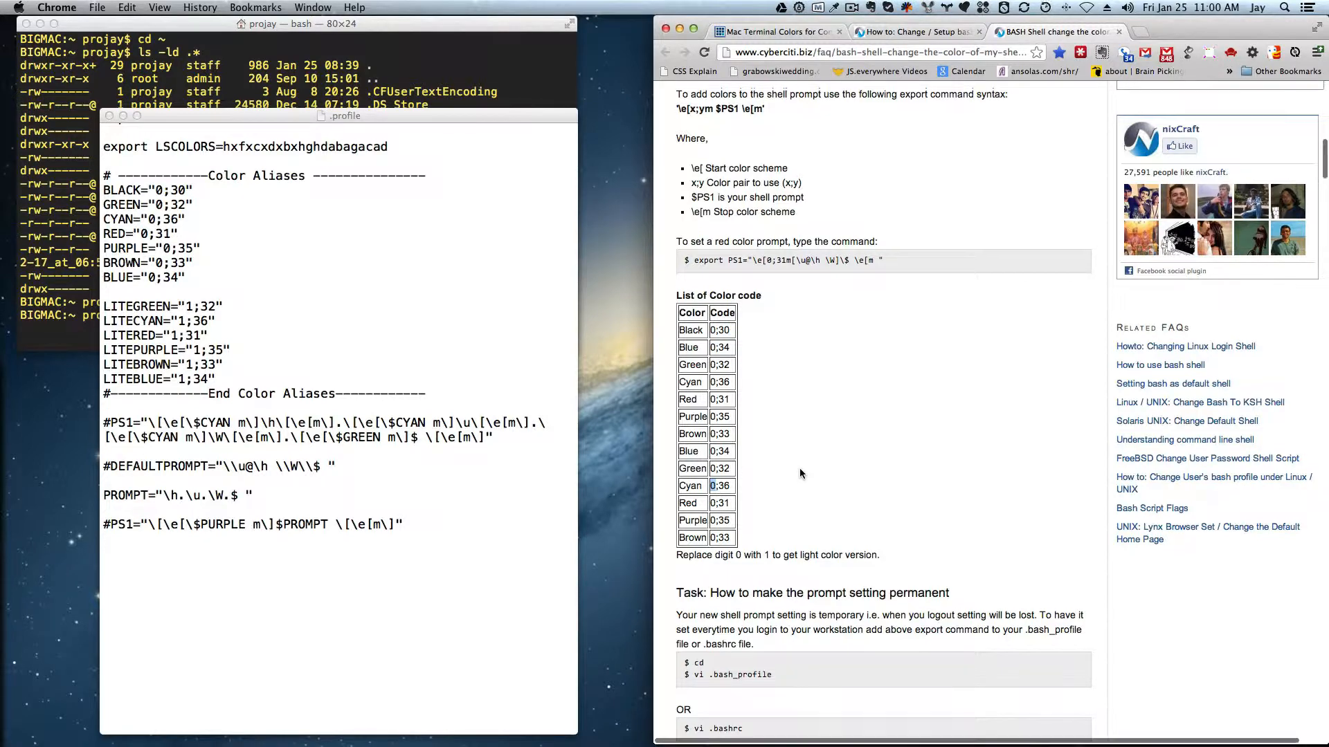
scroll("up", 3)
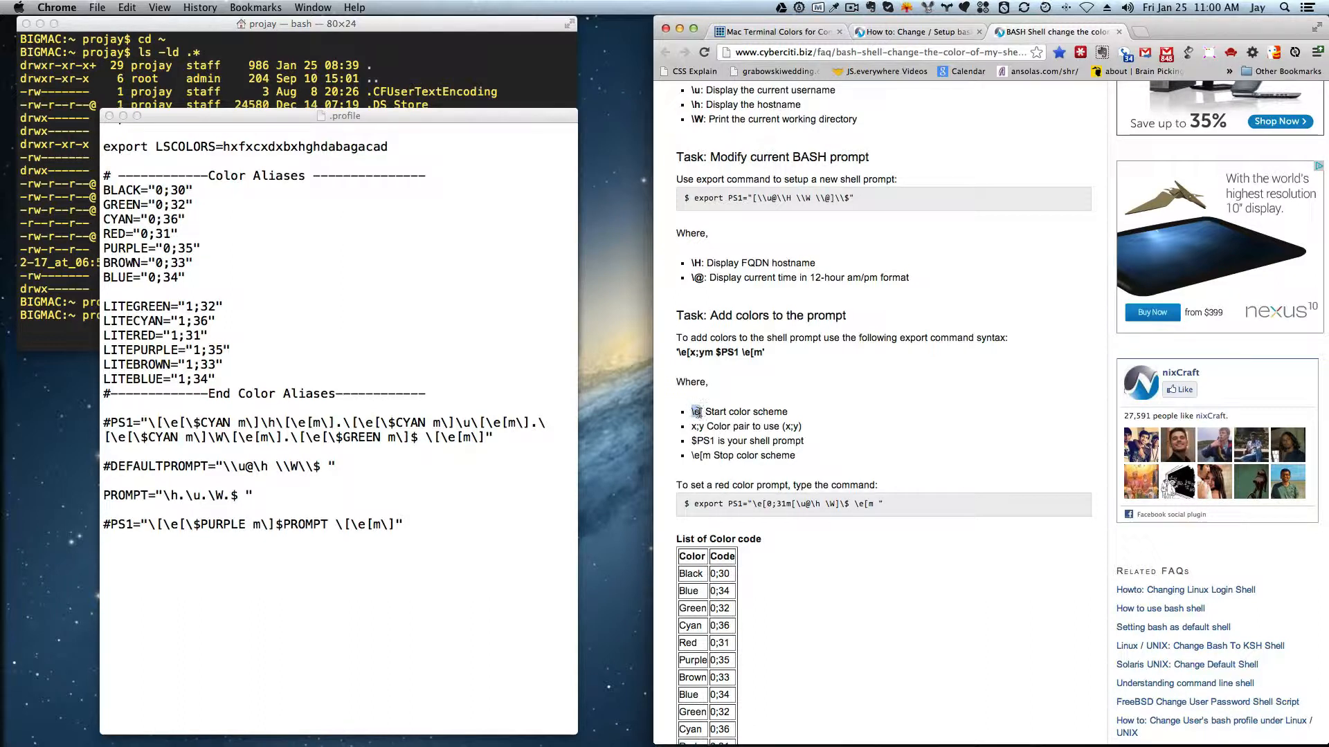
double_click(694, 411)
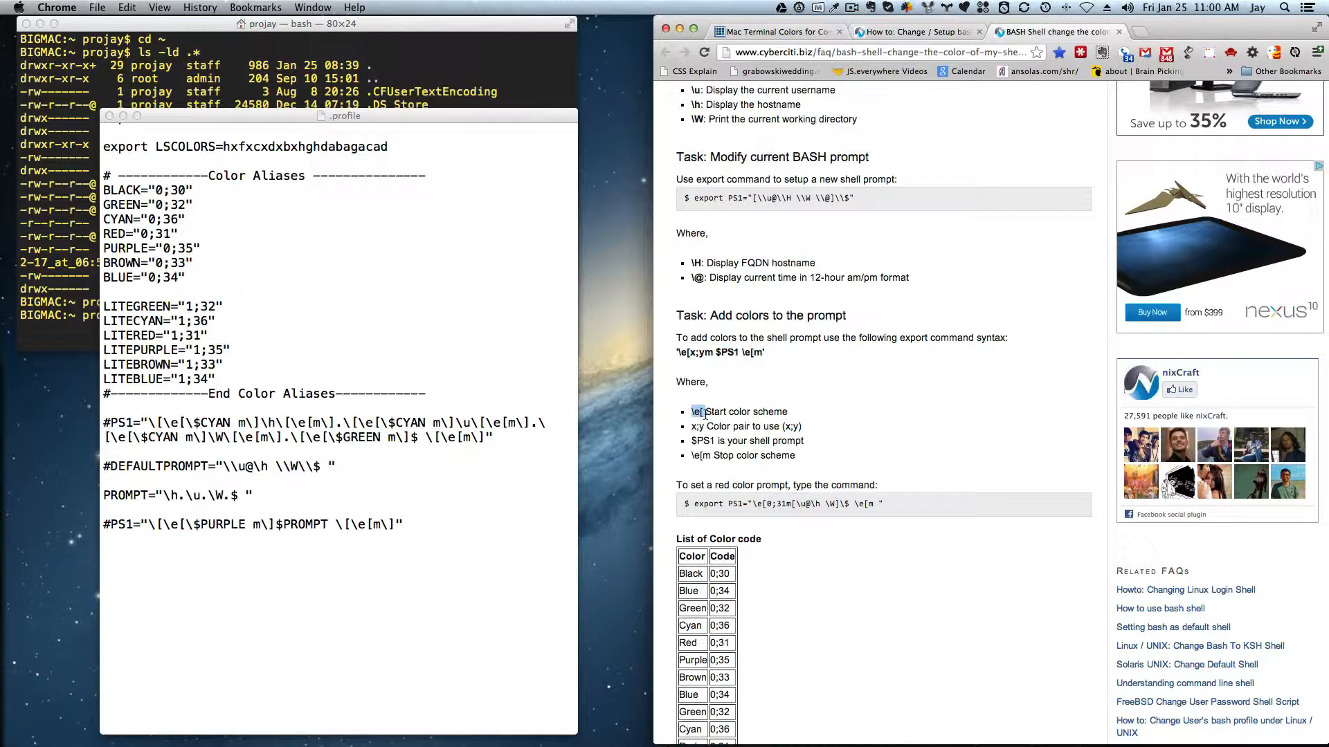
mouse_move(694, 457)
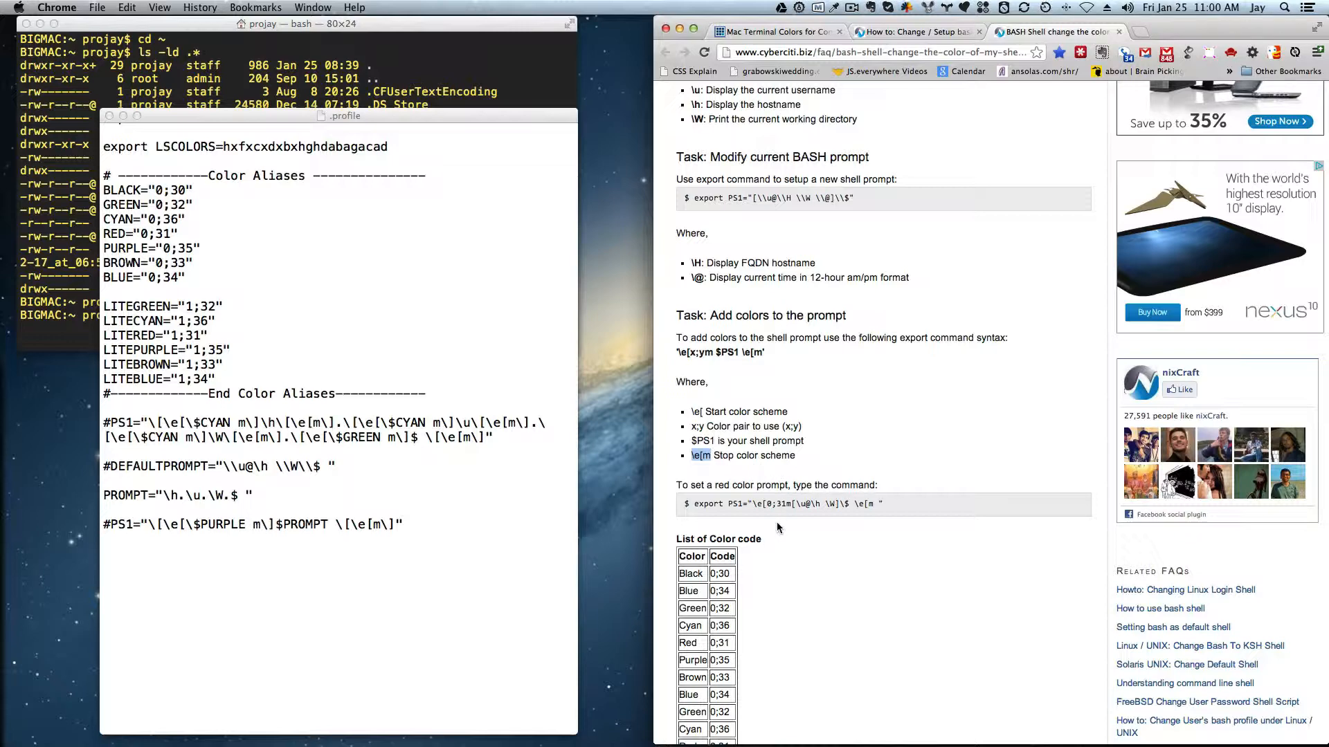
mouse_move(778, 532)
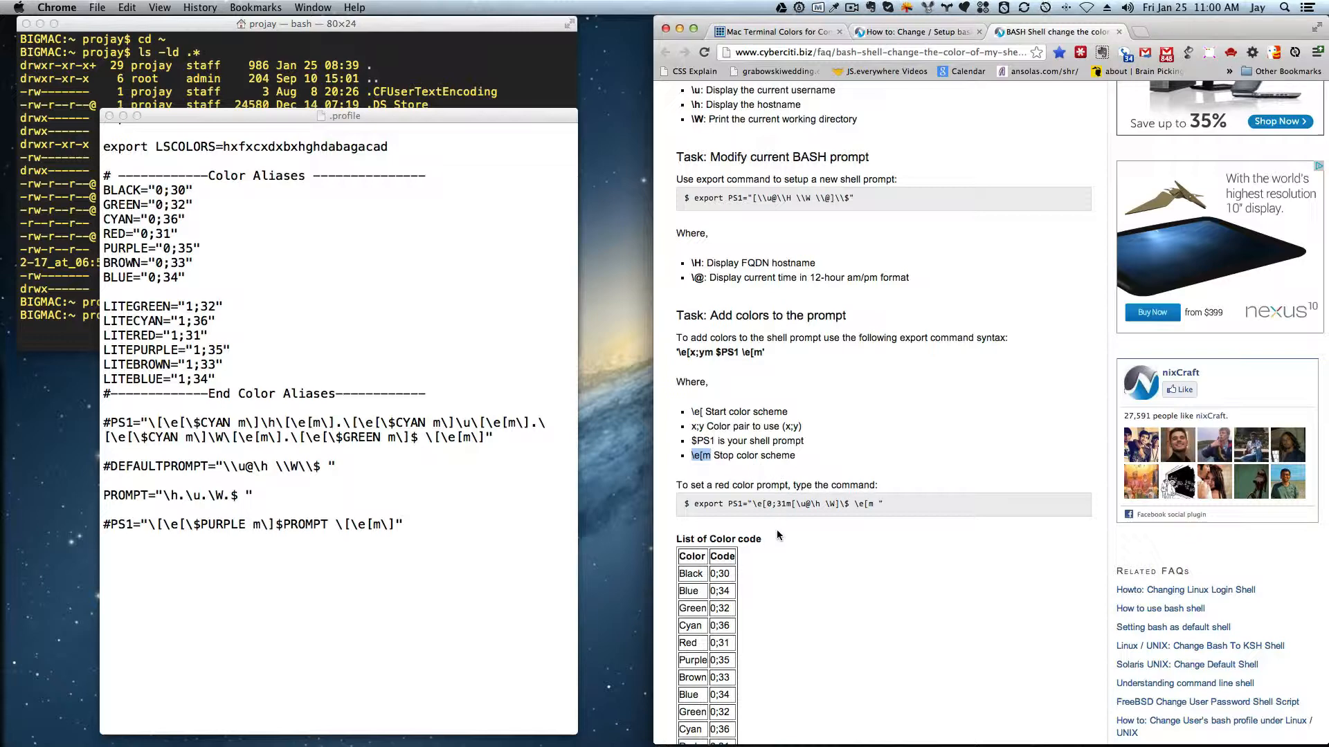
scroll("down", 3)
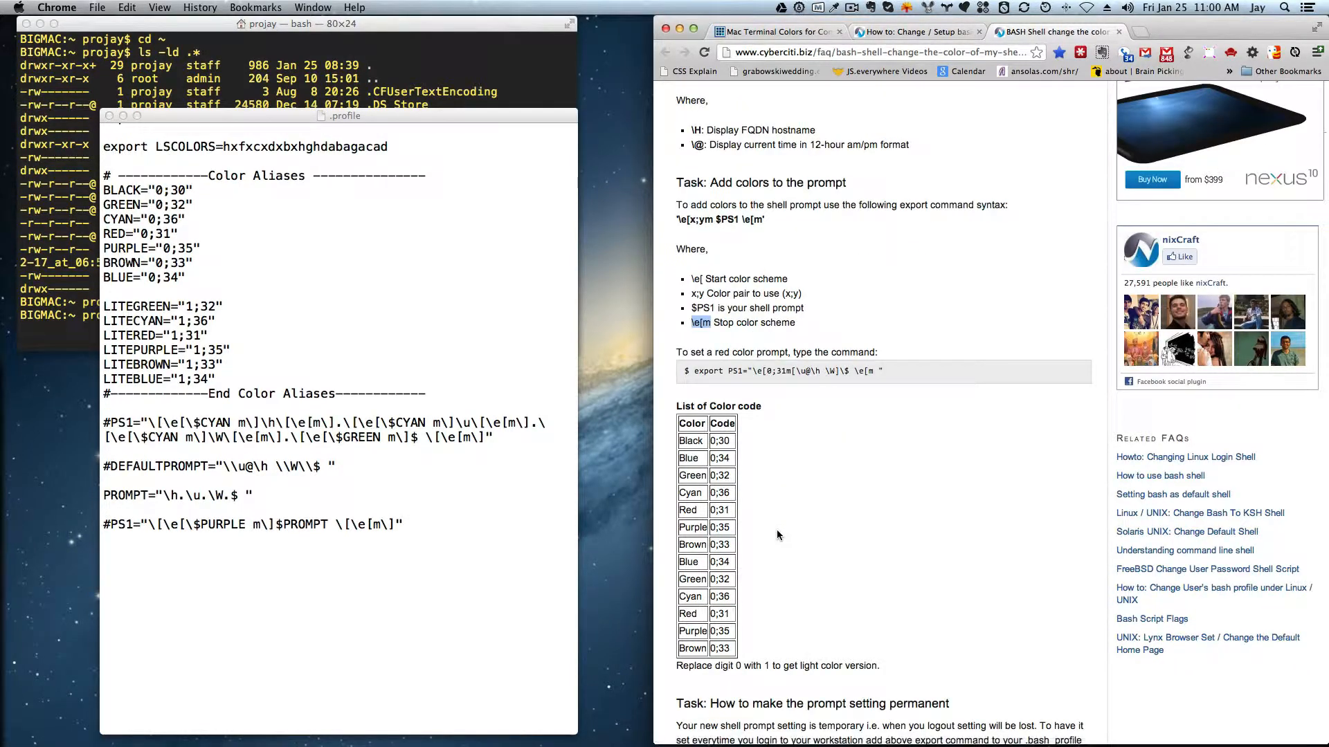
scroll("down", 3)
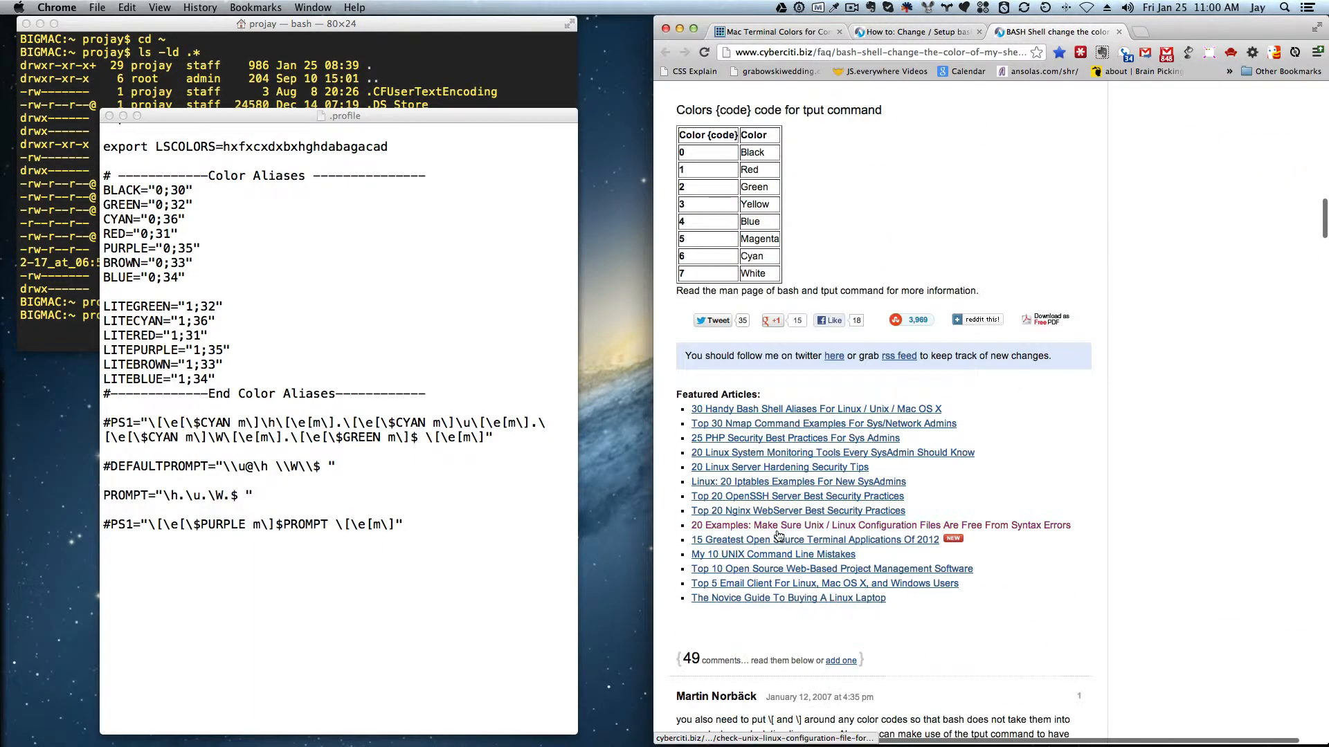
scroll("down", 3)
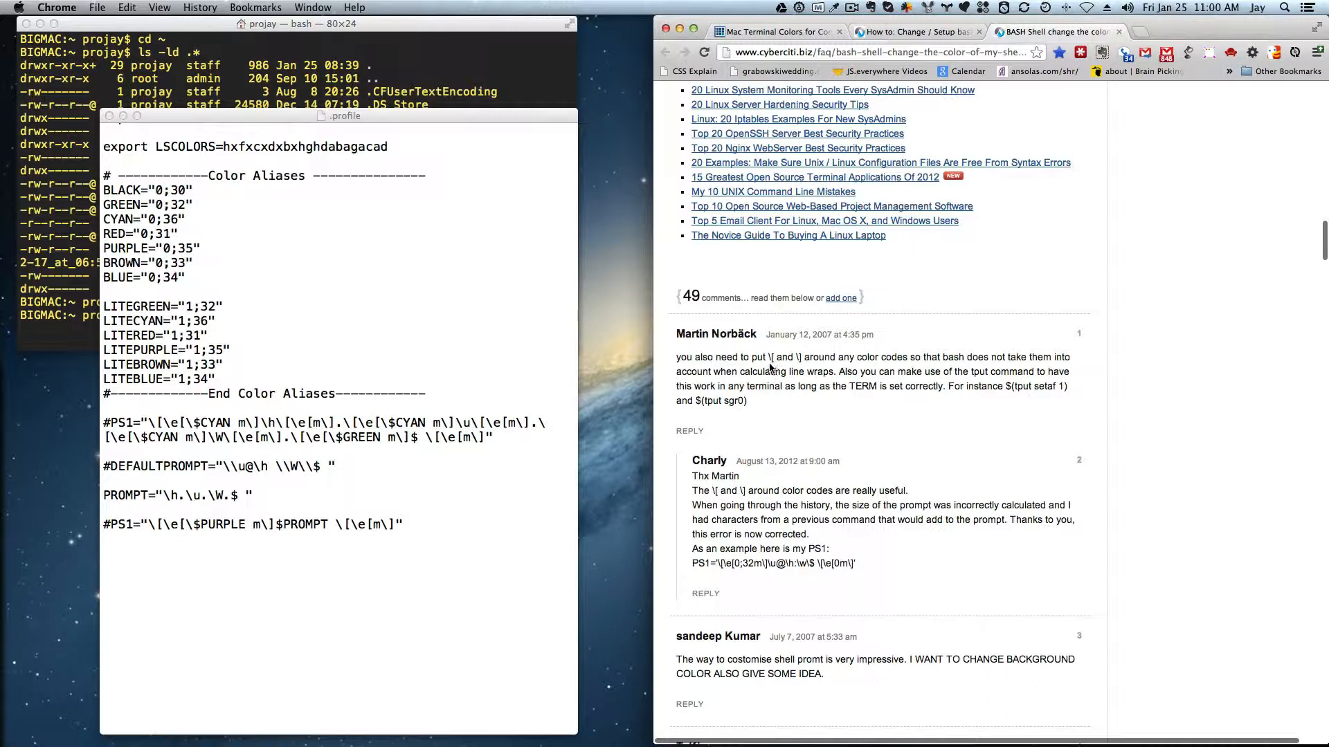
mouse_move(769, 367)
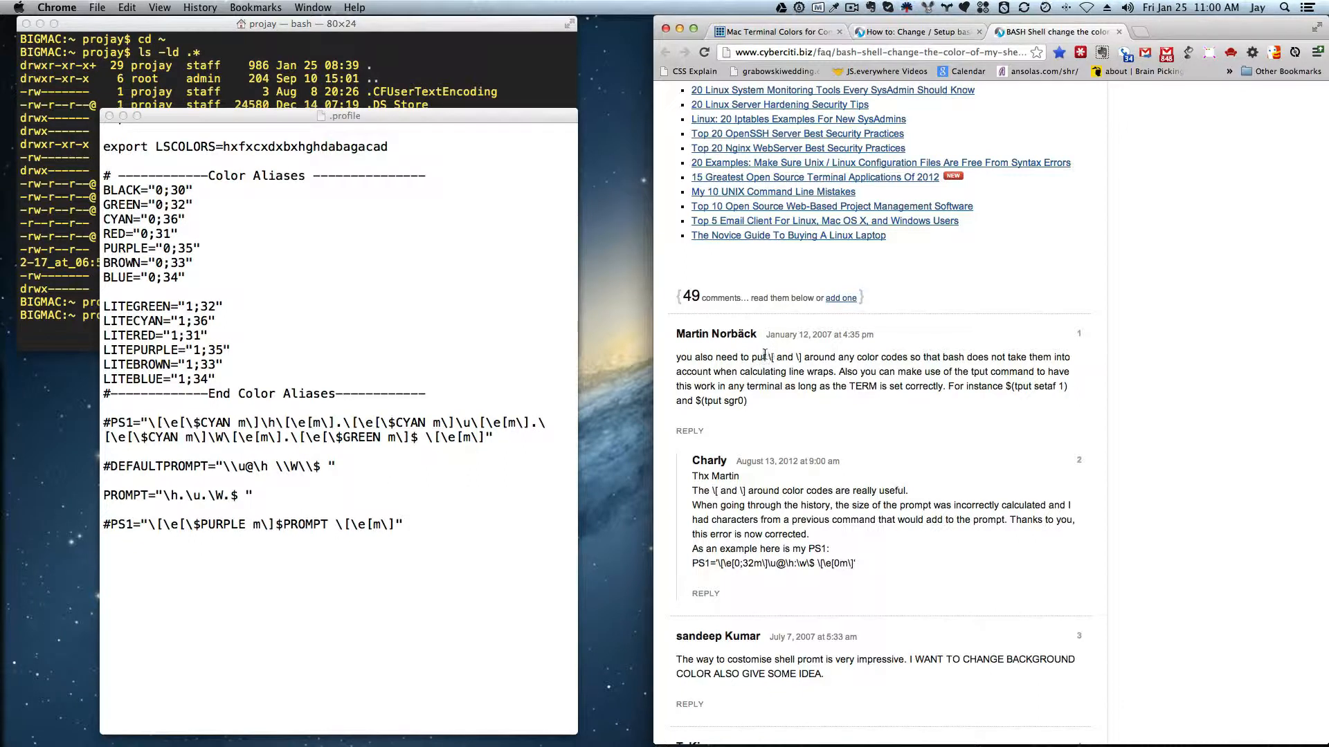
double_click(775, 357)
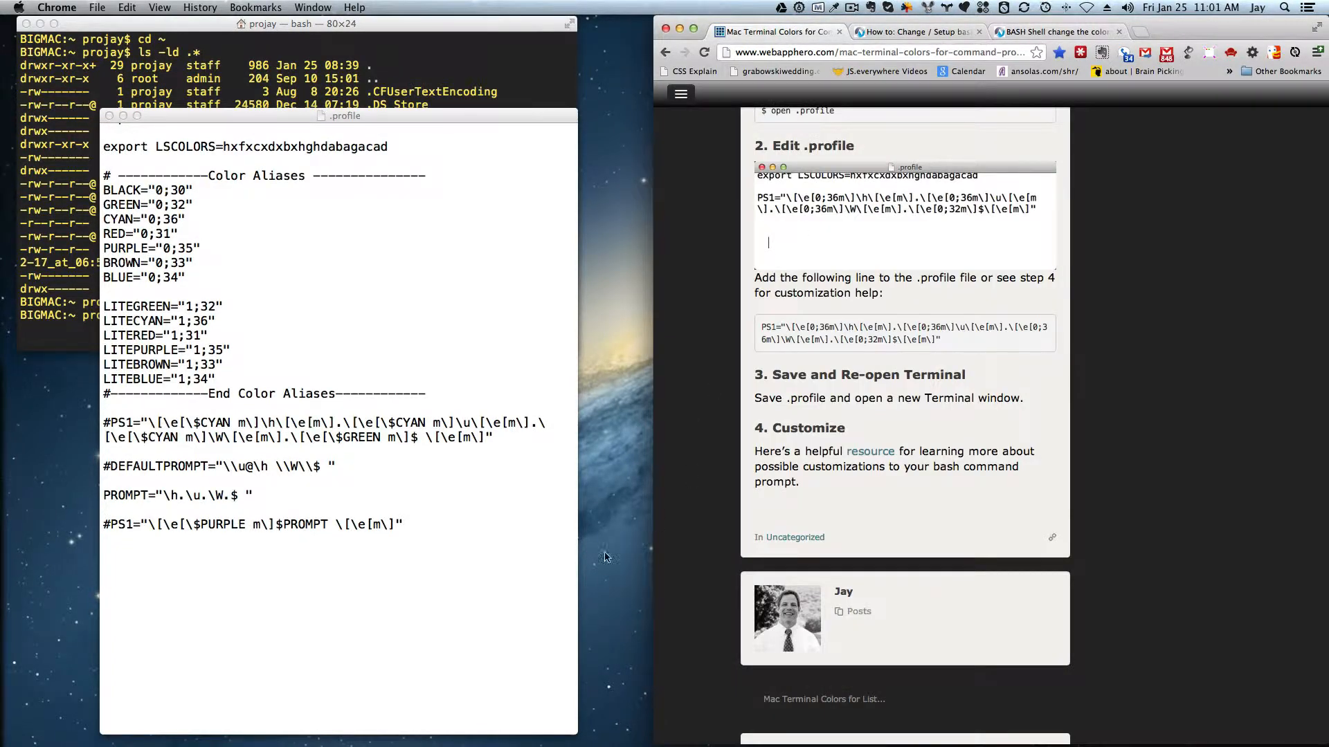
mouse_move(463, 562)
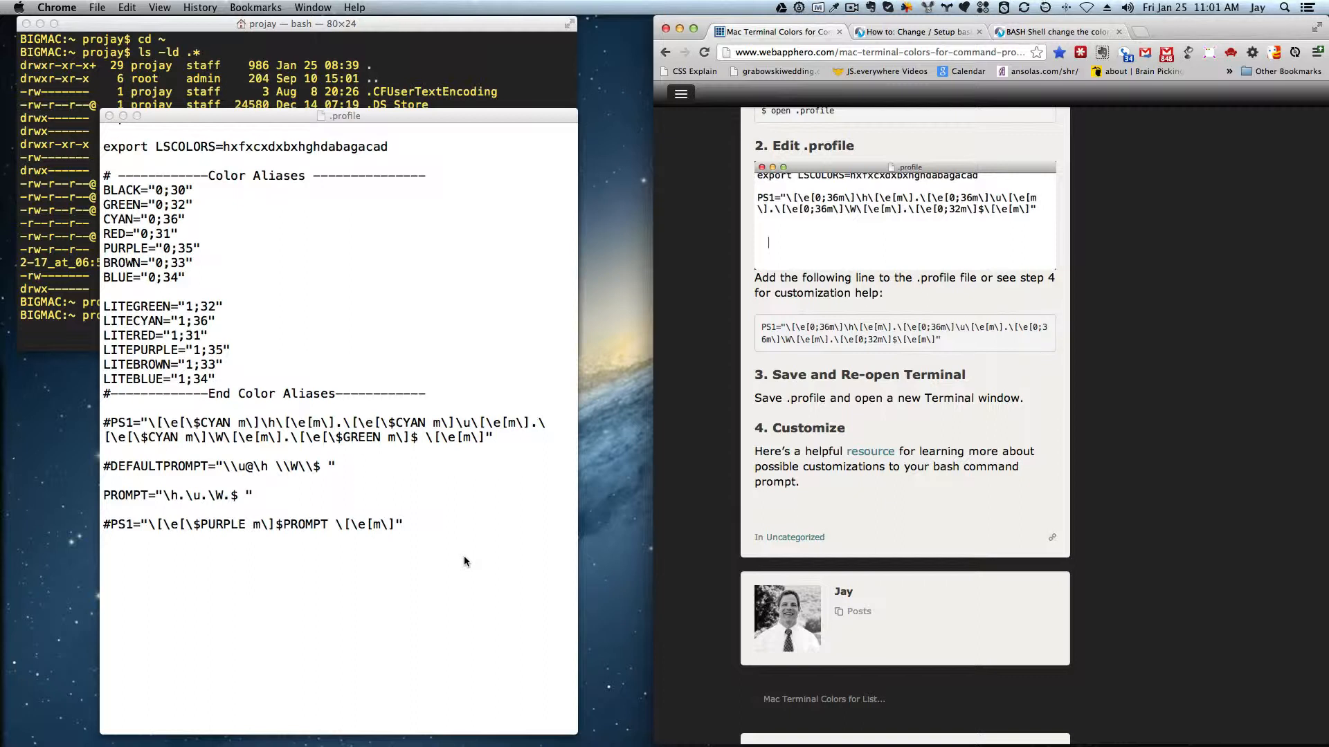
mouse_move(683, 389)
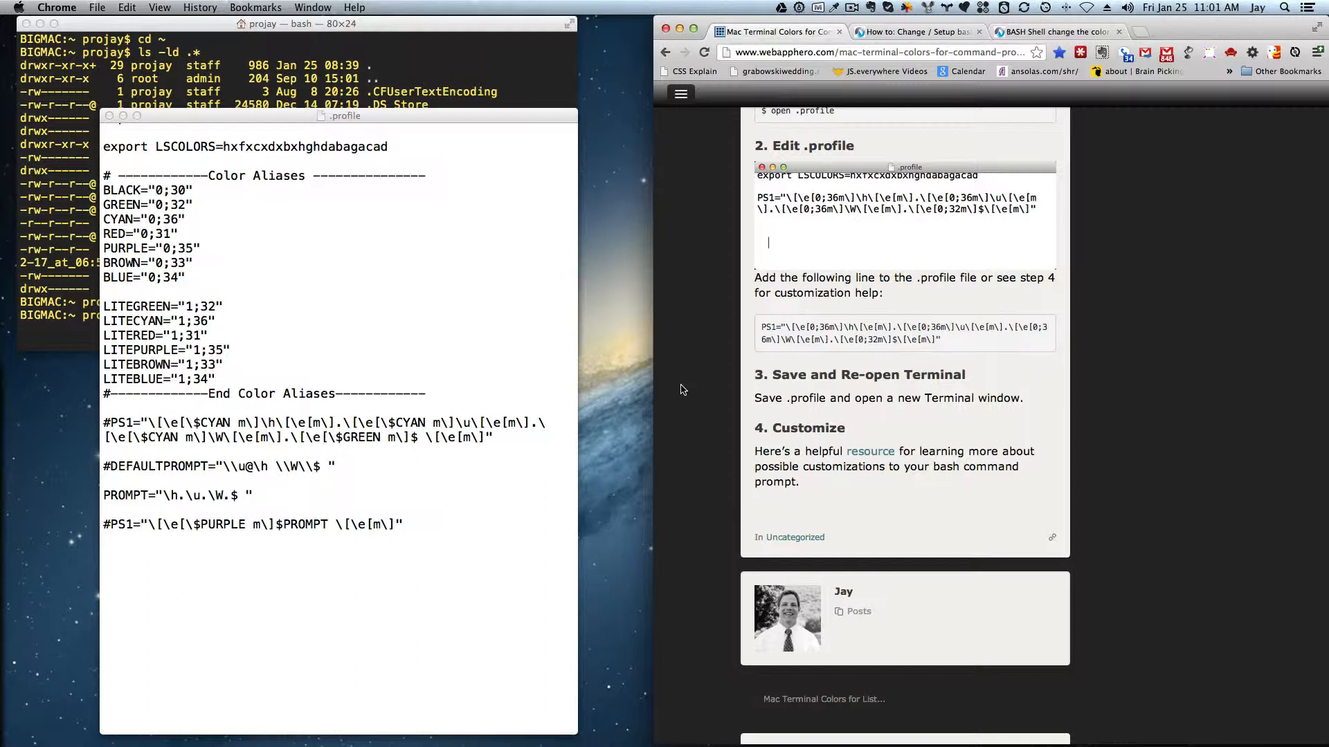
mouse_move(672, 420)
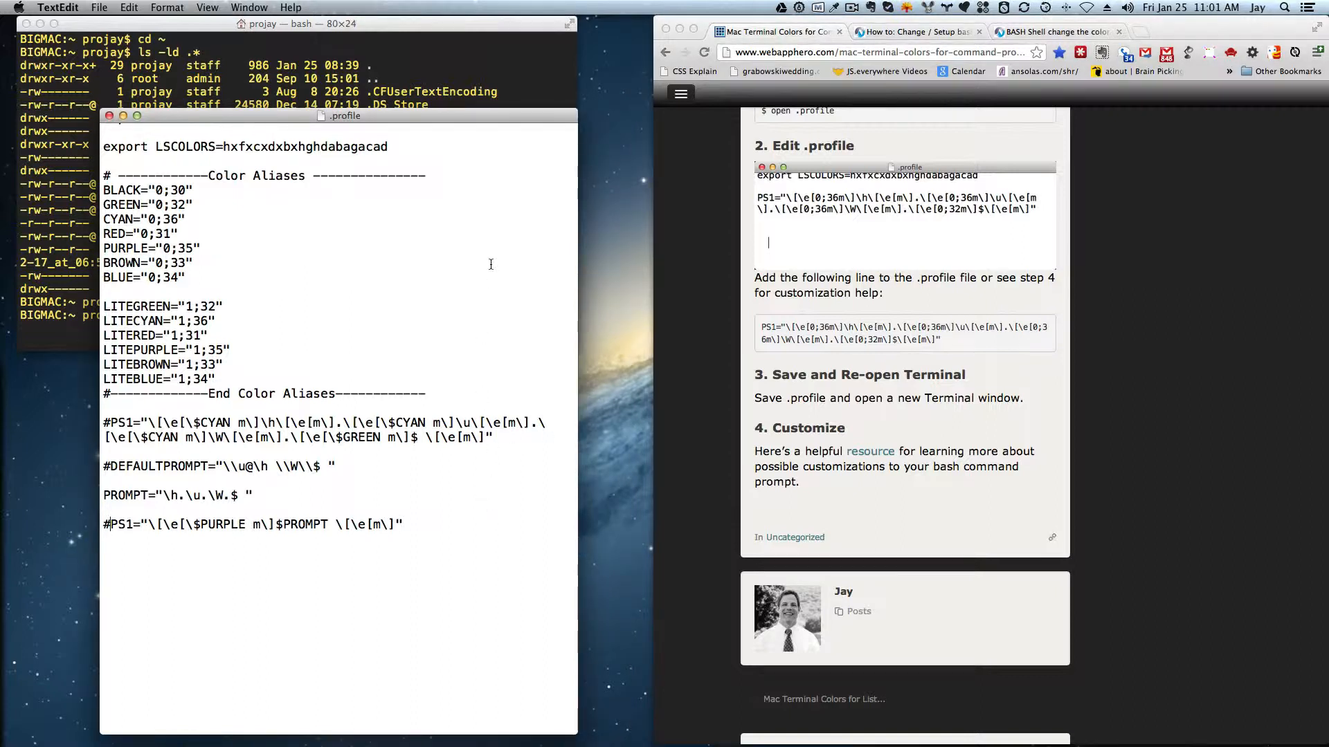
mouse_move(448, 544)
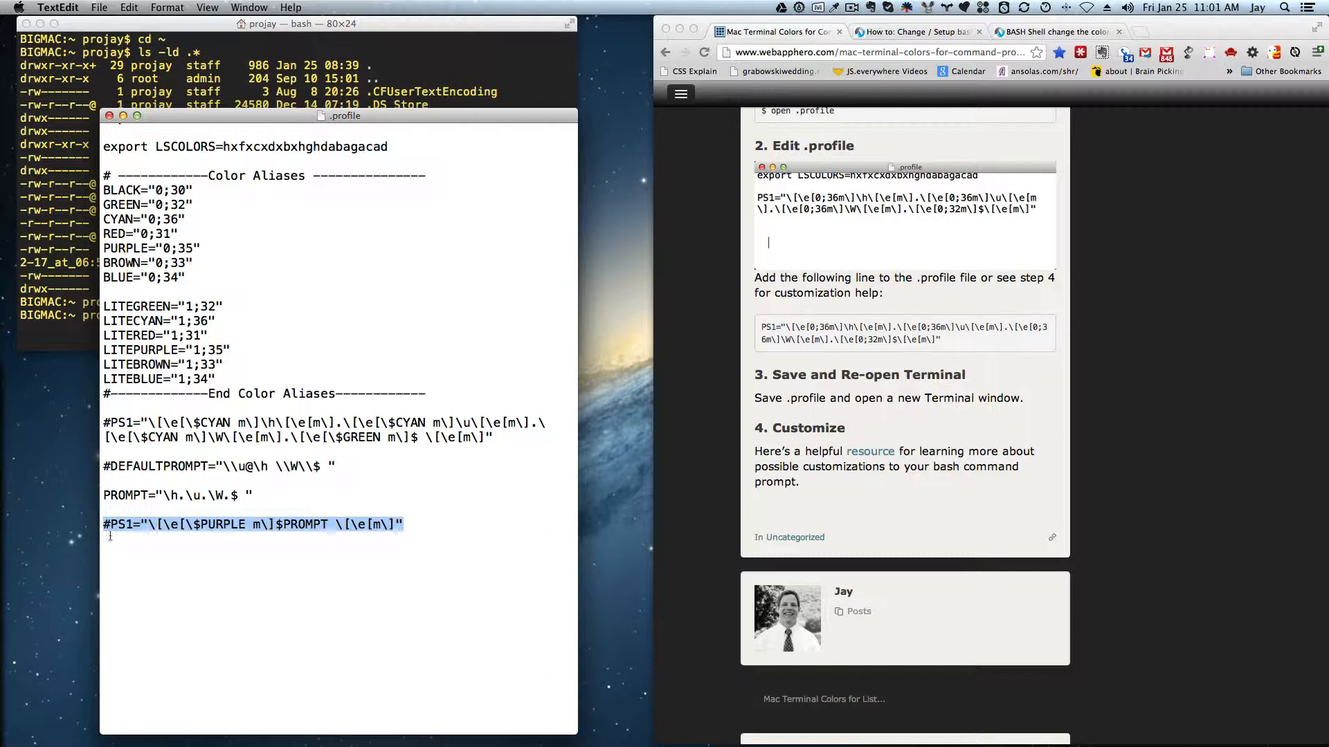
mouse_move(698, 430)
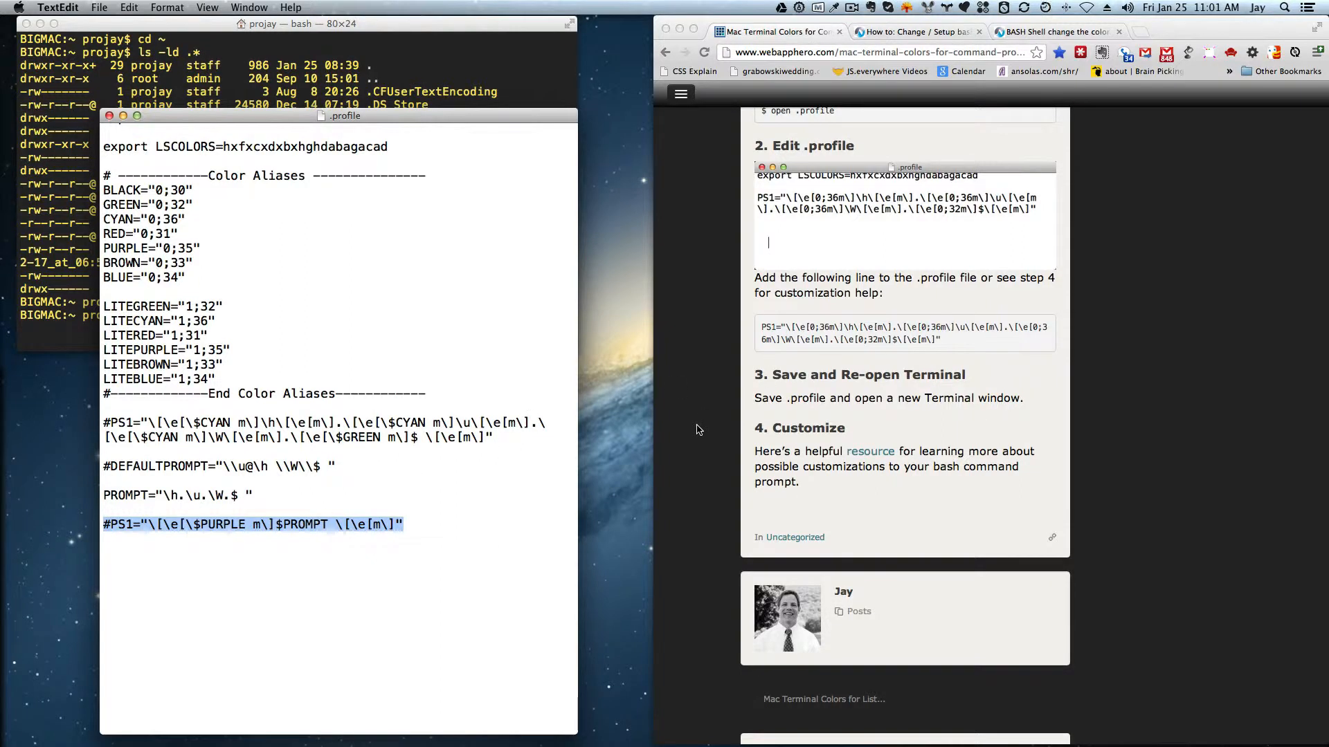
mouse_move(678, 452)
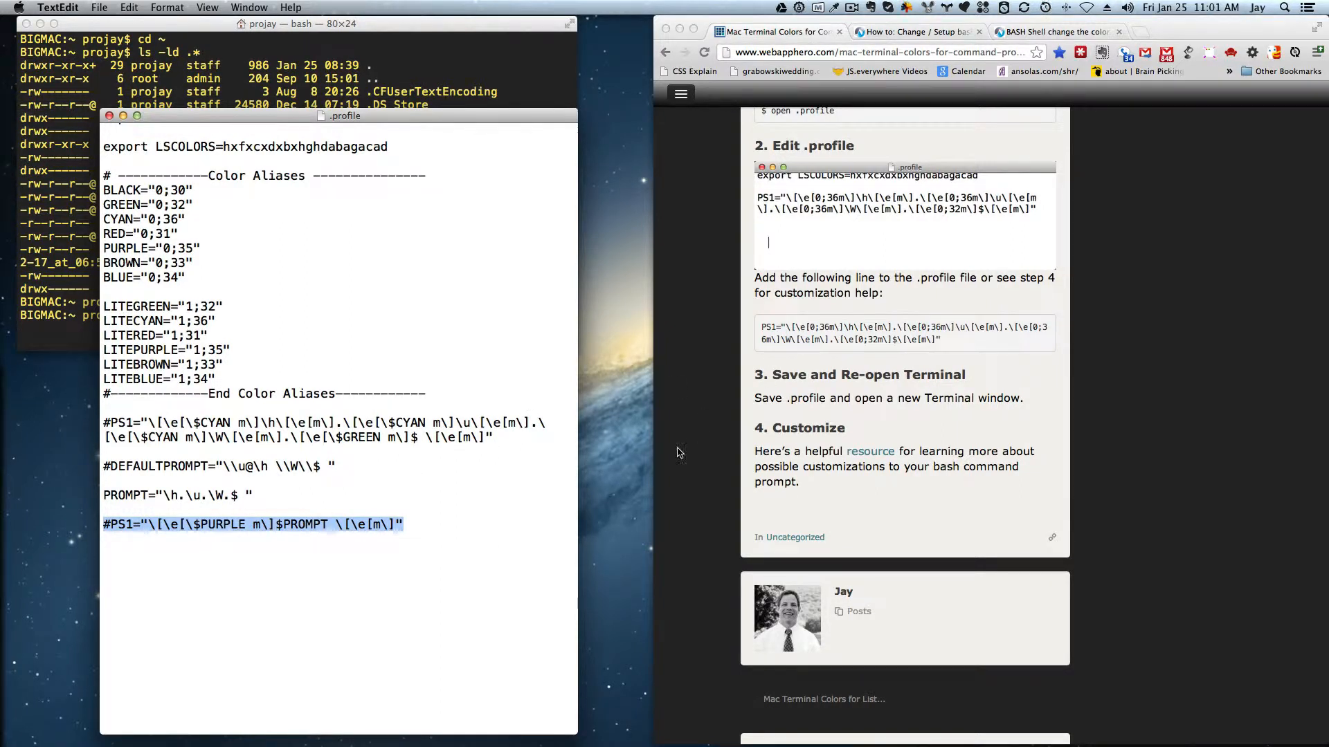
Step: Bring the .profile window forward and select a colour alias name
left_click(204, 554)
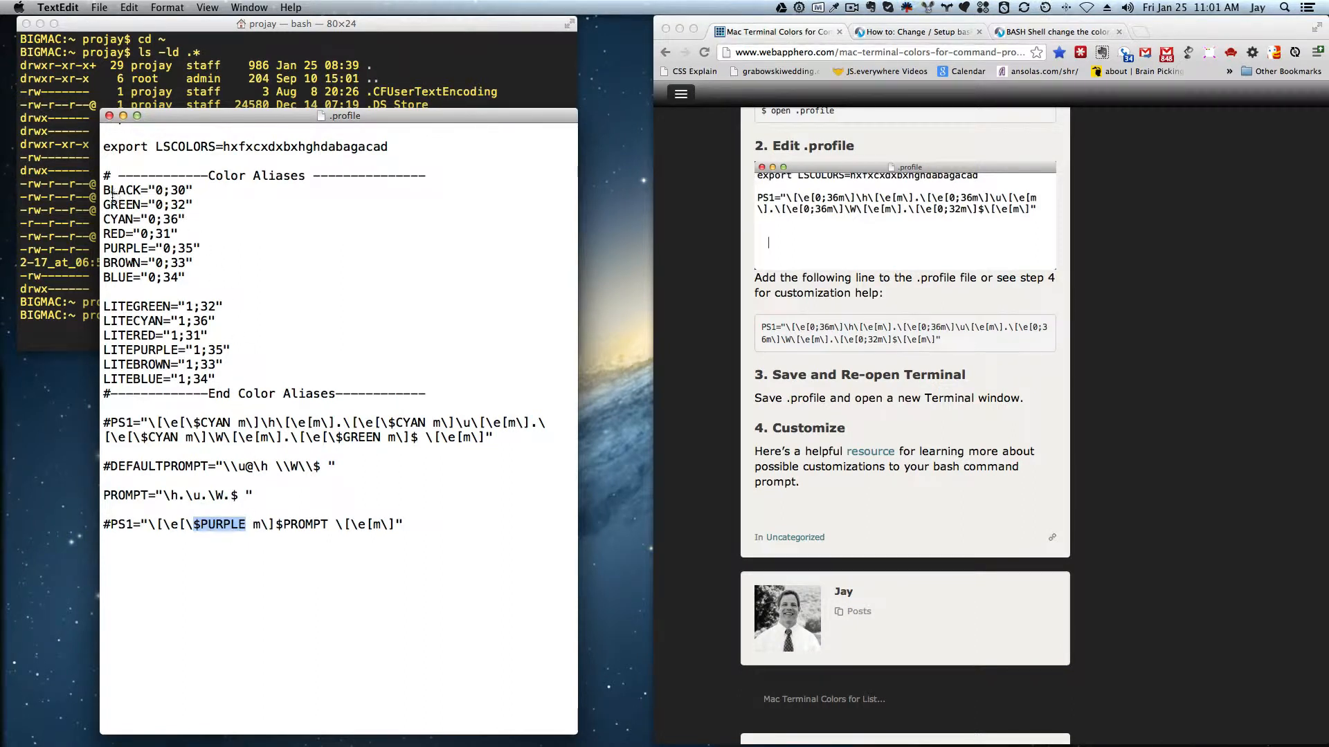
double_click(146, 189)
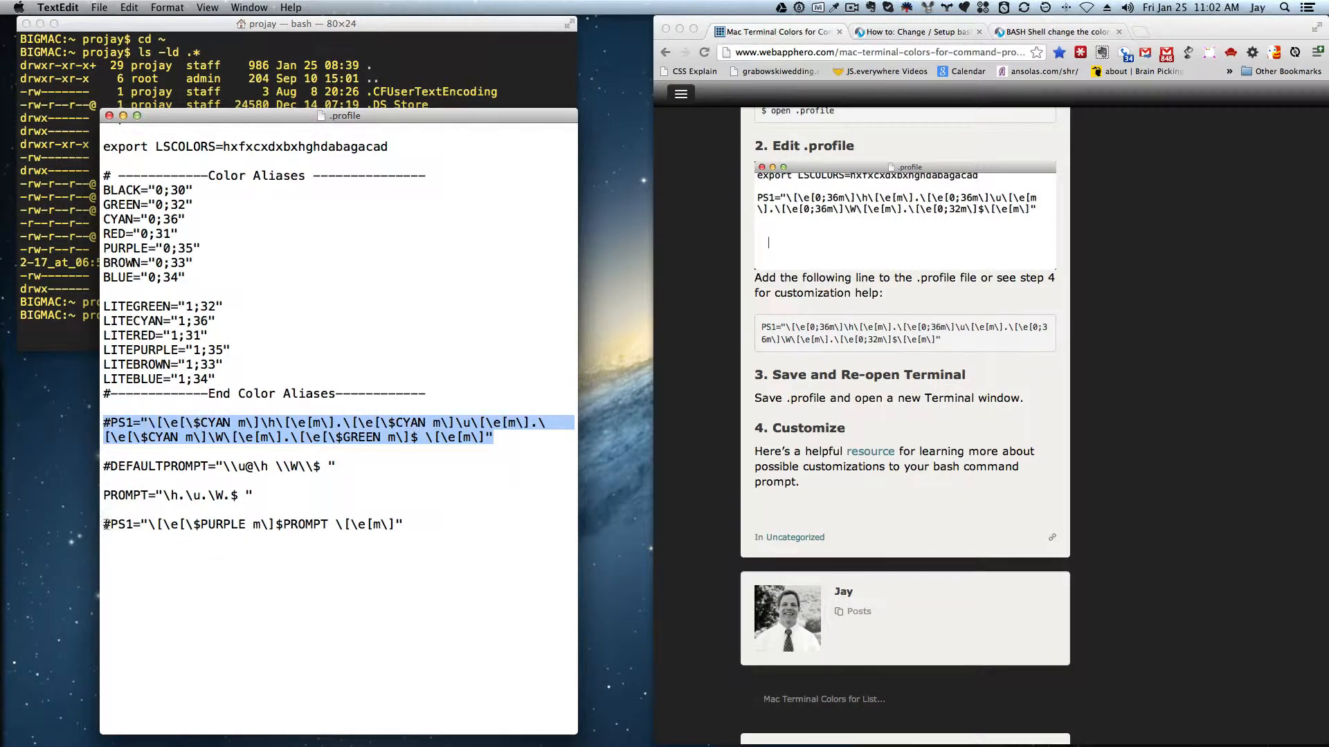
Step: Place the caret at the start of the last PS1 line using PURPLE
left_click(109, 524)
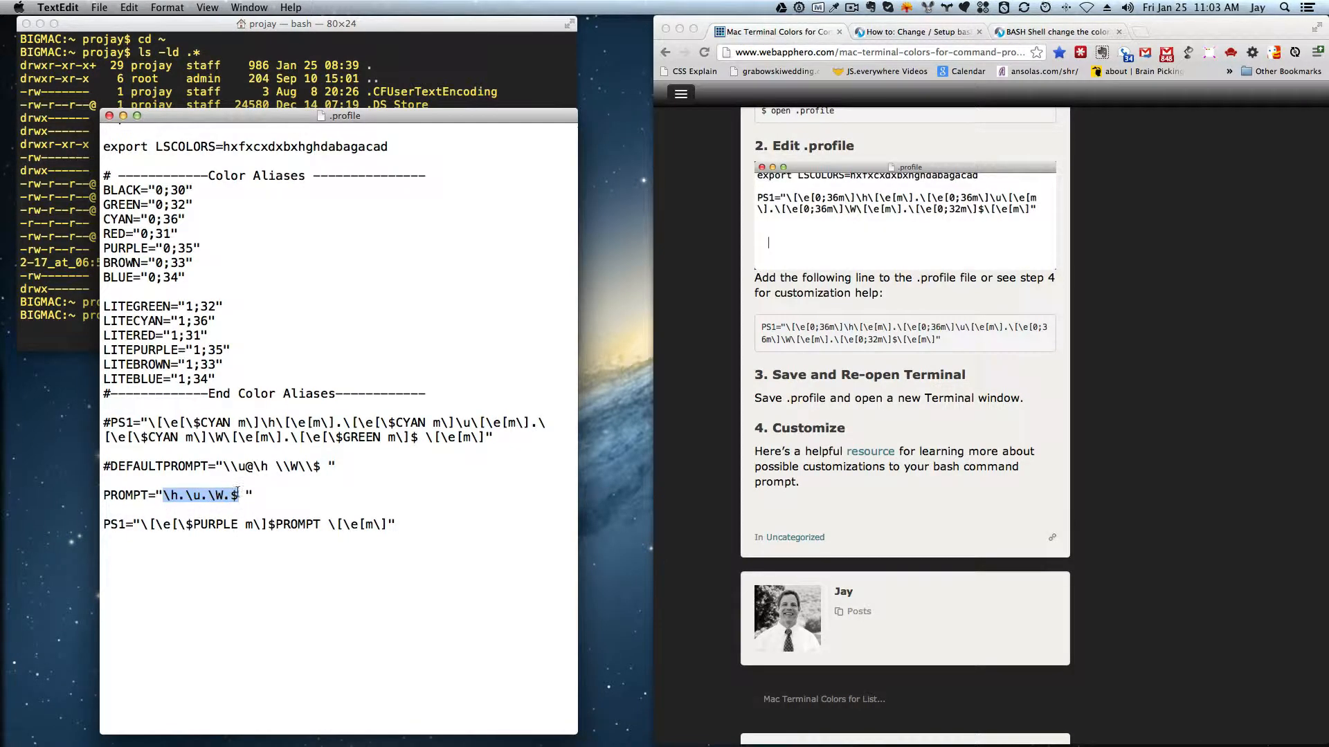
mouse_move(847, 124)
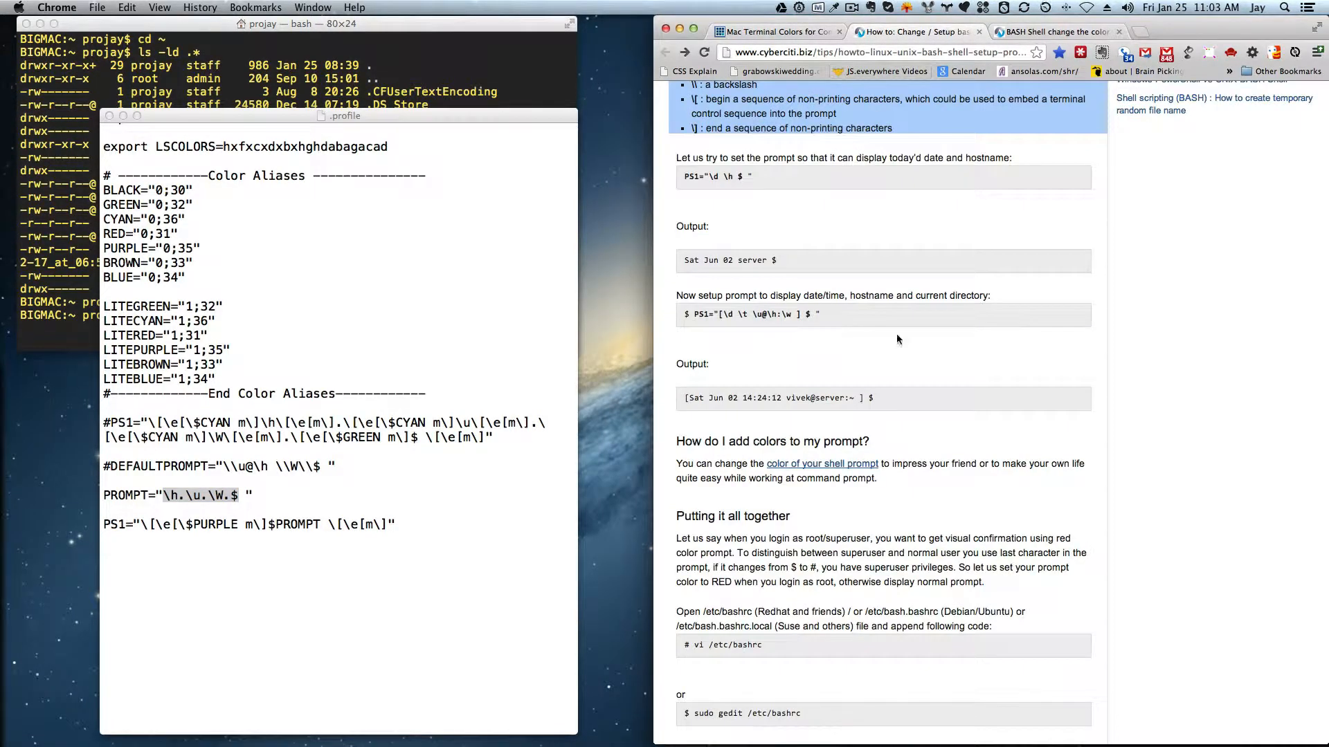
Step: Scroll the nixCraft guide back up to the escape-sequence list
scroll("up", 3)
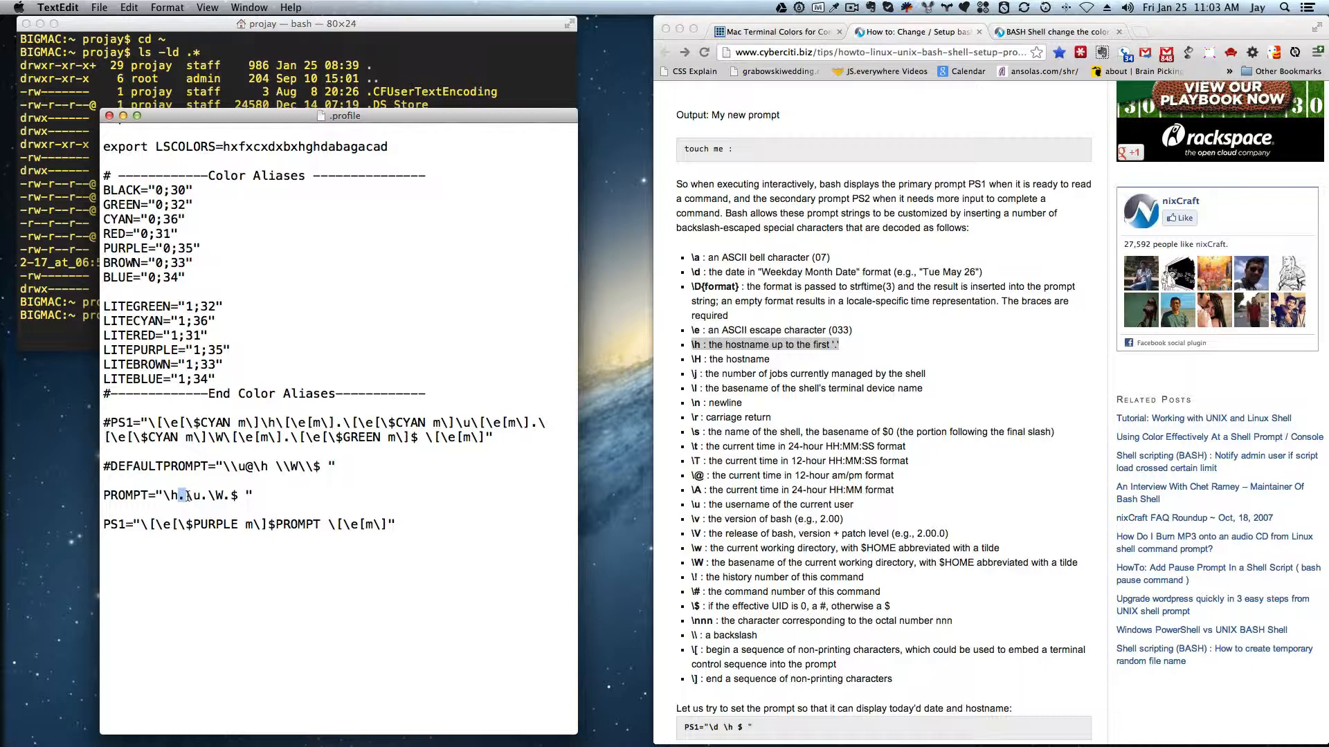
Step: Select the \h escape, PROMPT variable, and PURPLE and PROMPT references in the PS1 lines
double_click(193, 495)
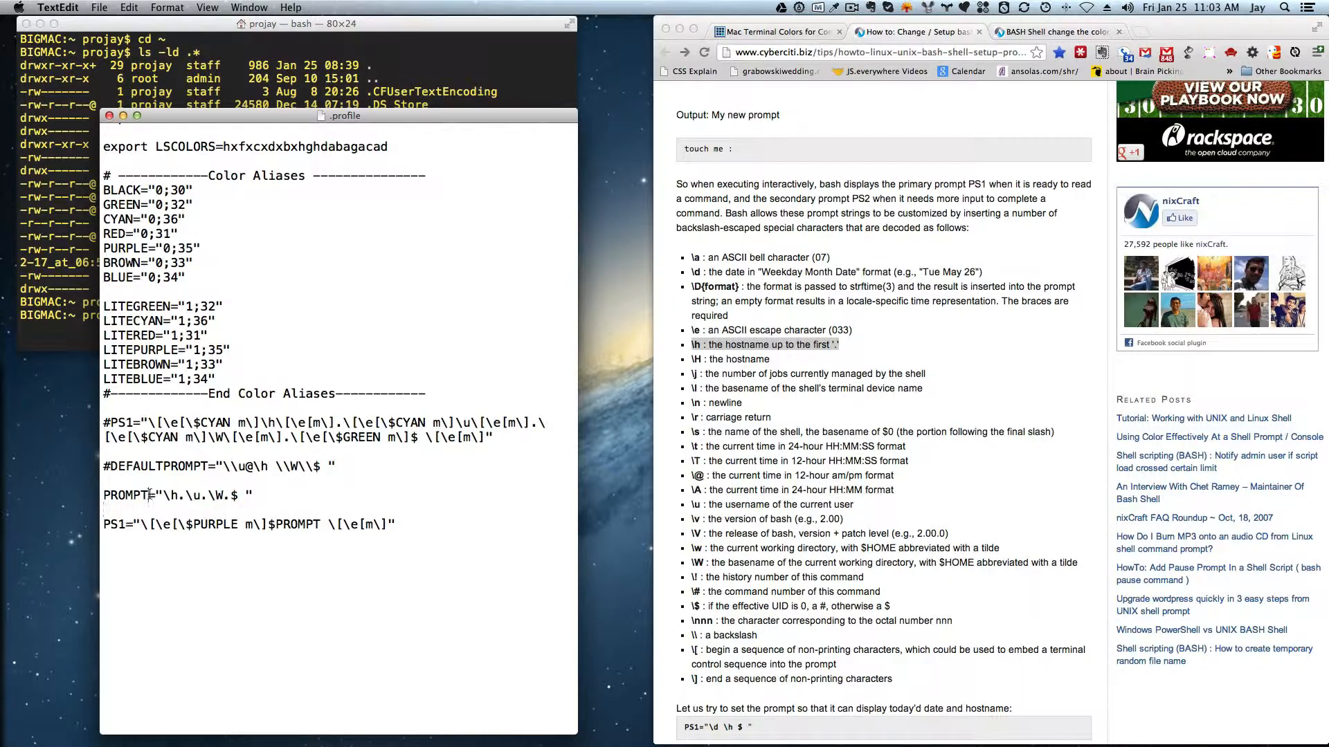
double_click(125, 495)
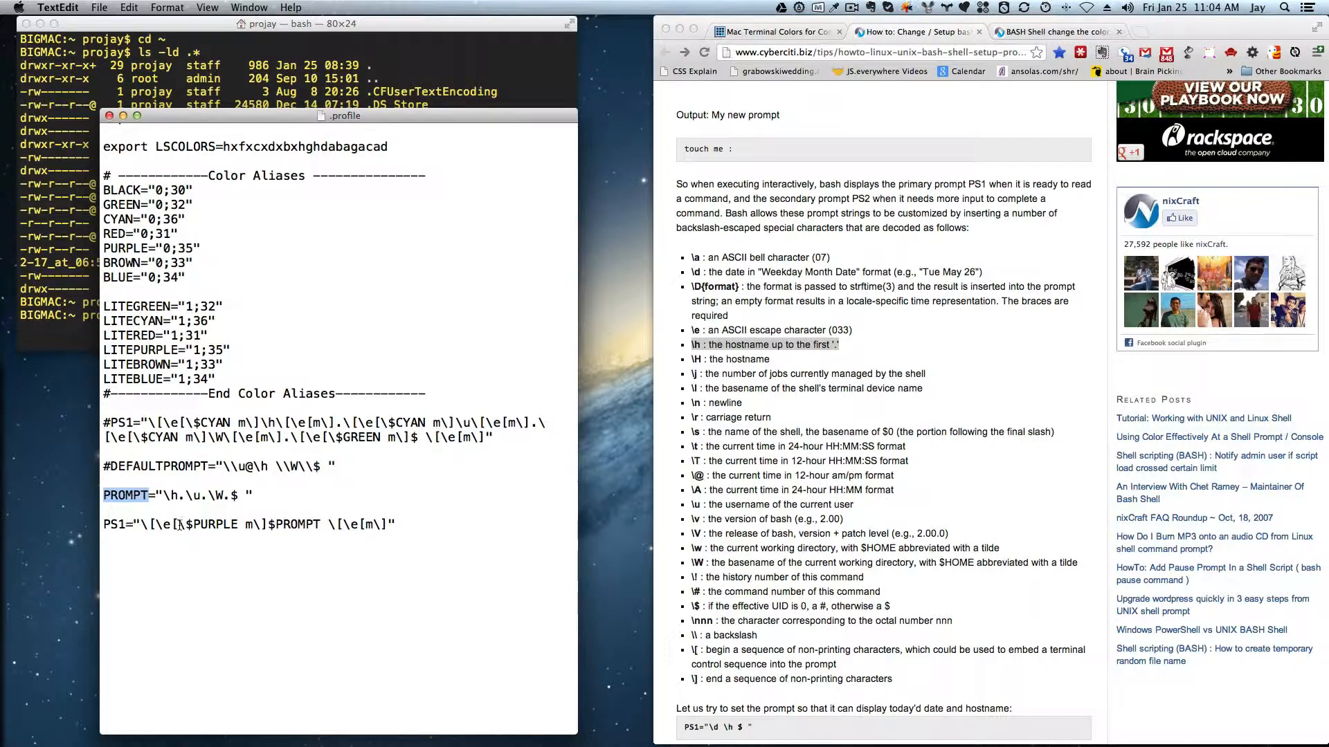
double_click(213, 524)
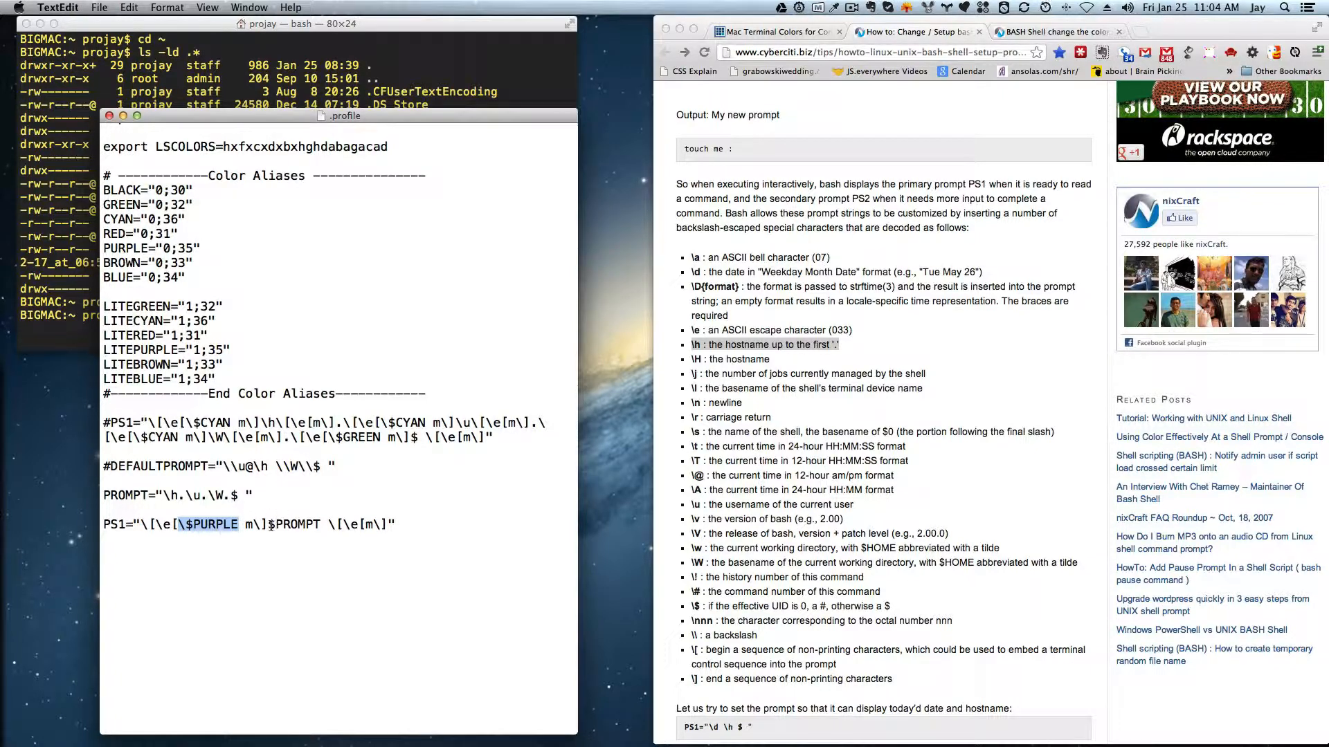
double_click(294, 523)
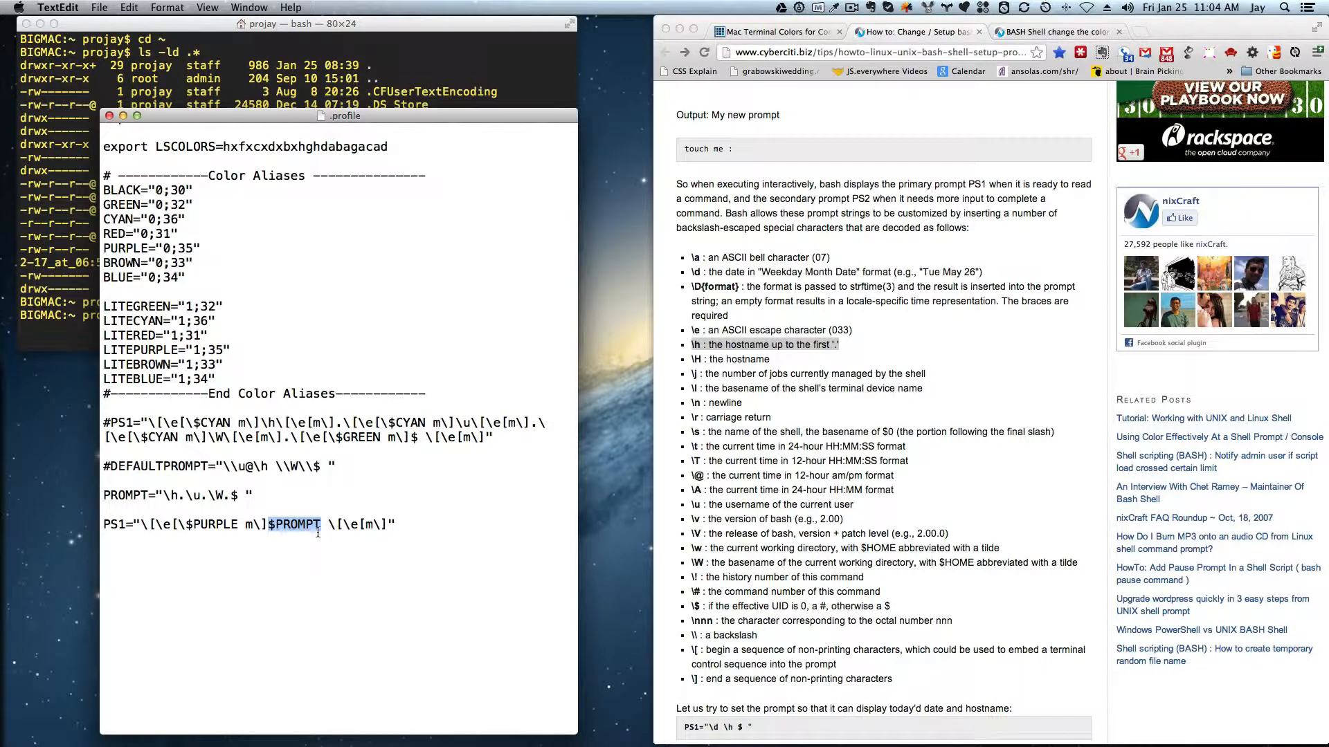
mouse_move(319, 575)
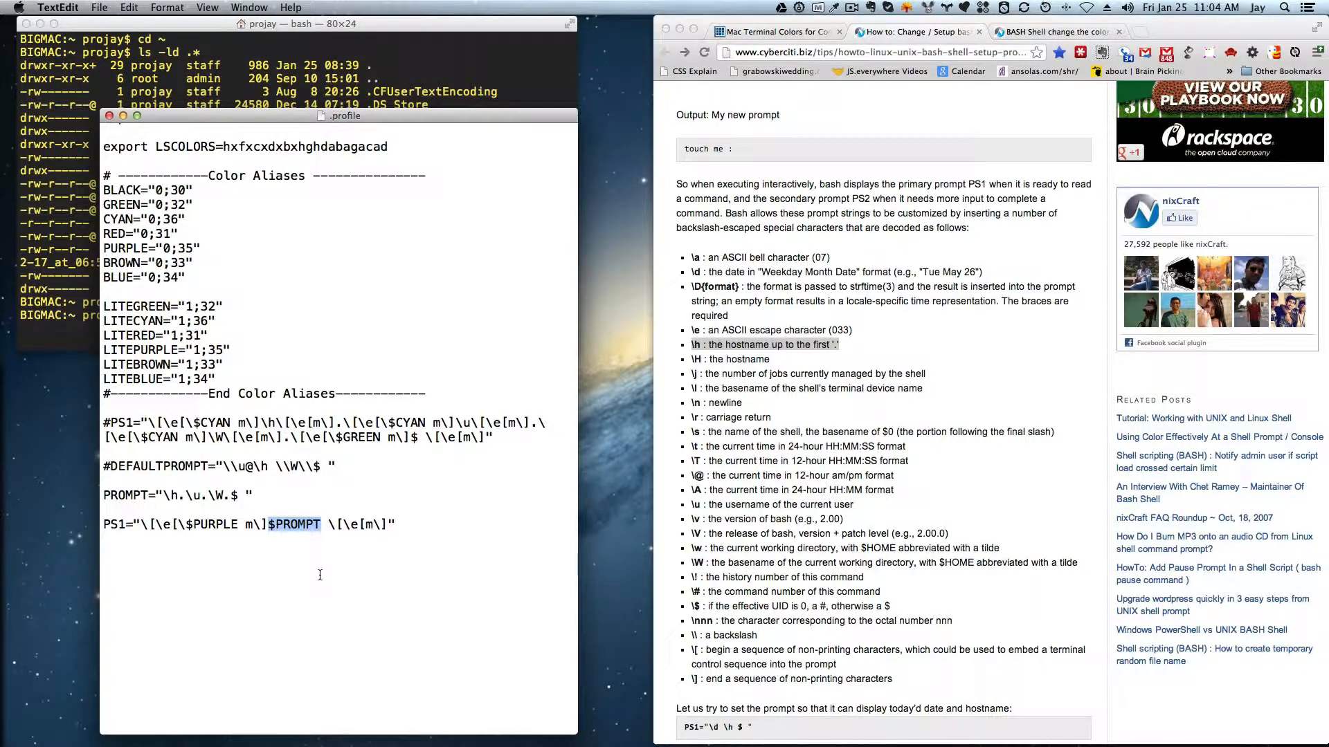
mouse_move(182, 572)
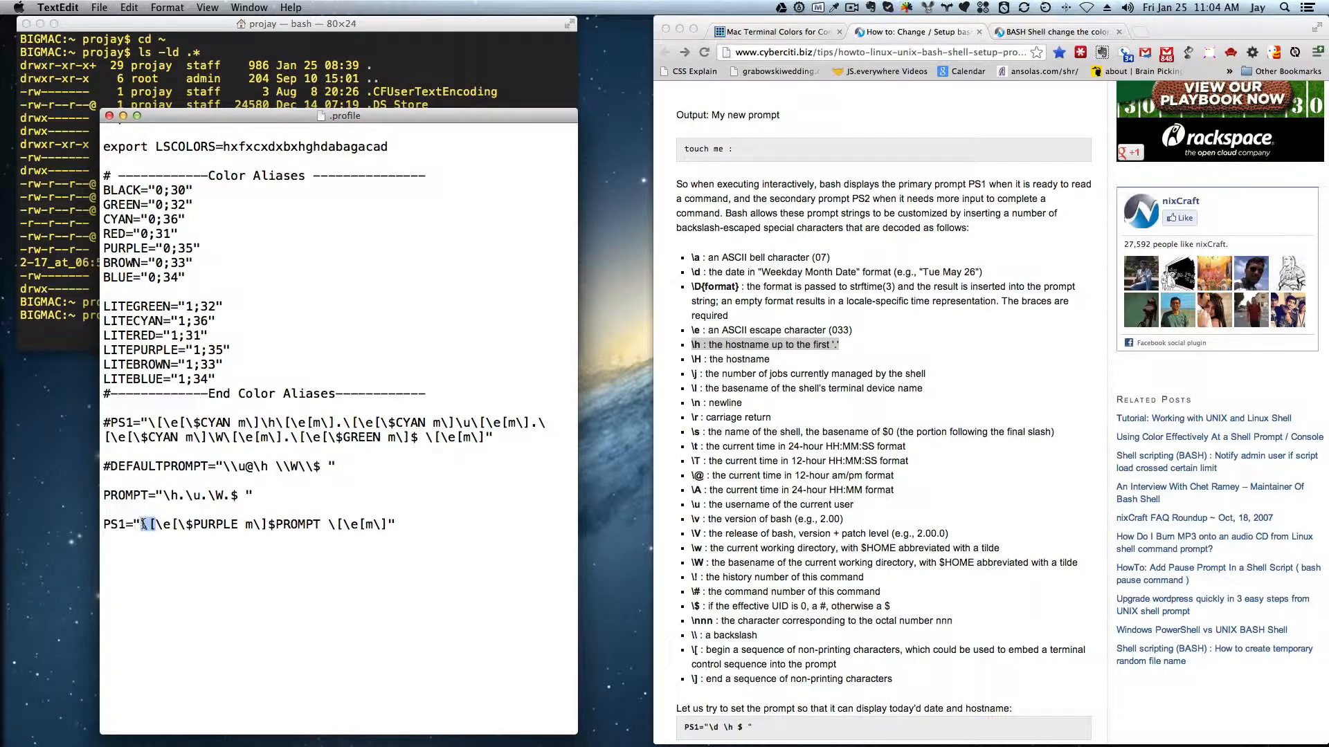
Step: Click into the purple PS1 line at its closing non-printing bracket
left_click(144, 524)
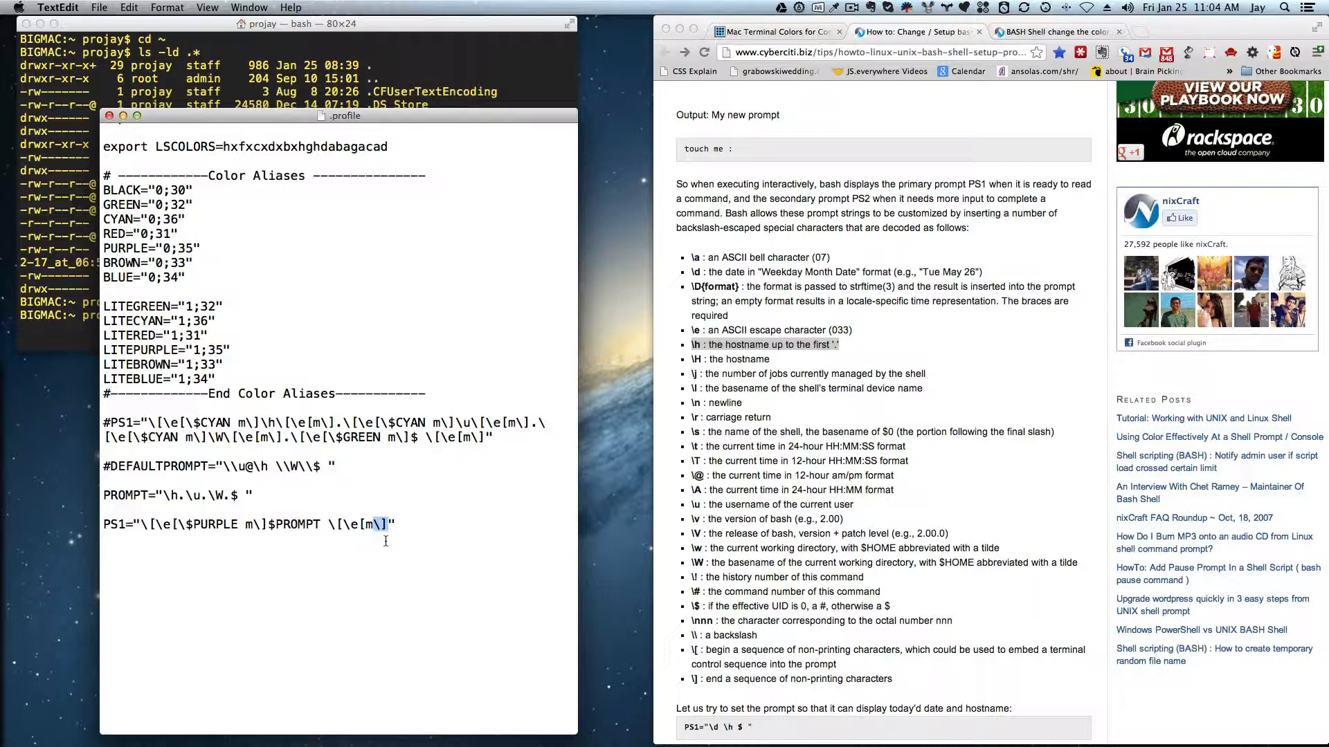
mouse_move(214, 528)
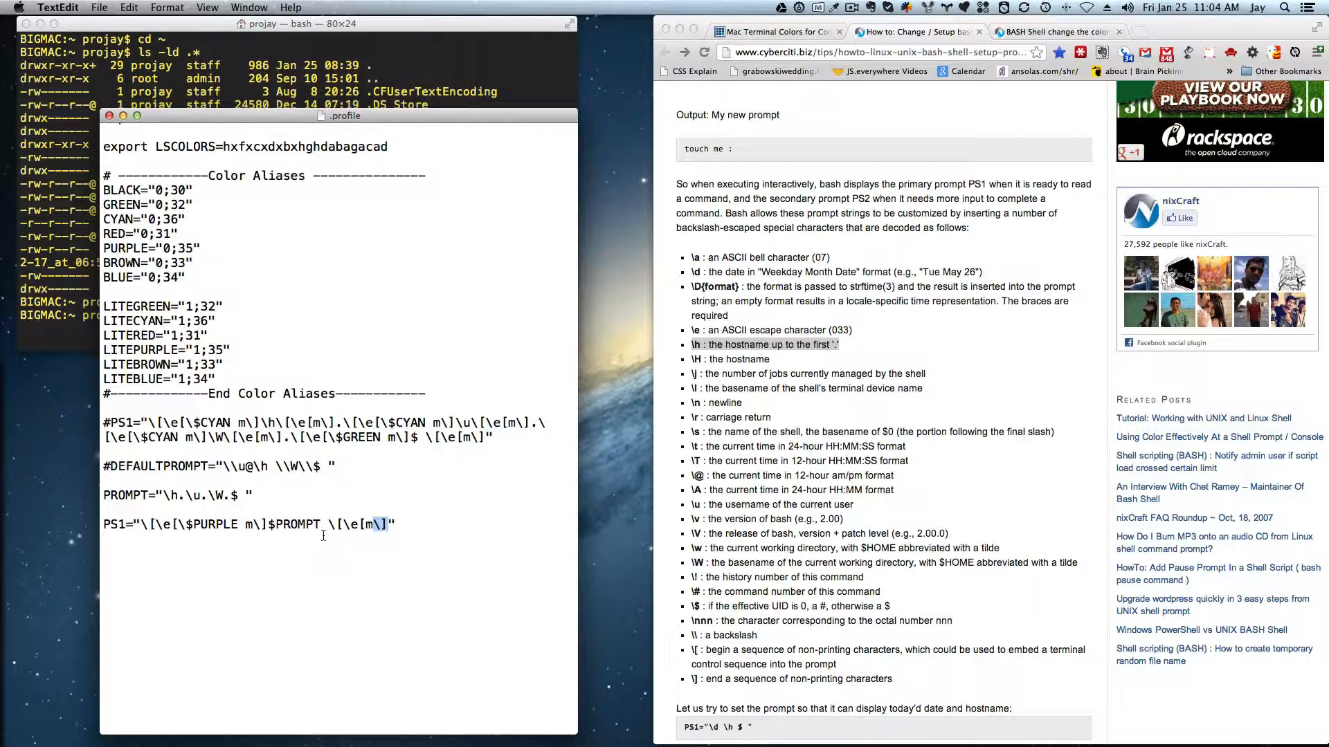
mouse_move(170, 550)
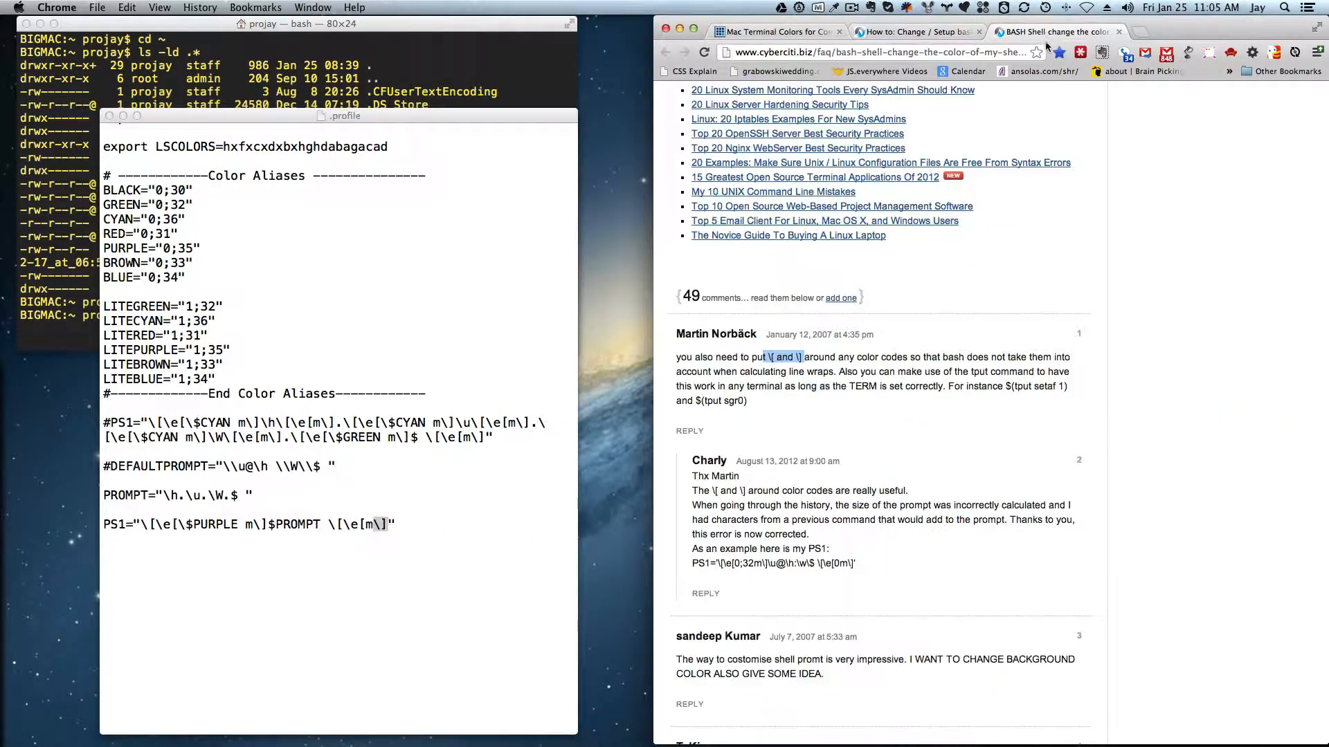
mouse_move(754, 382)
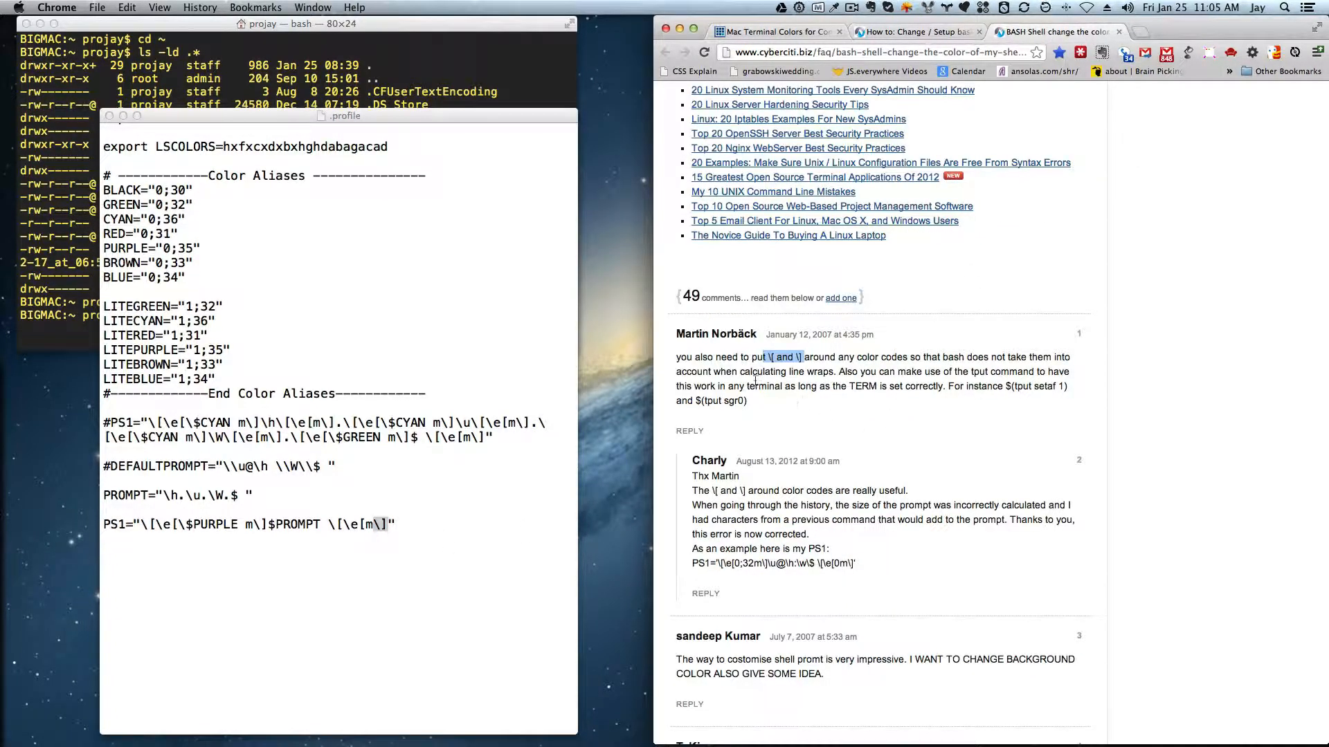
Step: Scroll up to the start colour scheme explanation, select it, and return to .profile
scroll("up", 3)
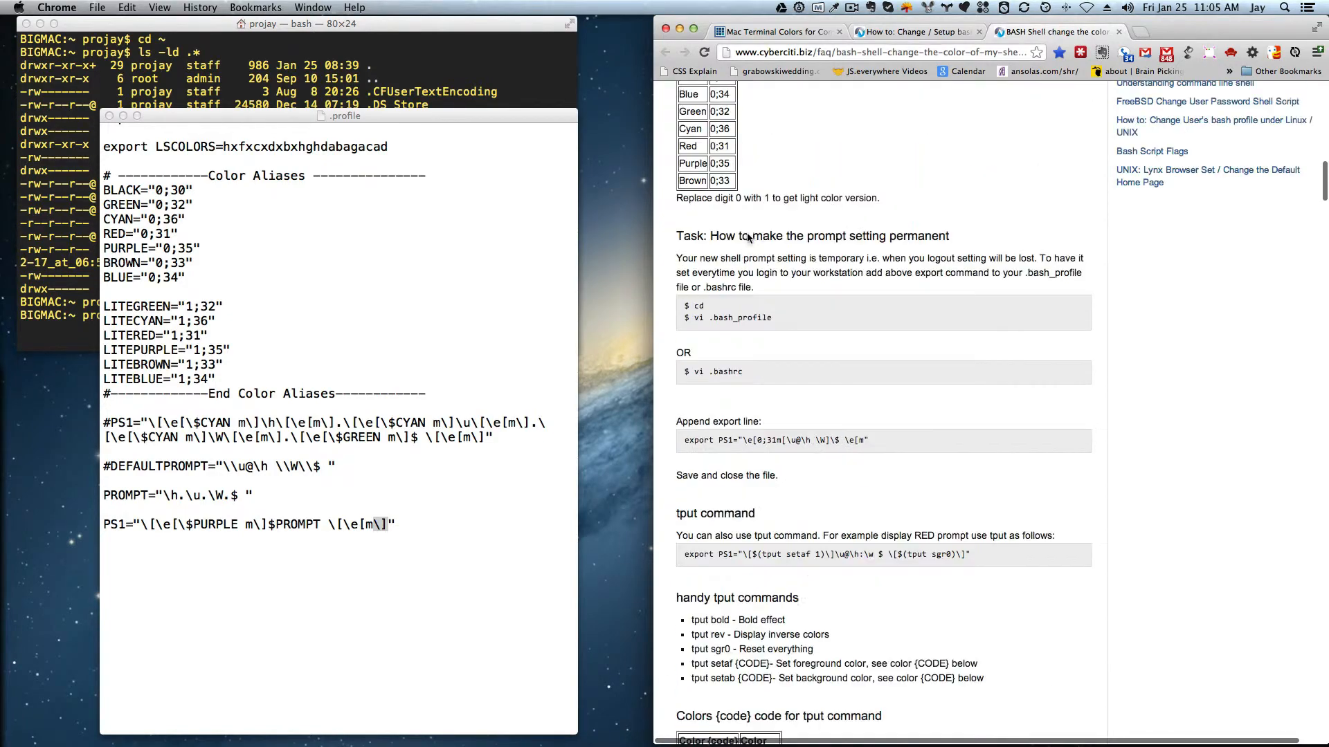
scroll("up", 3)
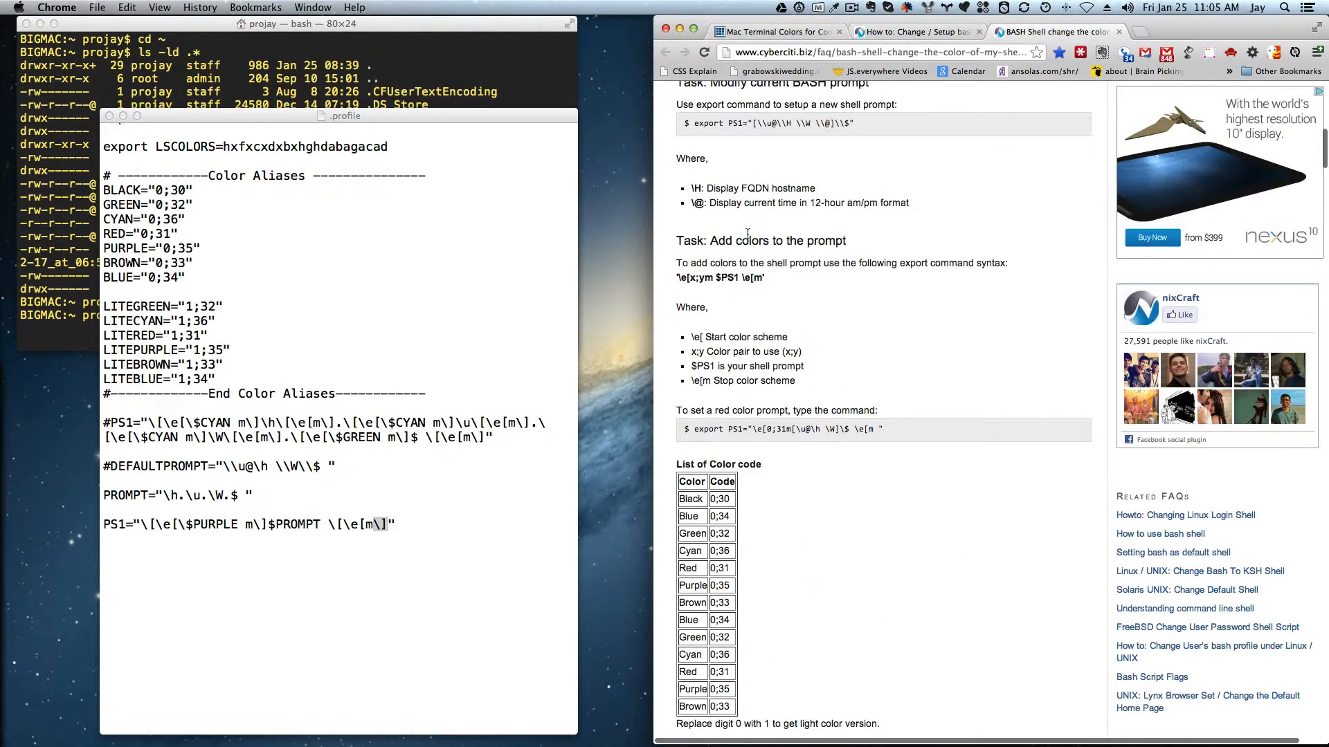
scroll("up", 3)
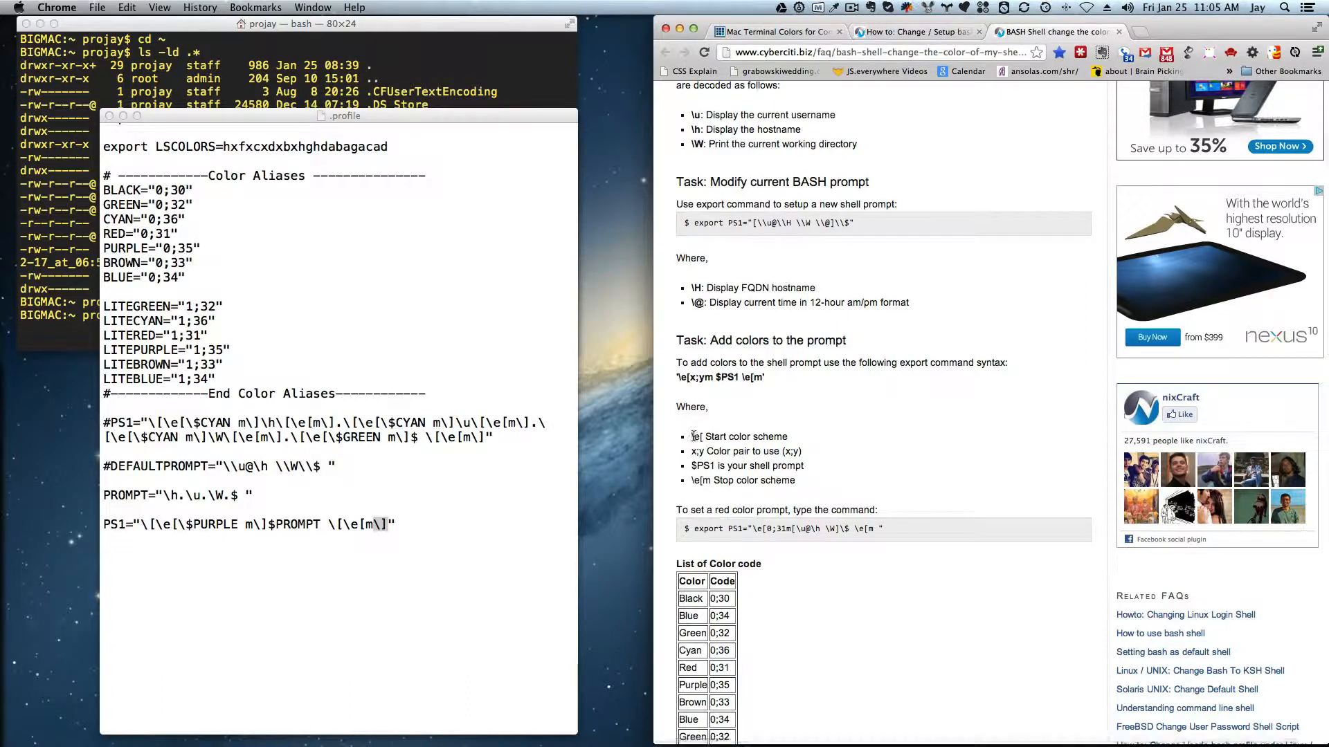
double_click(737, 437)
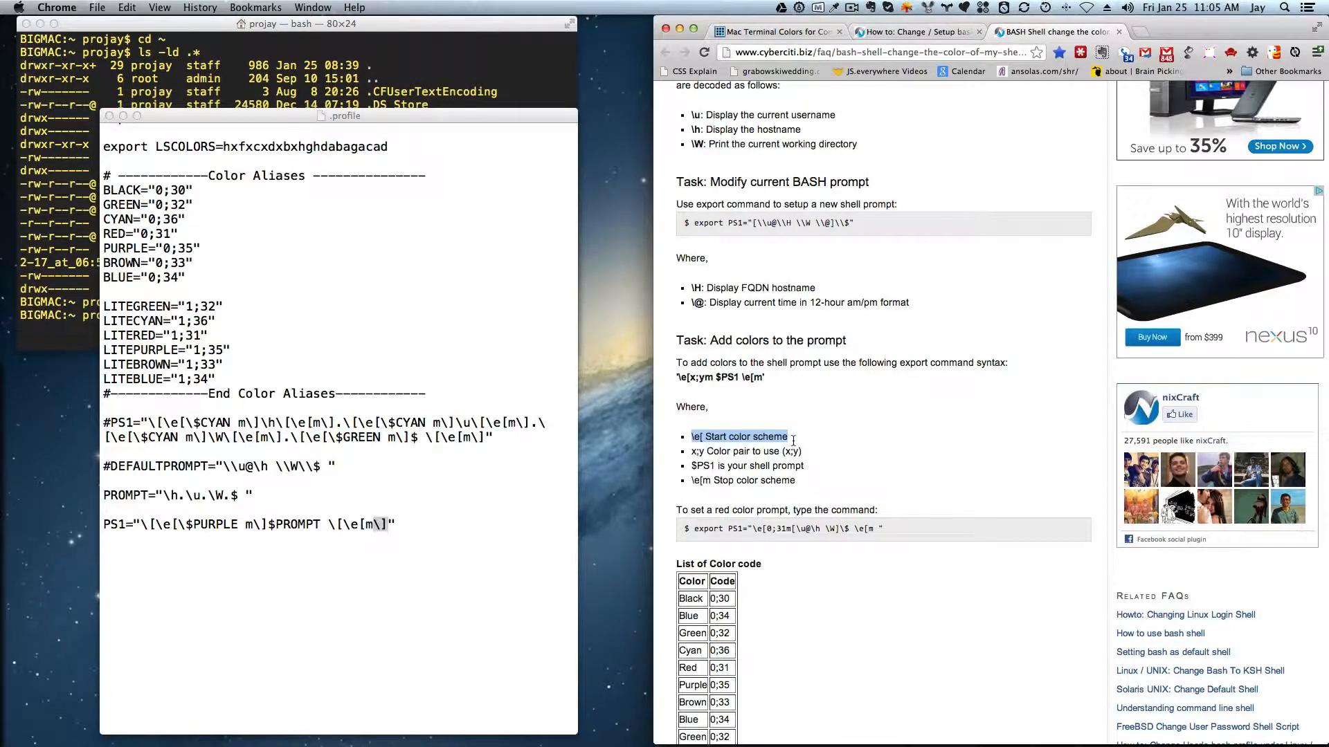
mouse_move(794, 446)
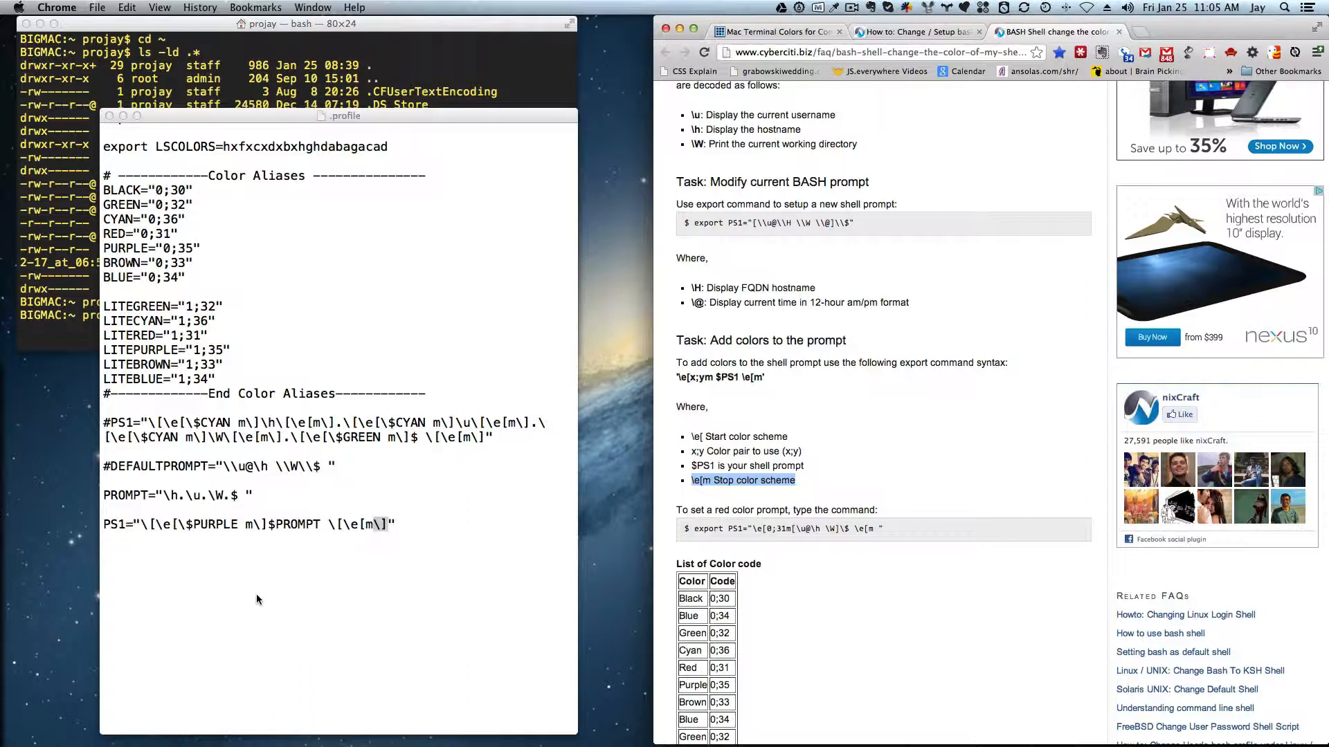
left_click(469, 540)
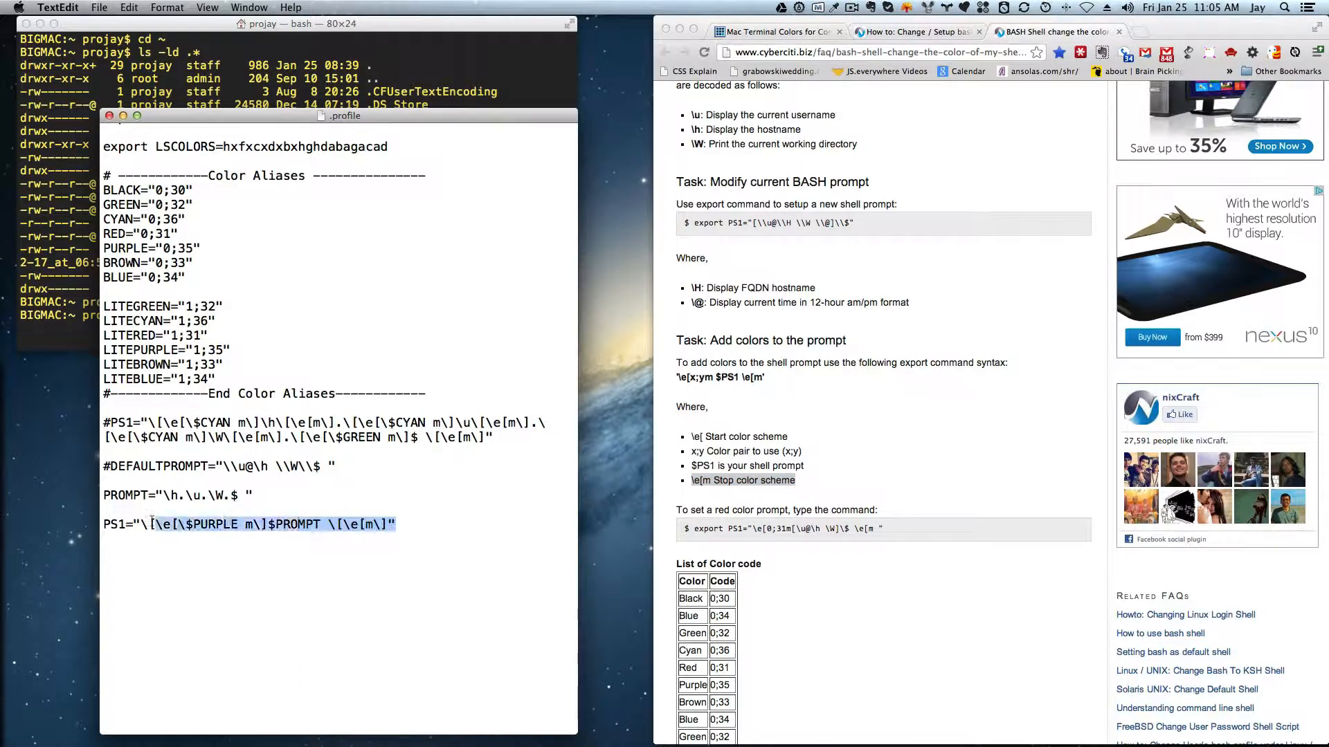
Step: Comment out the purple PS1 line by adding a # before it
left_click(109, 524)
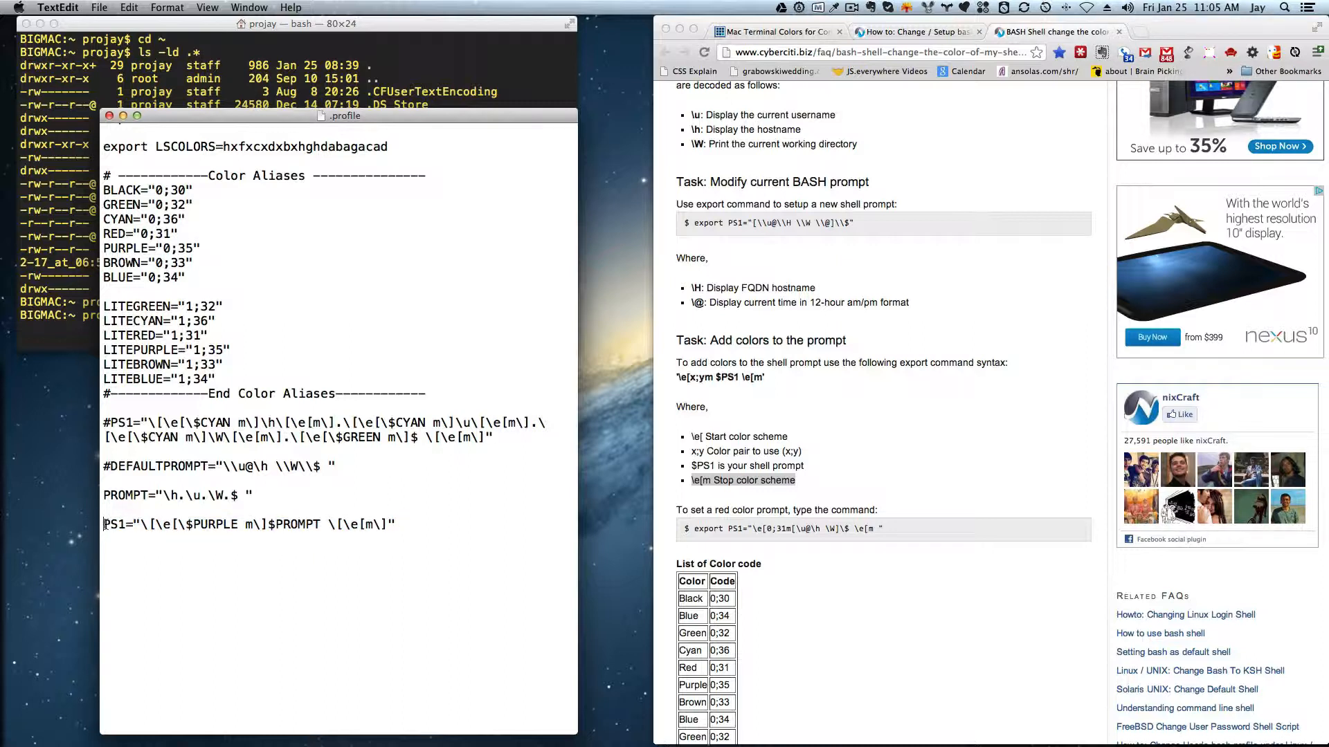
type("#")
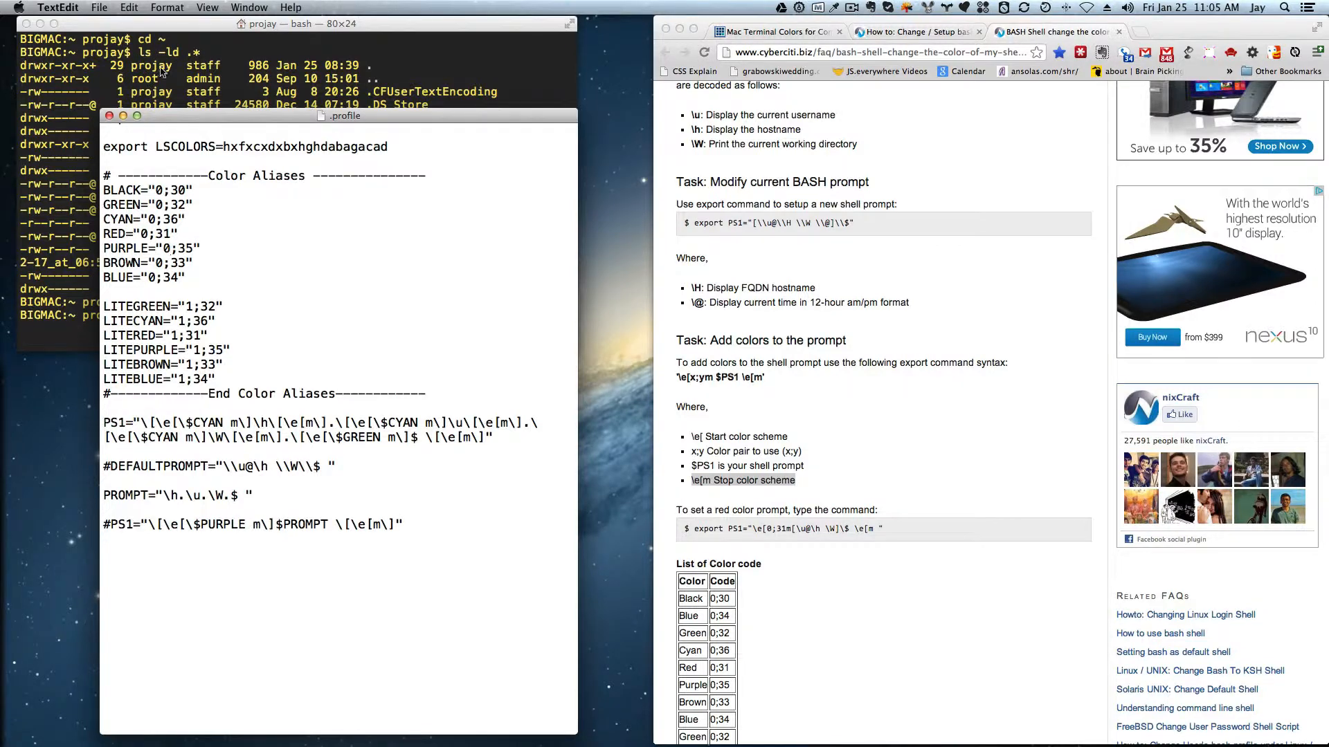
Step: Open a new Terminal shell window via Shell menu and move it higher
left_click(105, 7)
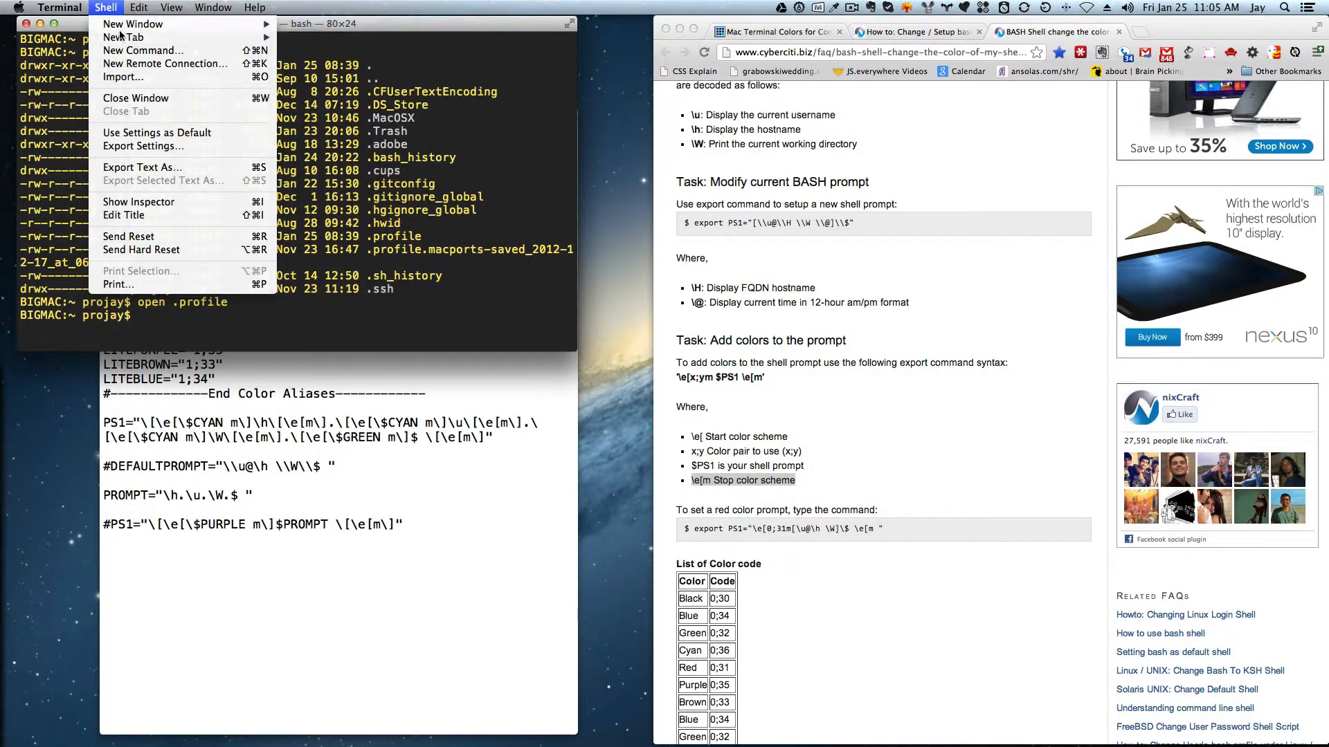
left_click(133, 23)
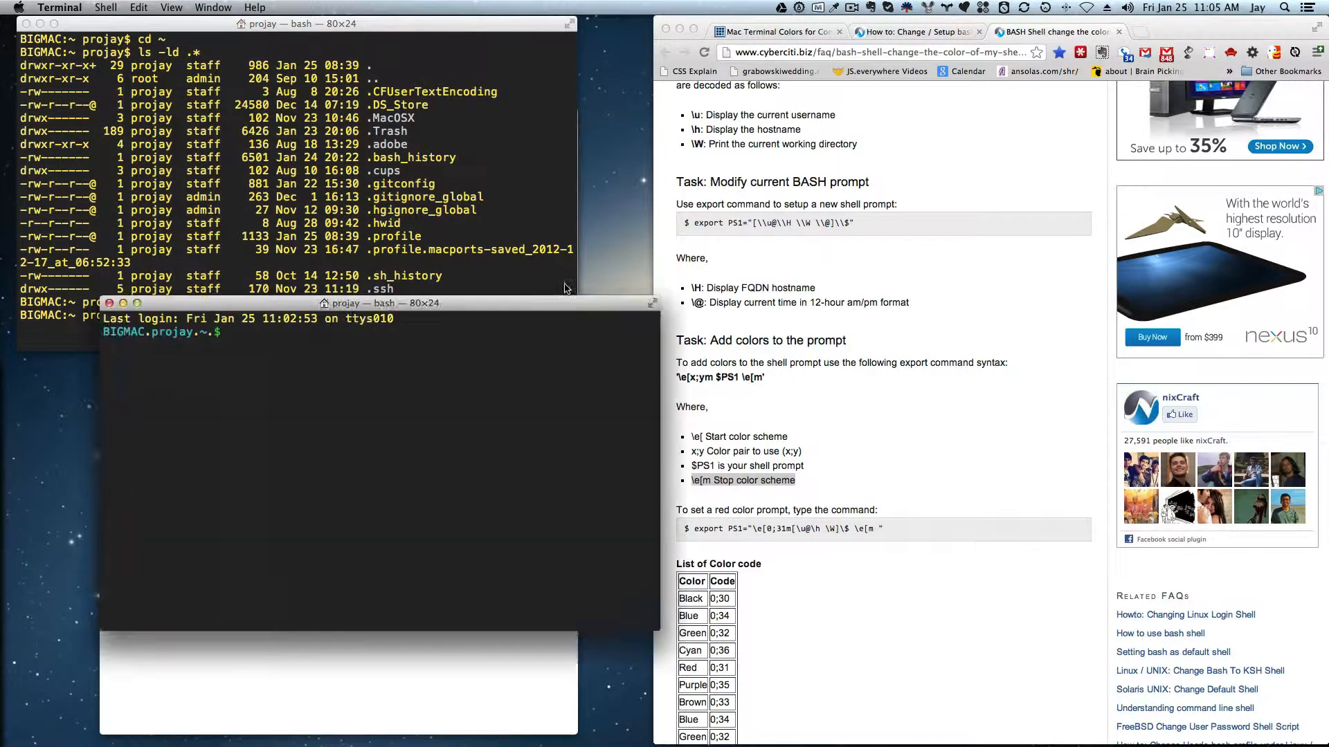
left_click_drag(380, 302, 364, 238)
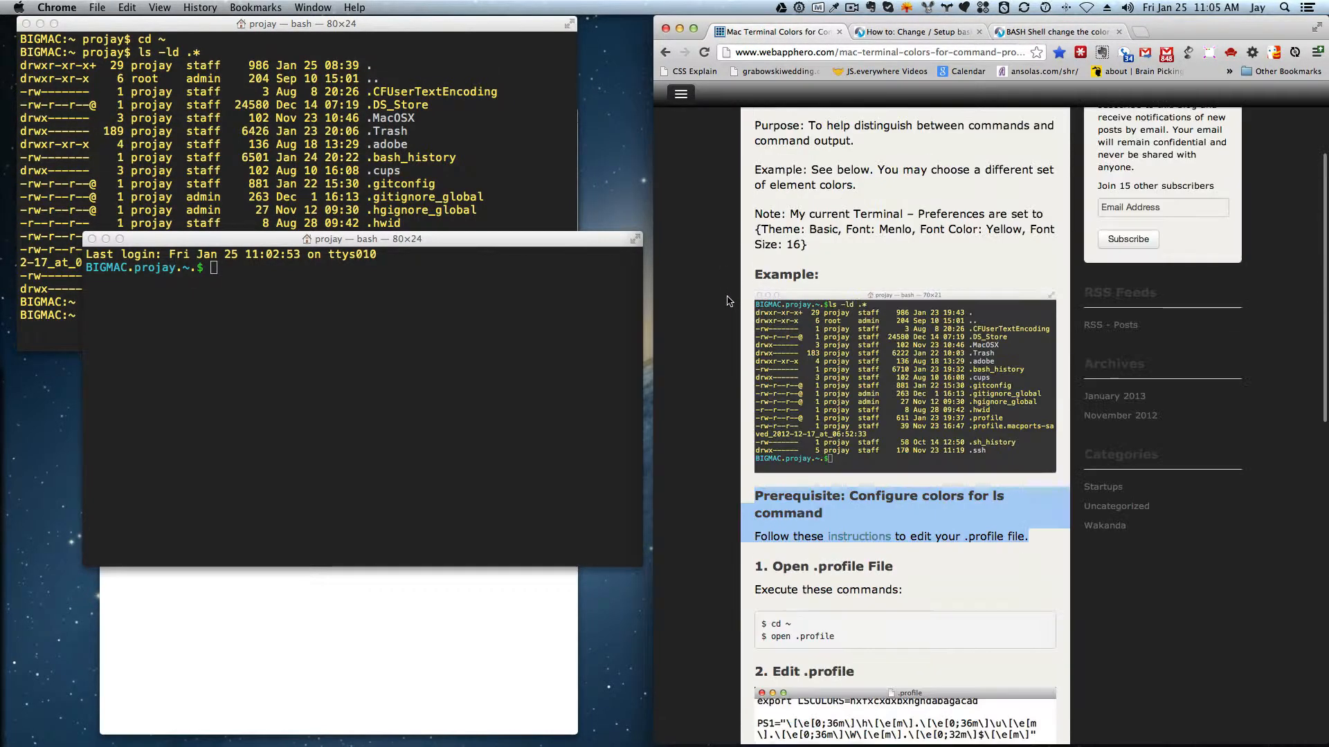
Step: Scroll the Mac Terminal Colors article down to its edit and reopen steps
scroll("down", 3)
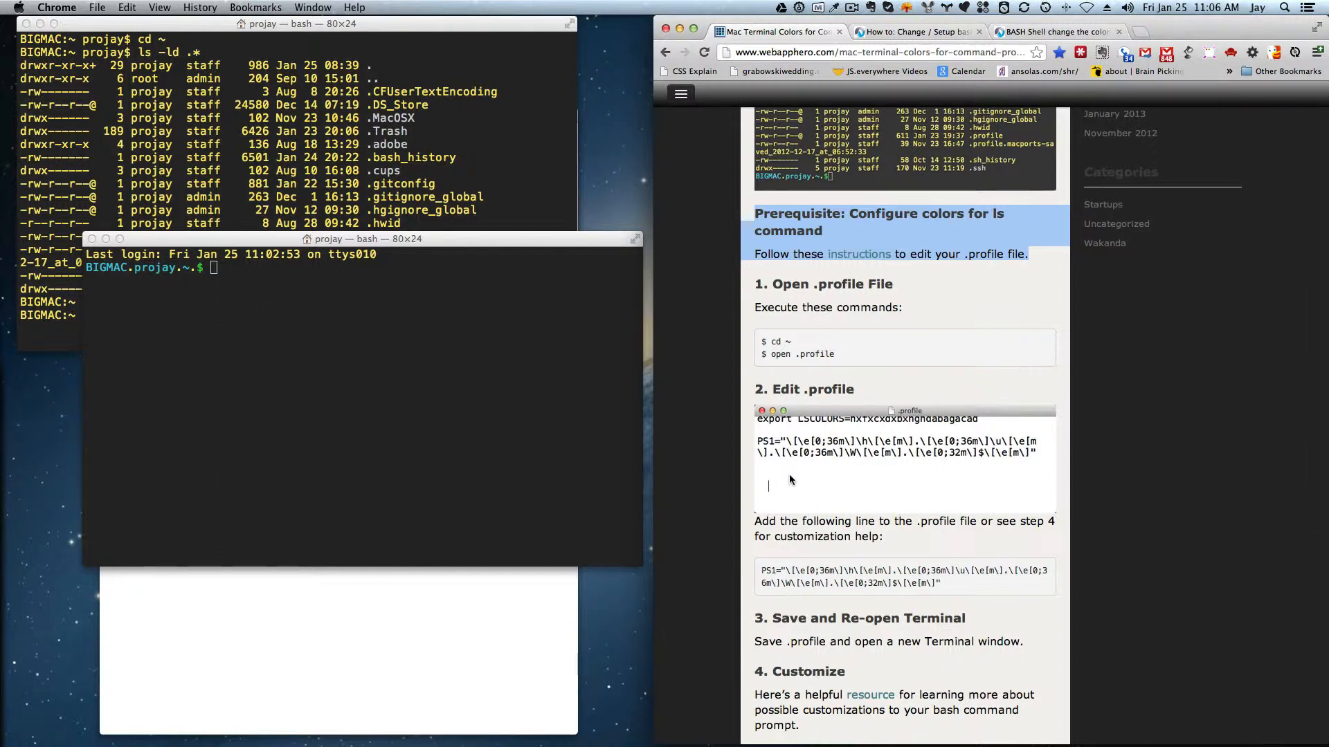
mouse_move(959, 477)
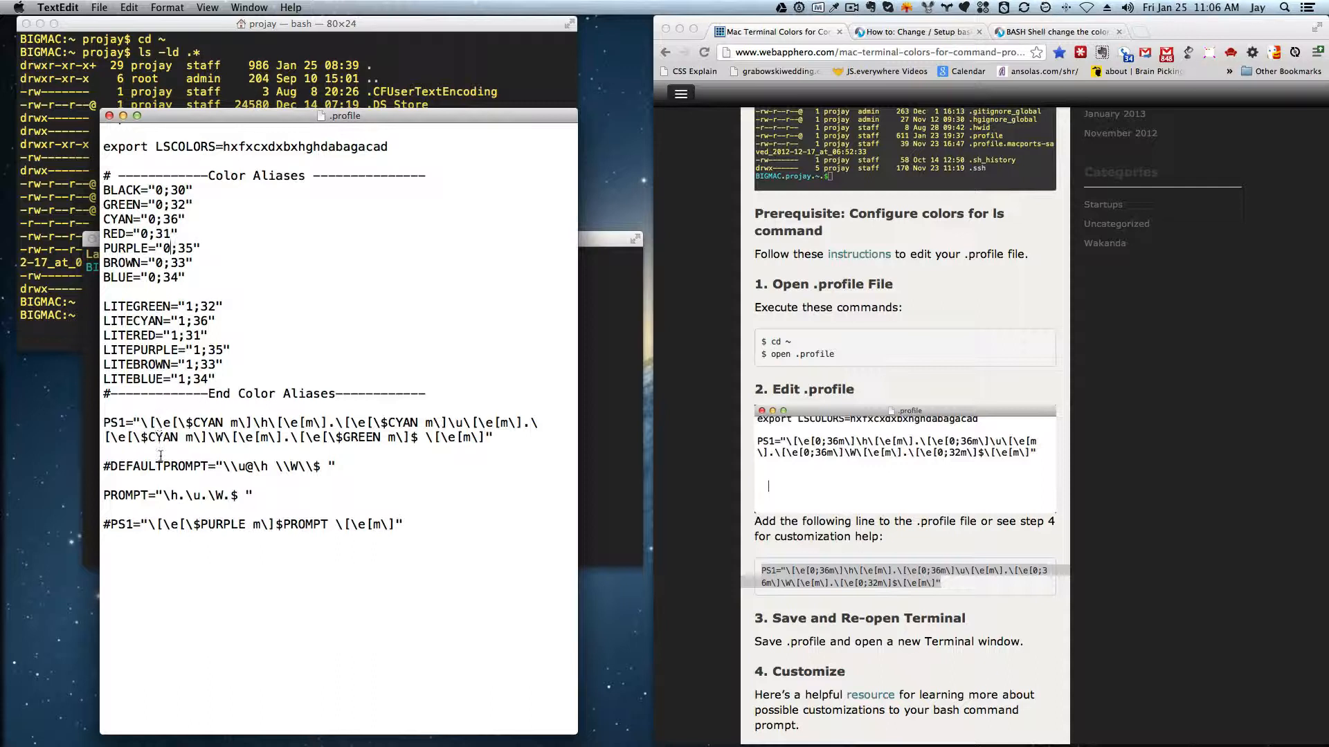
mouse_move(712, 167)
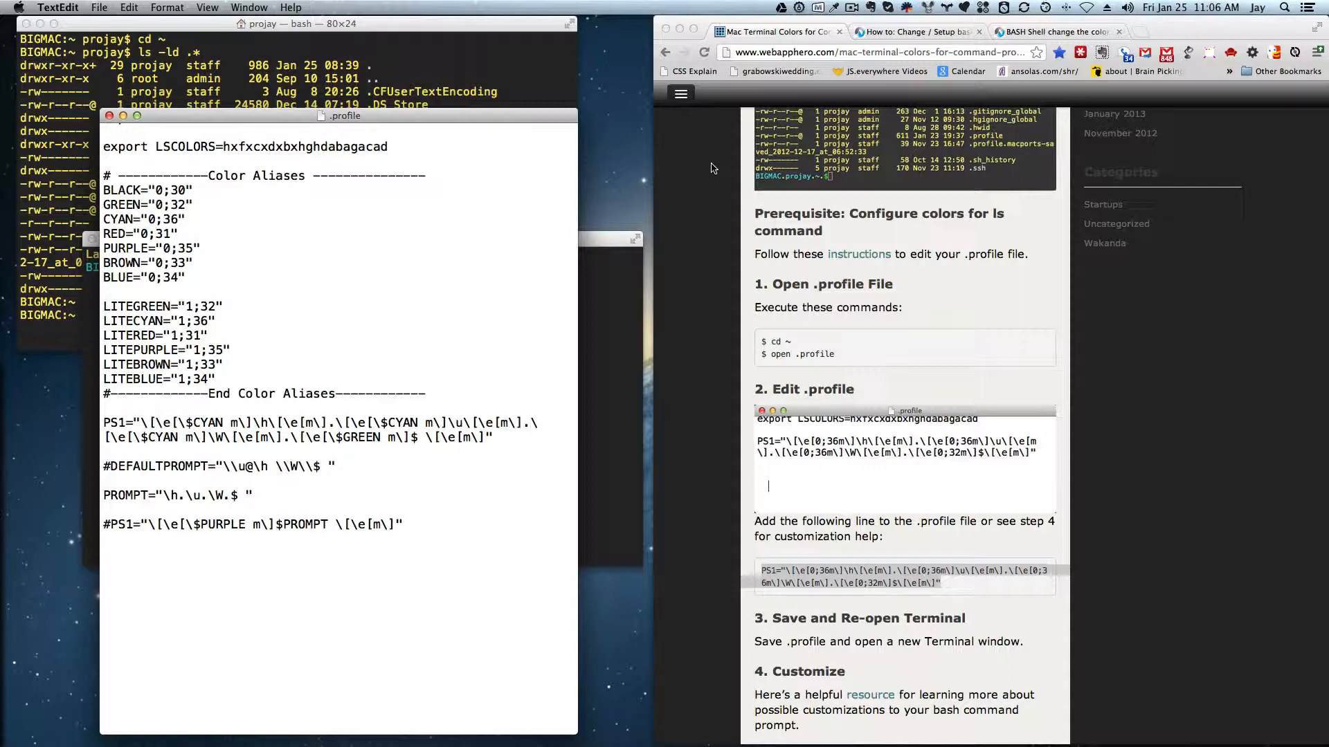
mouse_move(746, 141)
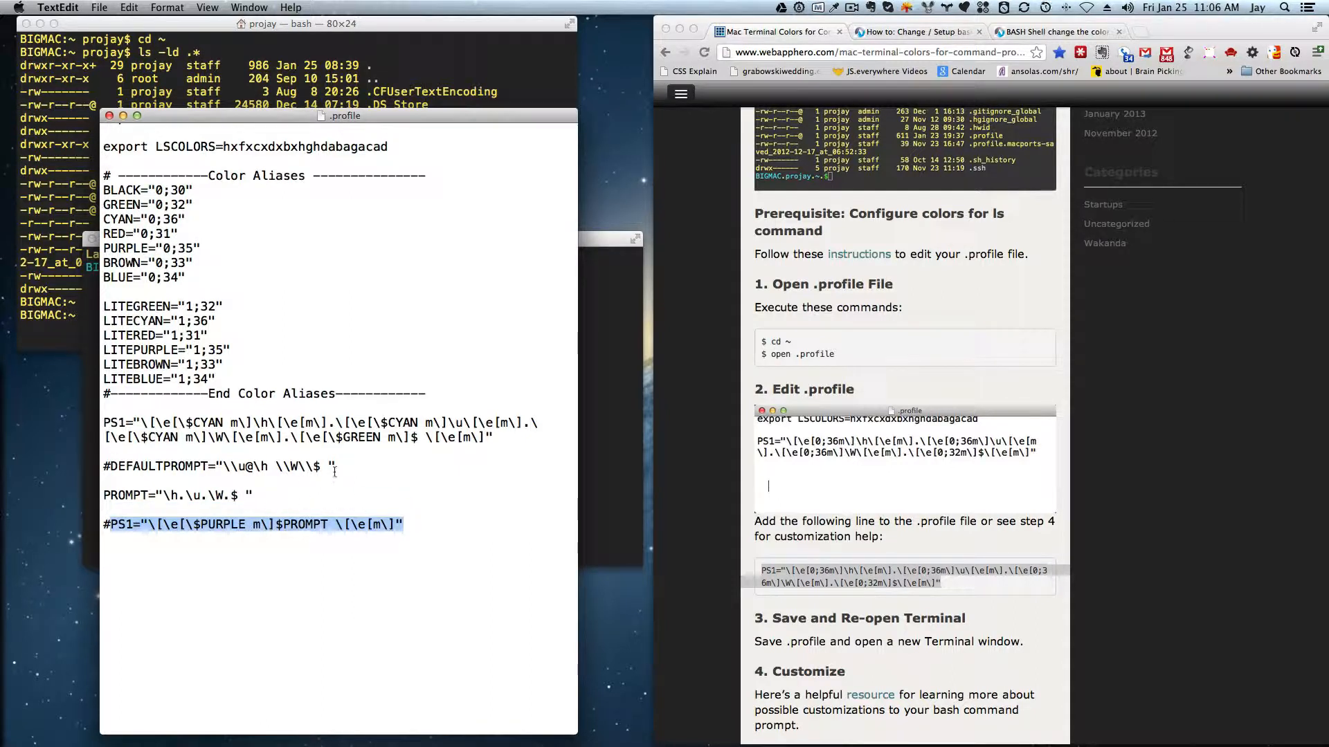
double_click(212, 466)
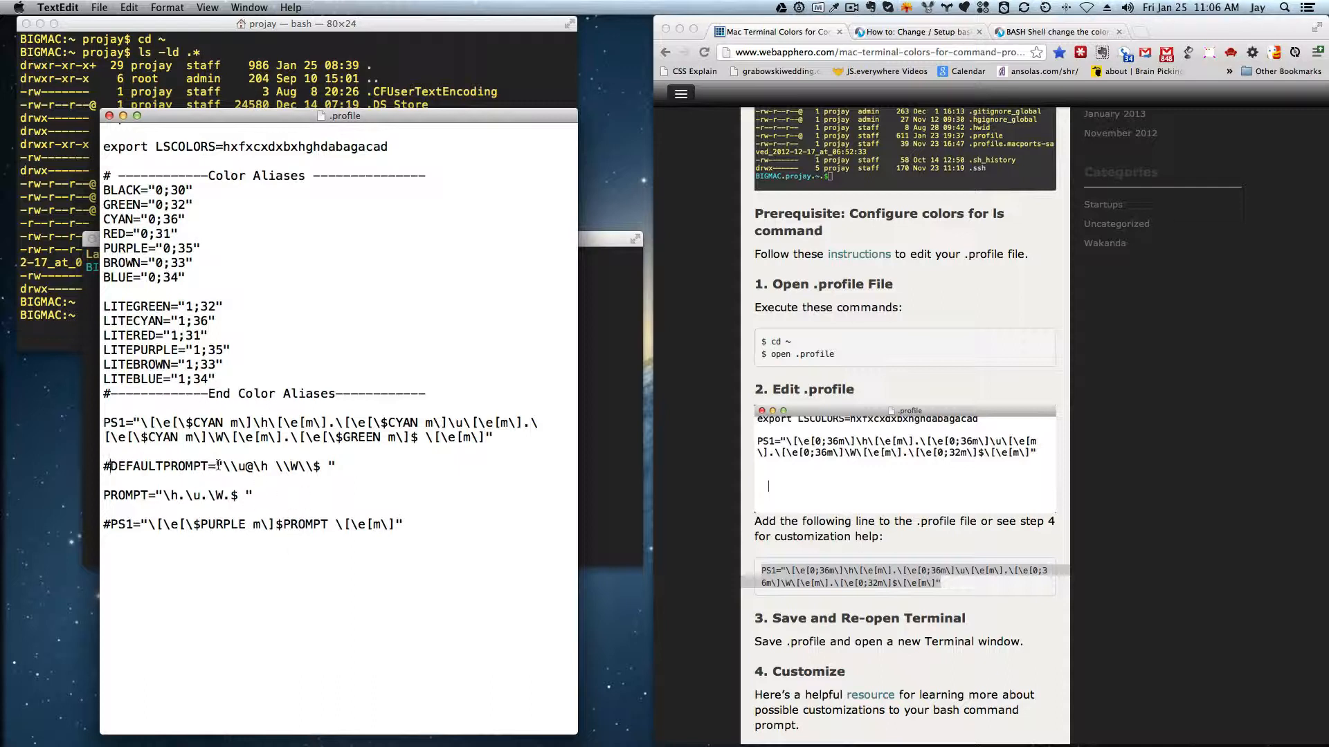
double_click(230, 466)
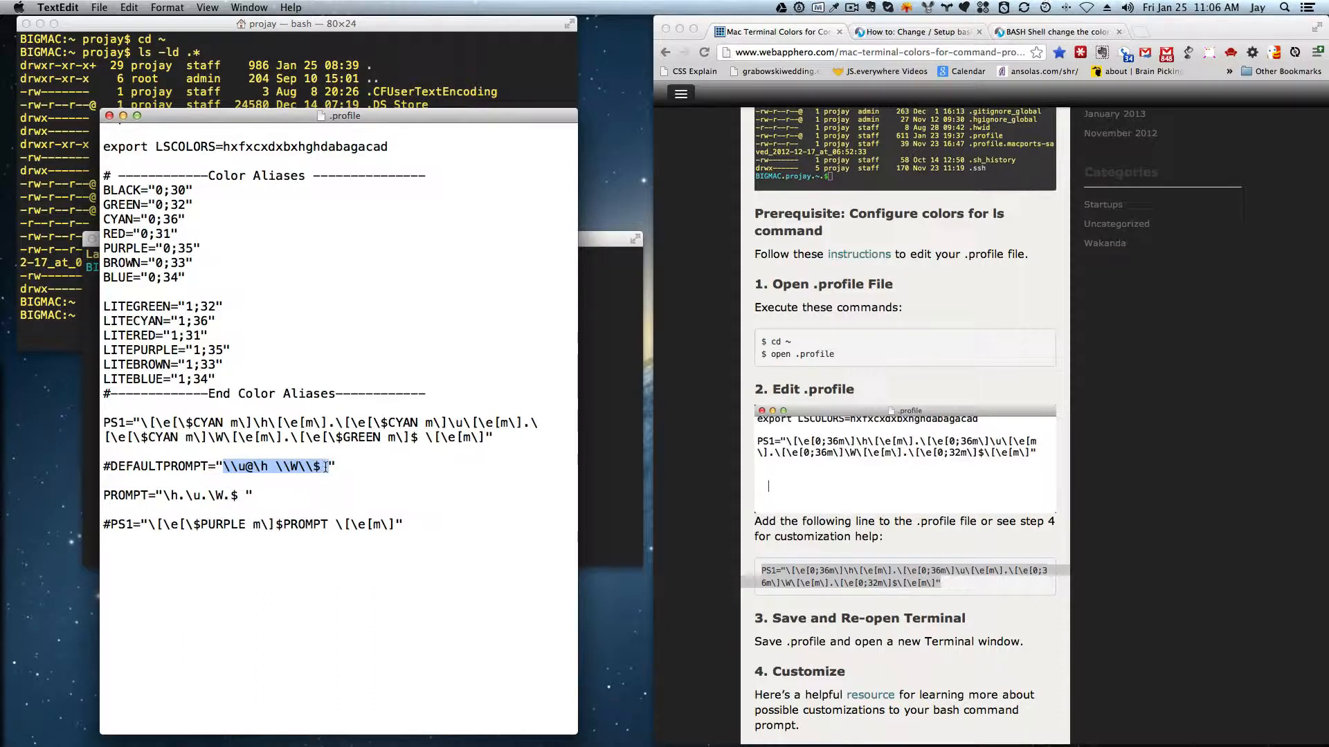
mouse_move(362, 474)
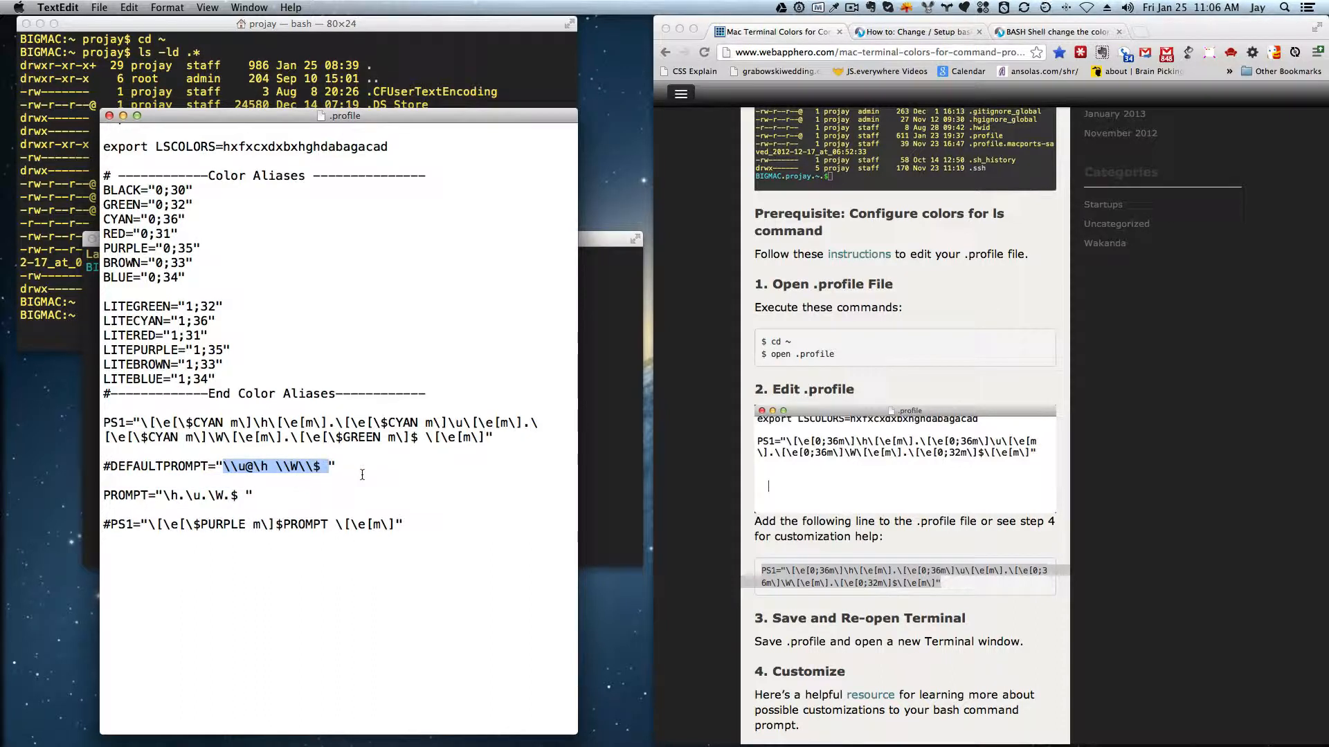